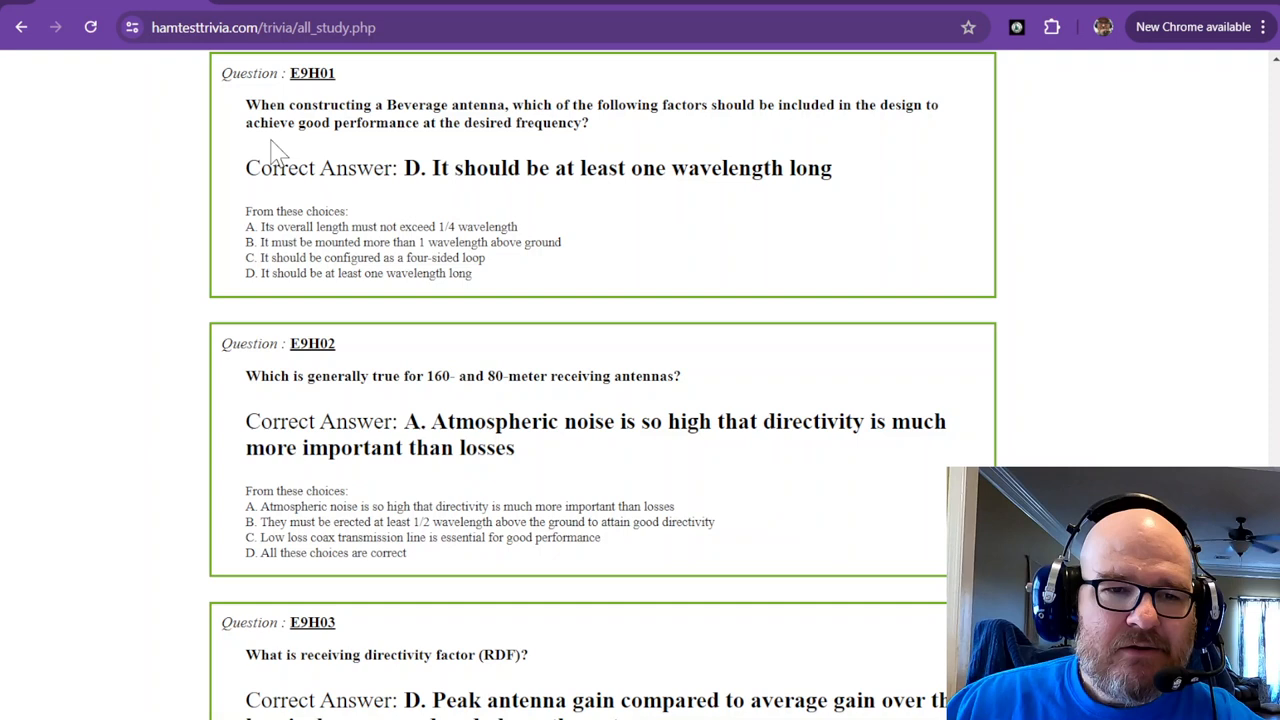
{"action": "mouse_move", "coordinate": [372, 118]}
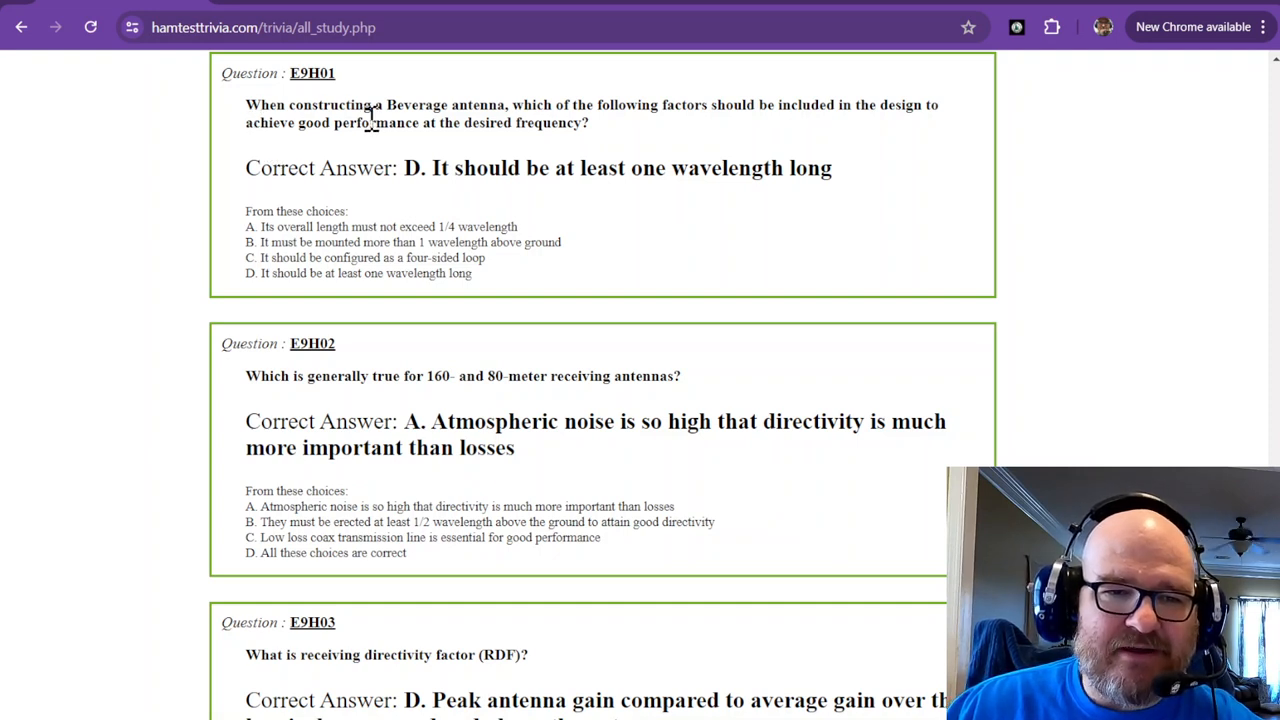
{"action": "mouse_move", "coordinate": [551, 110]}
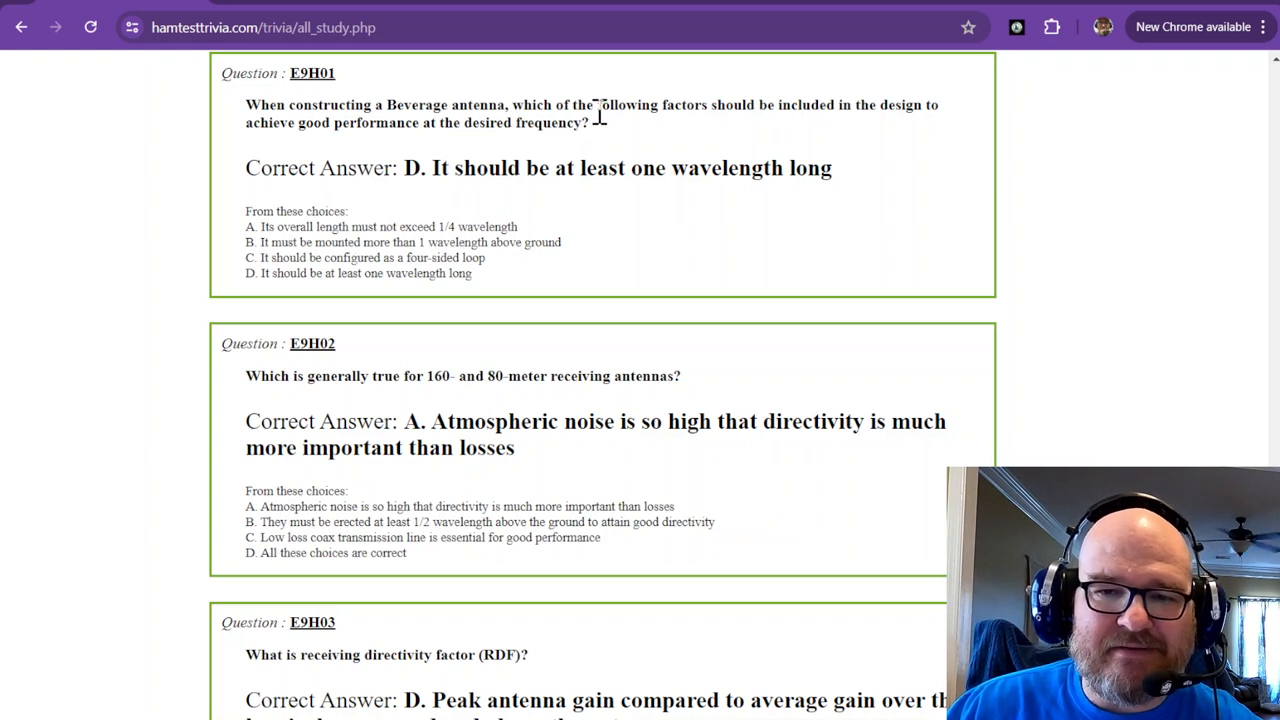
{"action": "mouse_move", "coordinate": [293, 142]}
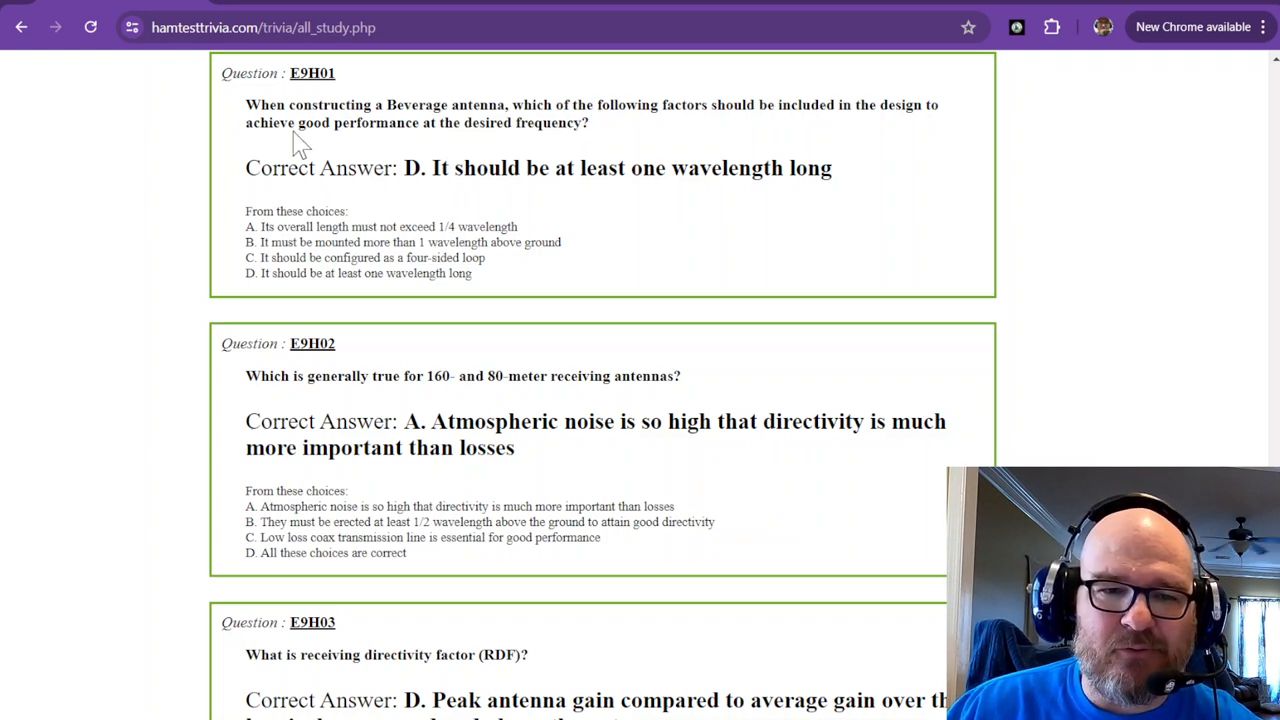
{"action": "mouse_move", "coordinate": [292, 135]}
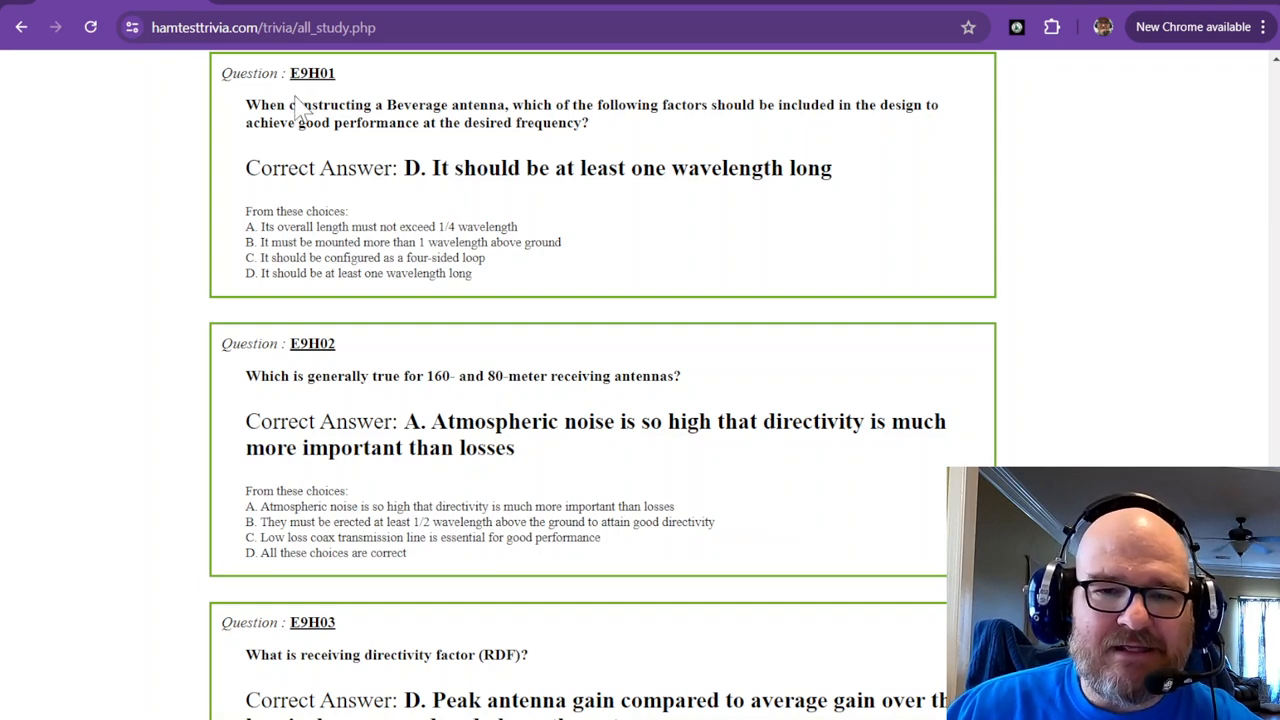
Switch to the k0uo.com tab showing the Beverage traveling-wave antenna article
{"action": "left_click", "coordinate": [310, 28]}
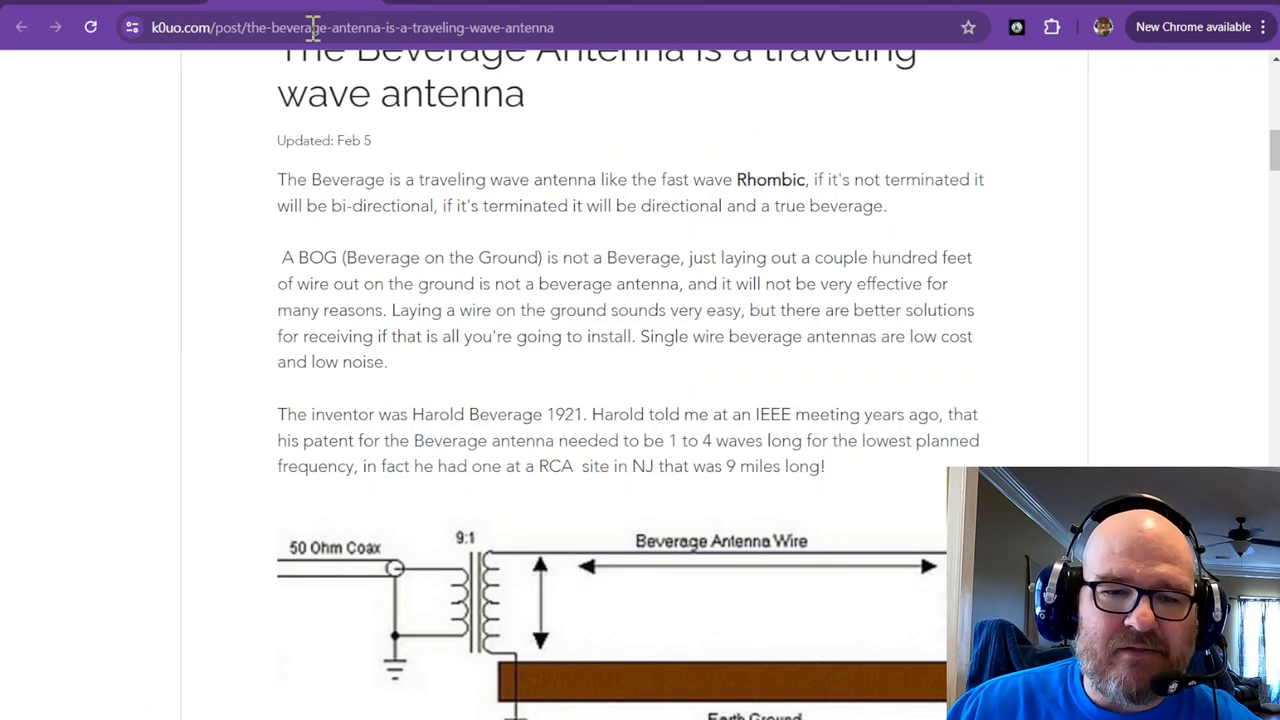
{"action": "mouse_move", "coordinate": [442, 417]}
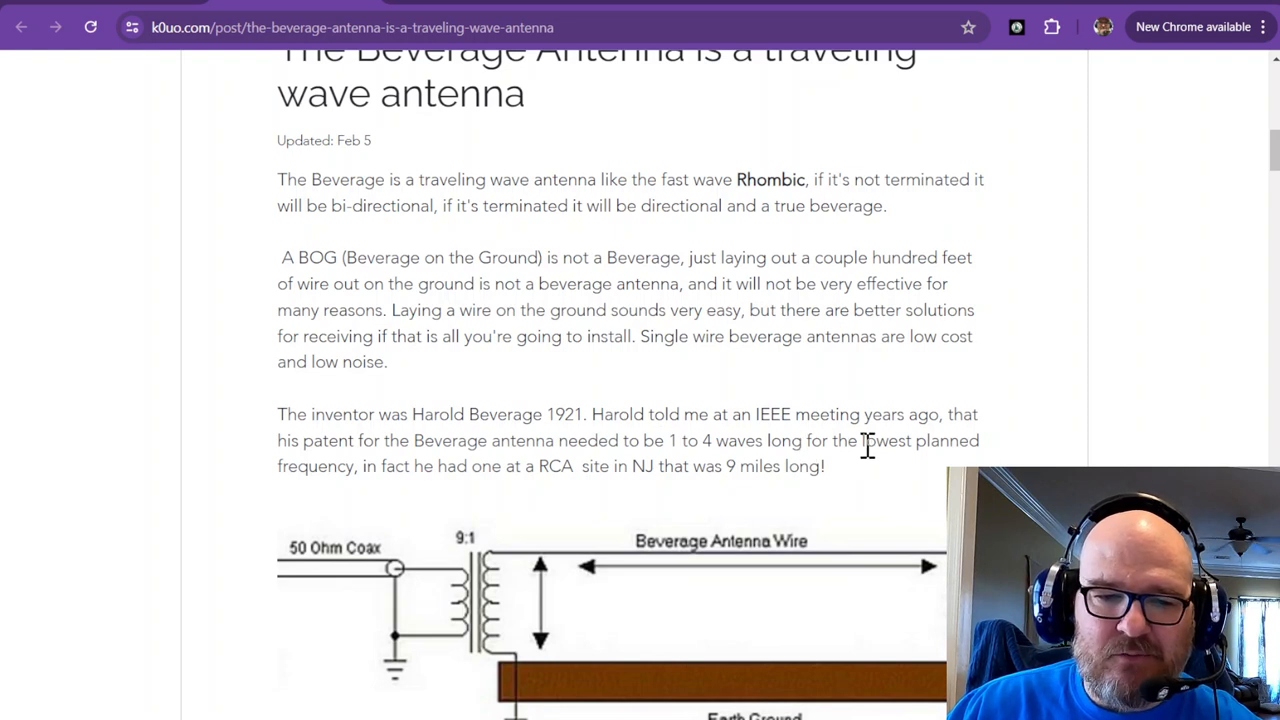
{"action": "mouse_move", "coordinate": [567, 469]}
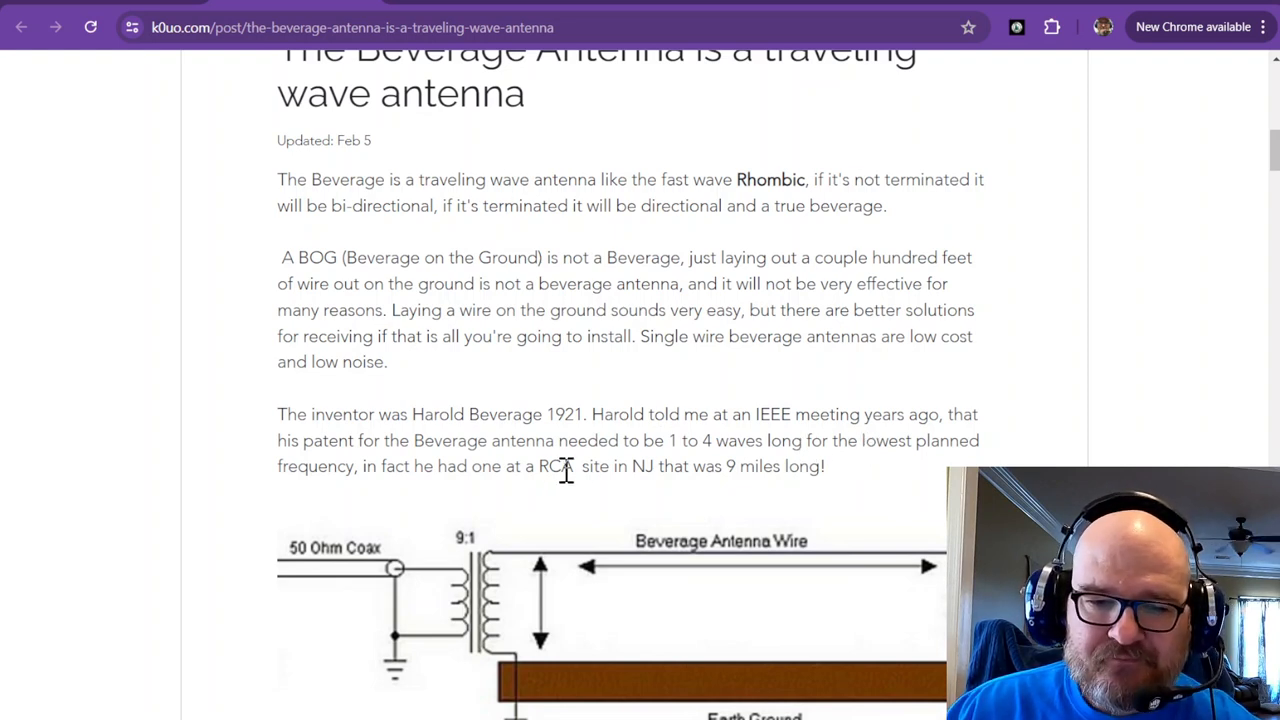
{"action": "mouse_move", "coordinate": [589, 468]}
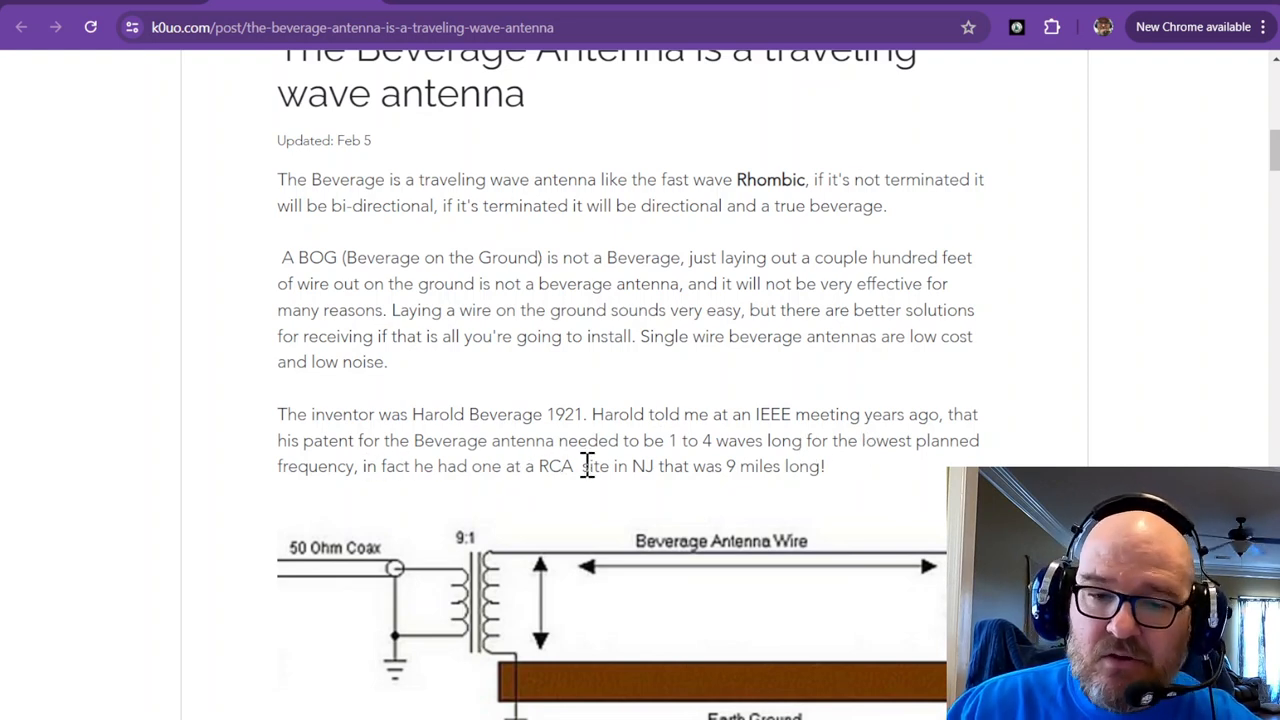
{"action": "mouse_move", "coordinate": [786, 478]}
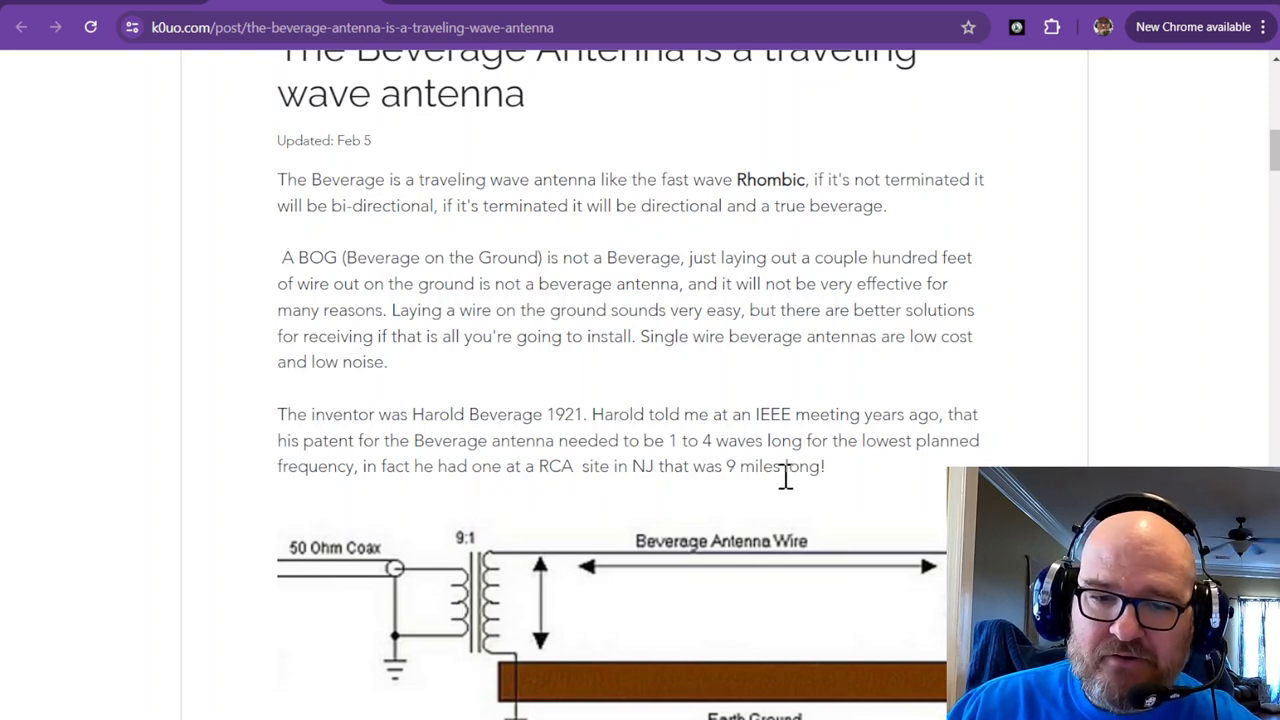
{"action": "mouse_move", "coordinate": [130, 5]}
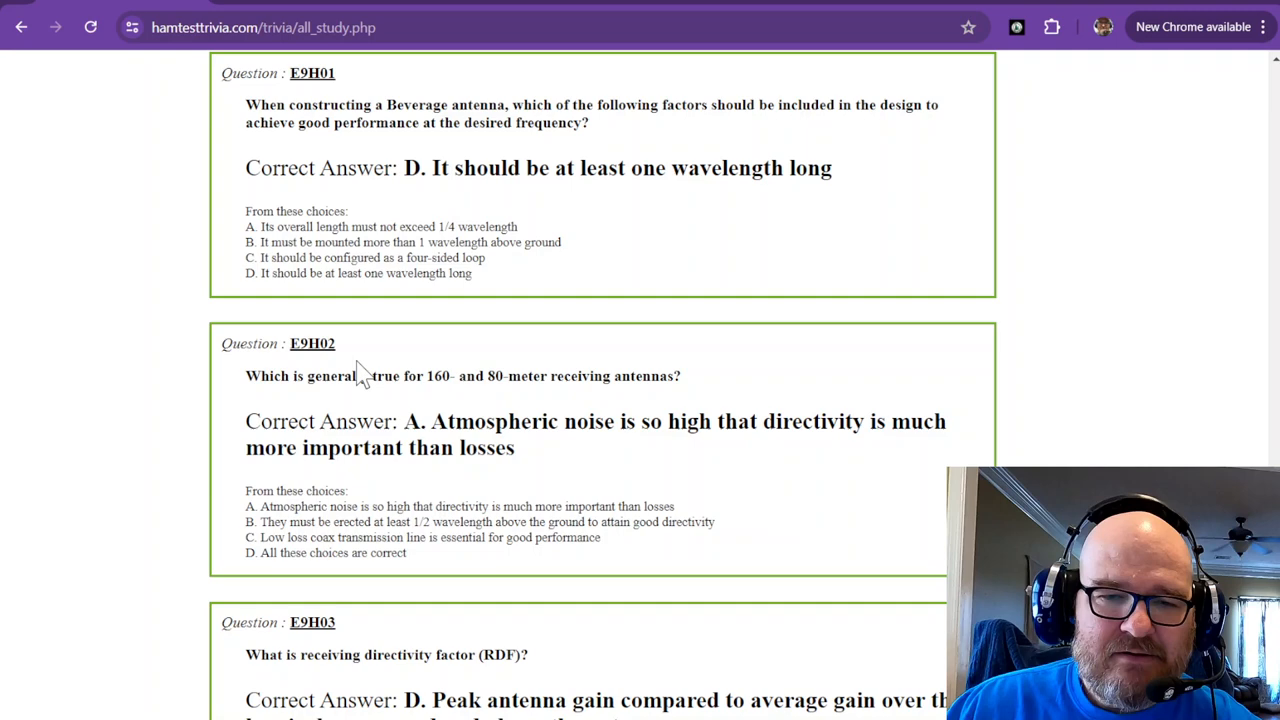
{"action": "scroll", "scroll_direction": "down", "scroll_amount": 3}
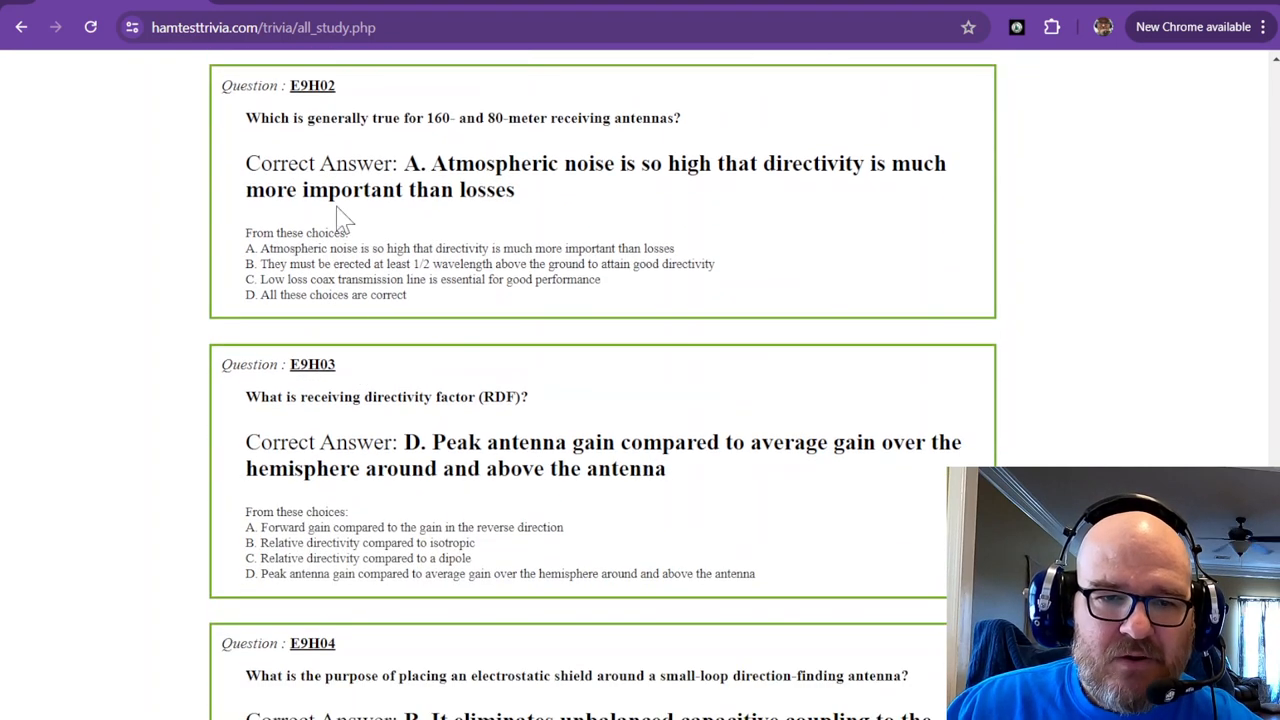
{"action": "mouse_move", "coordinate": [448, 120]}
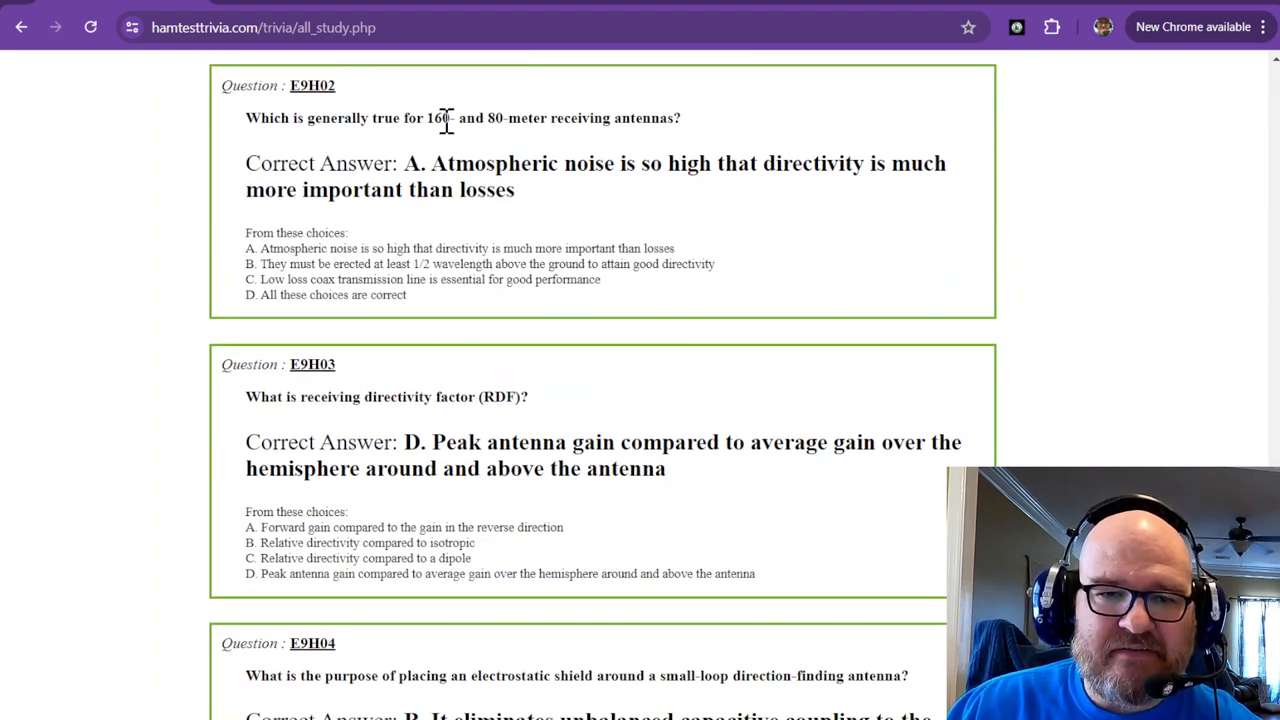
{"action": "mouse_move", "coordinate": [595, 123]}
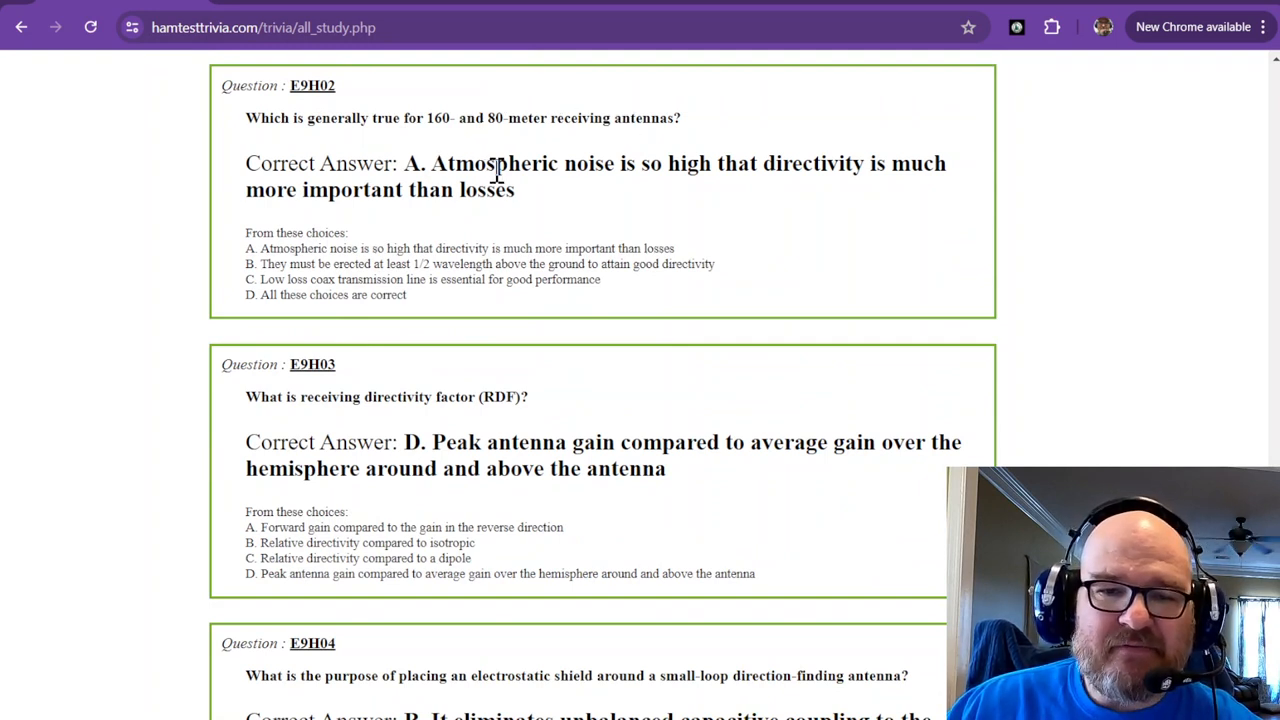
{"action": "mouse_move", "coordinate": [638, 168]}
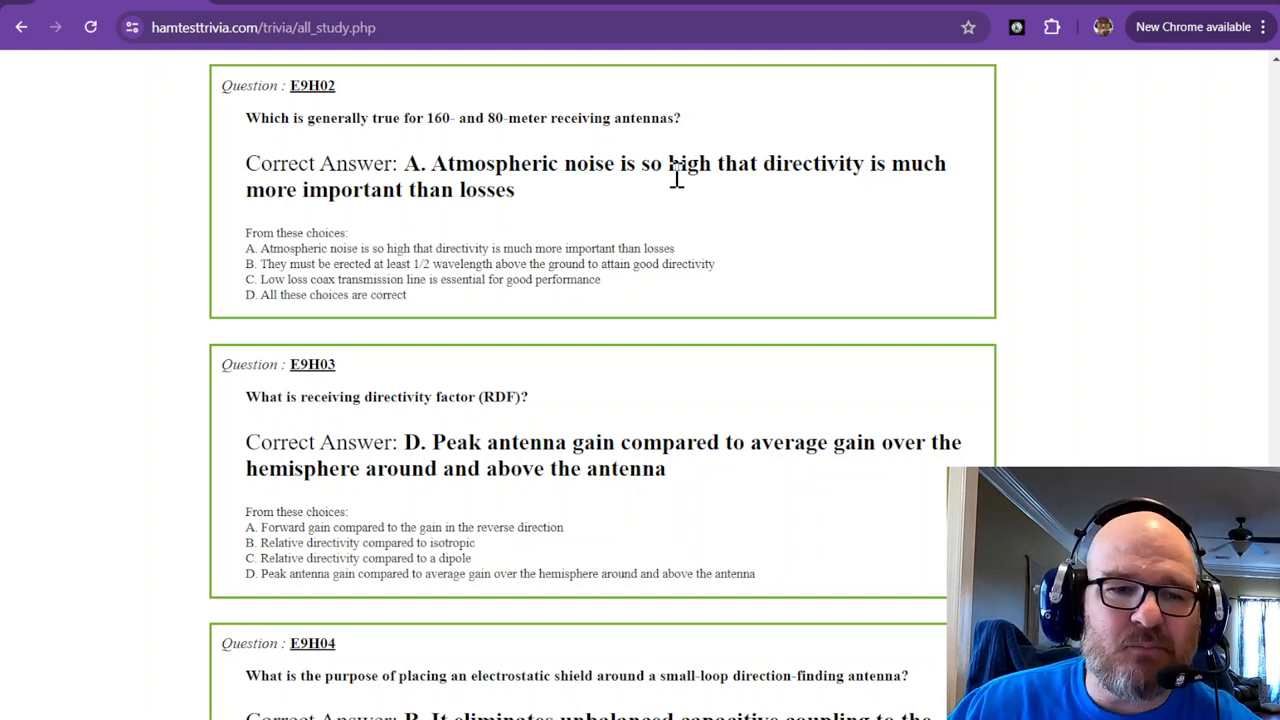
{"action": "mouse_move", "coordinate": [413, 192]}
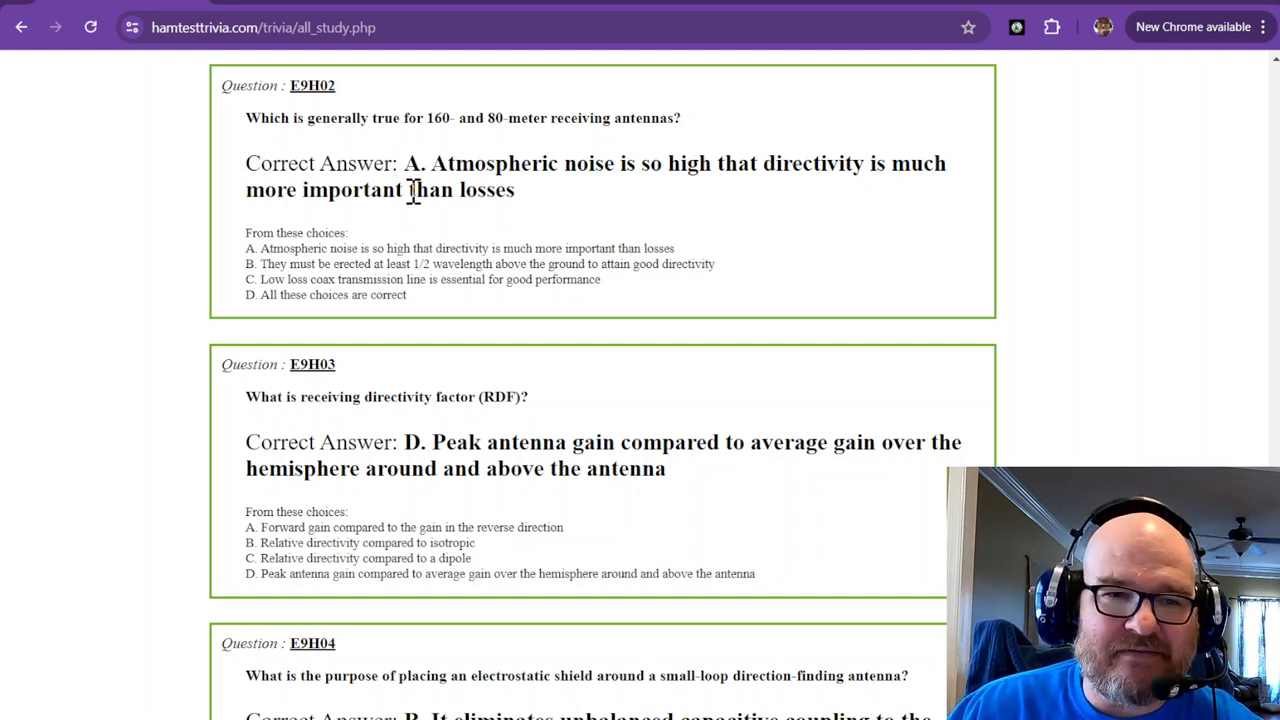
{"action": "mouse_move", "coordinate": [251, 126]}
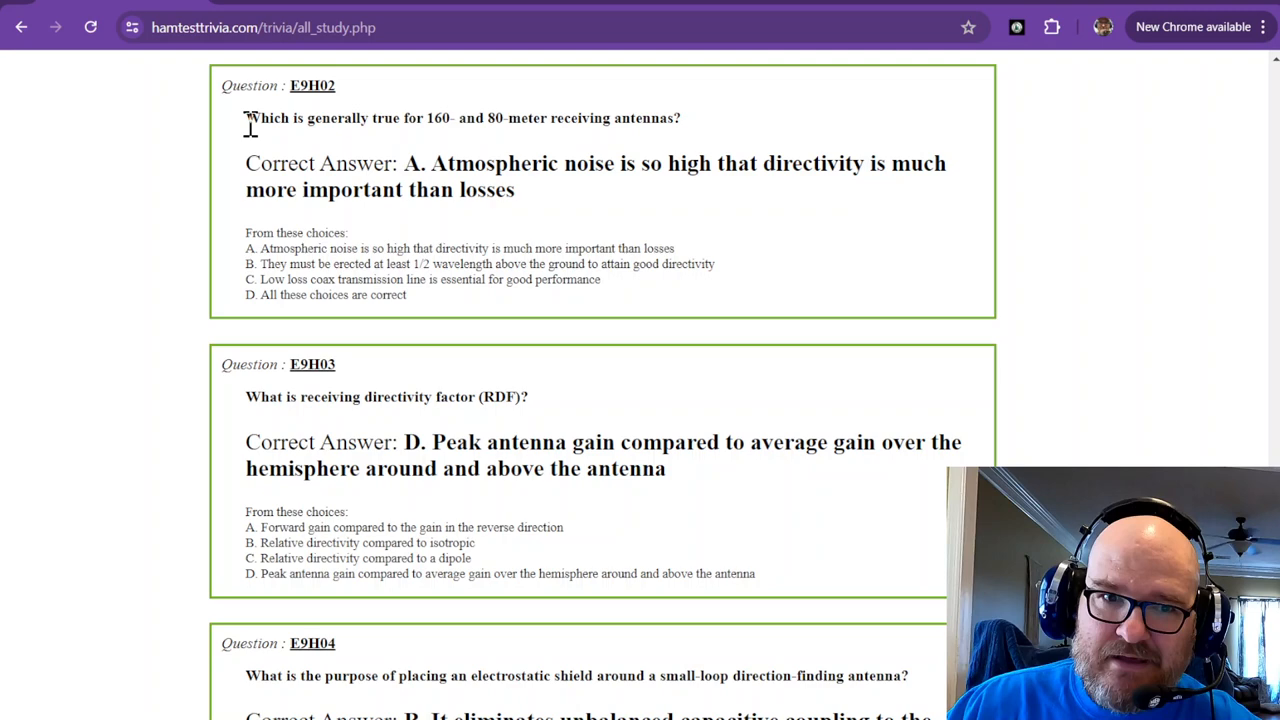
{"action": "scroll", "scroll_direction": "down", "scroll_amount": 3}
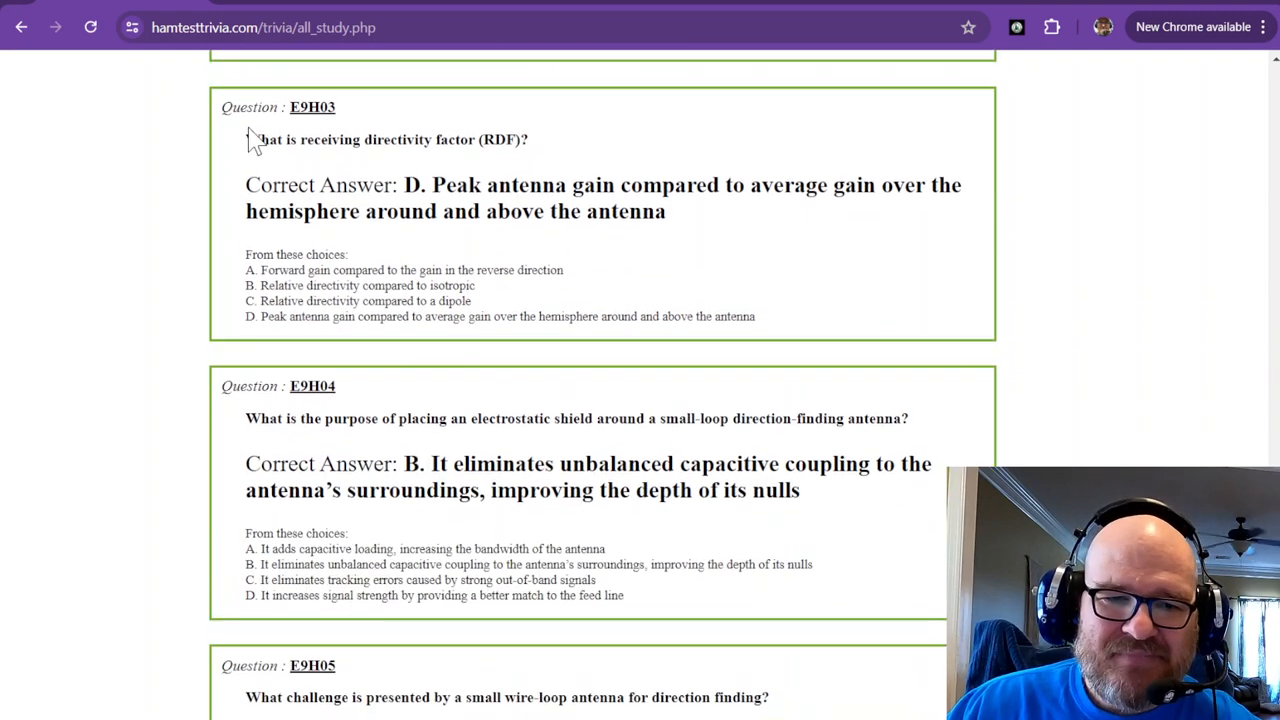
{"action": "mouse_move", "coordinate": [323, 177]}
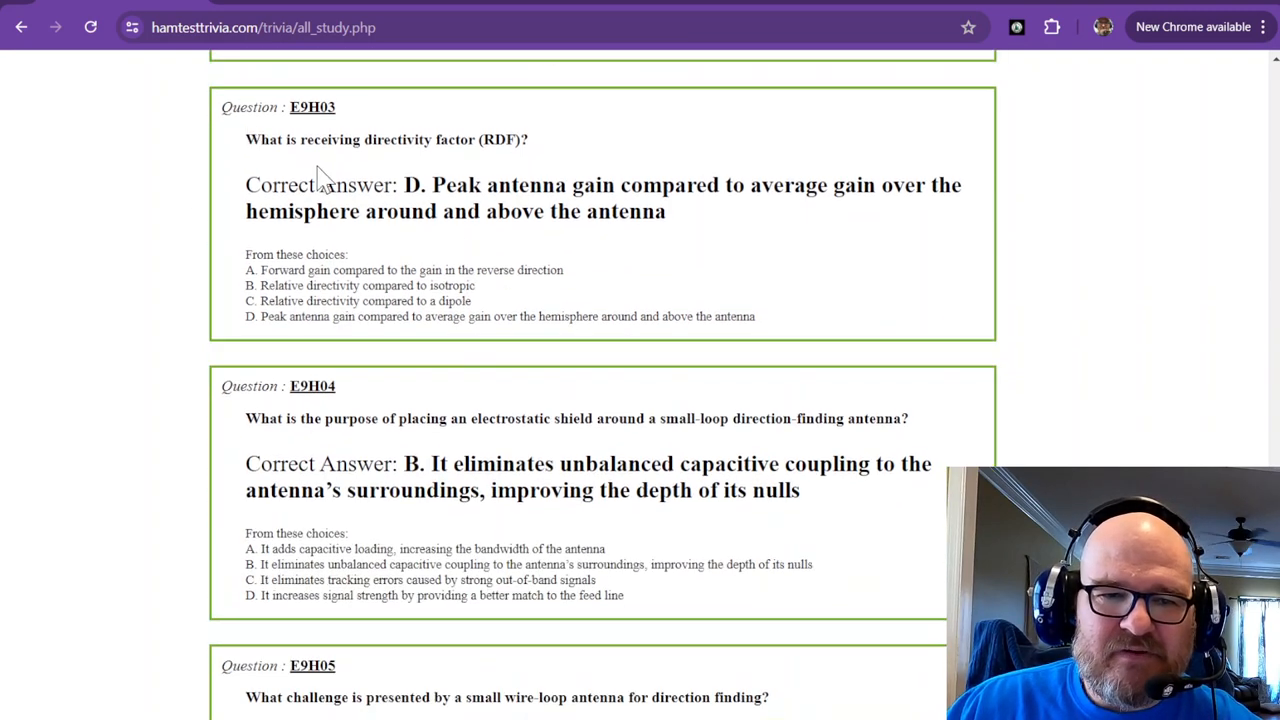
{"action": "mouse_move", "coordinate": [464, 143]}
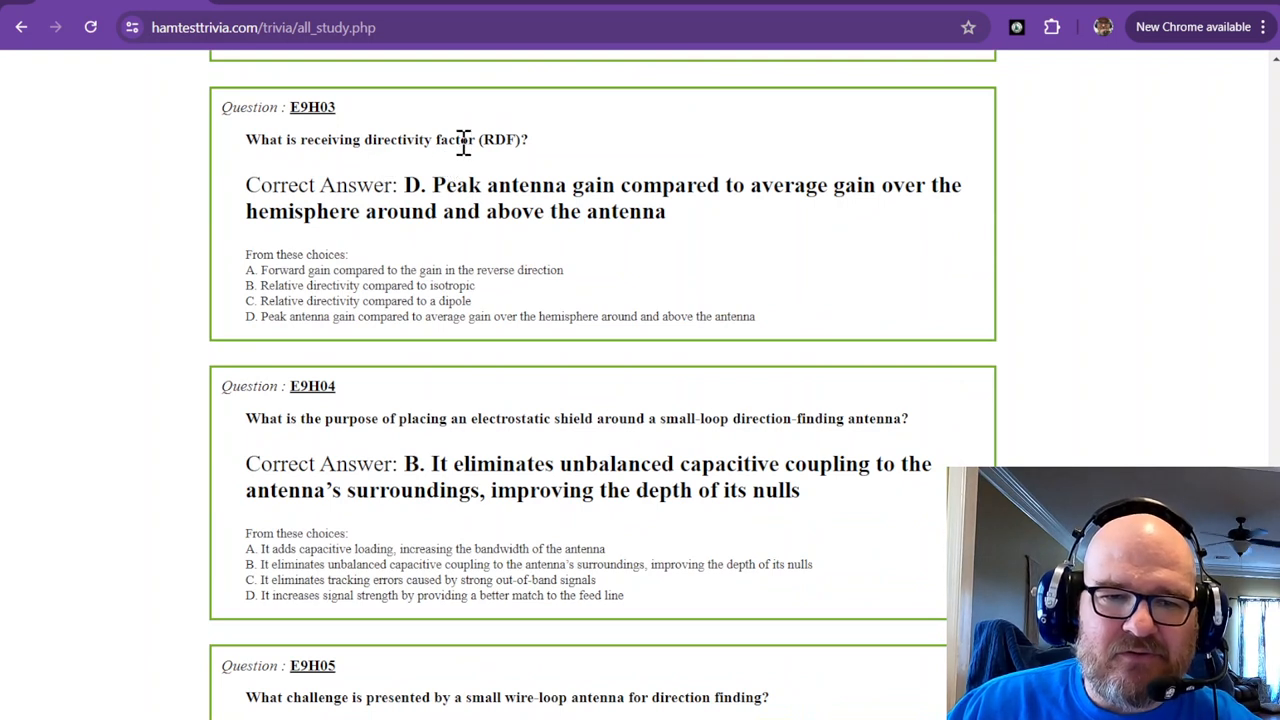
{"action": "mouse_move", "coordinate": [474, 185]}
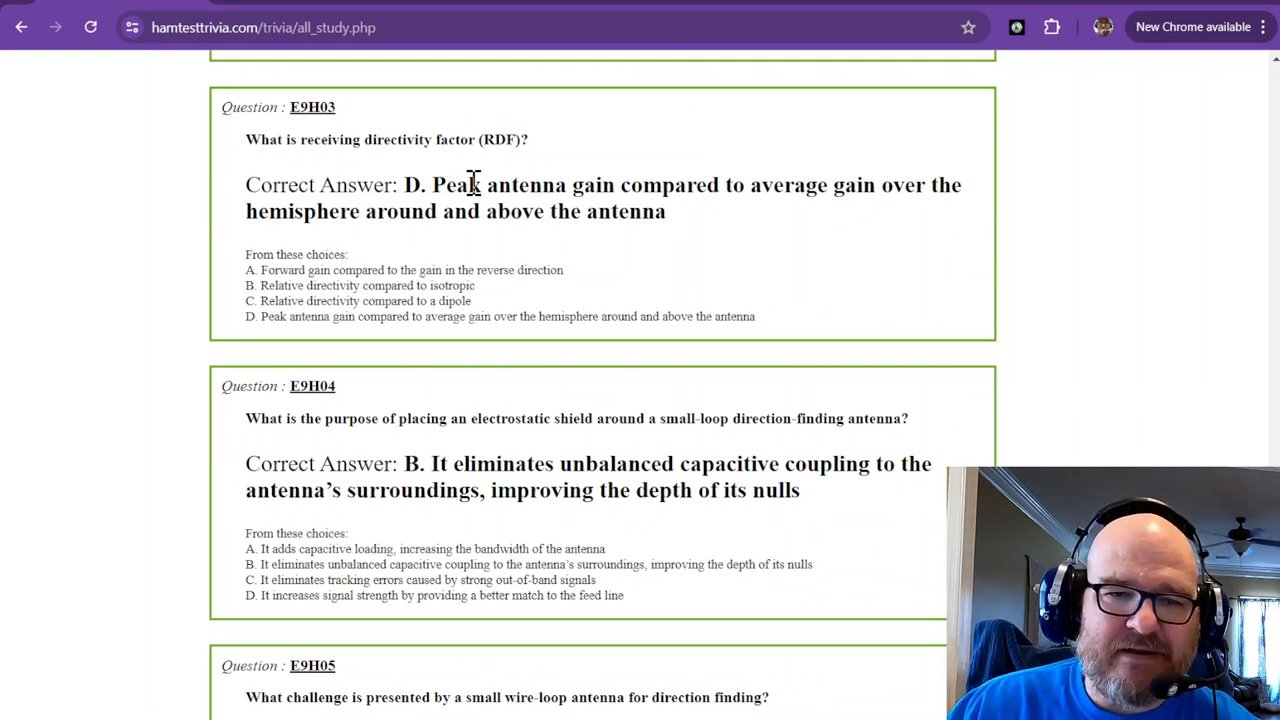
{"action": "mouse_move", "coordinate": [394, 152]}
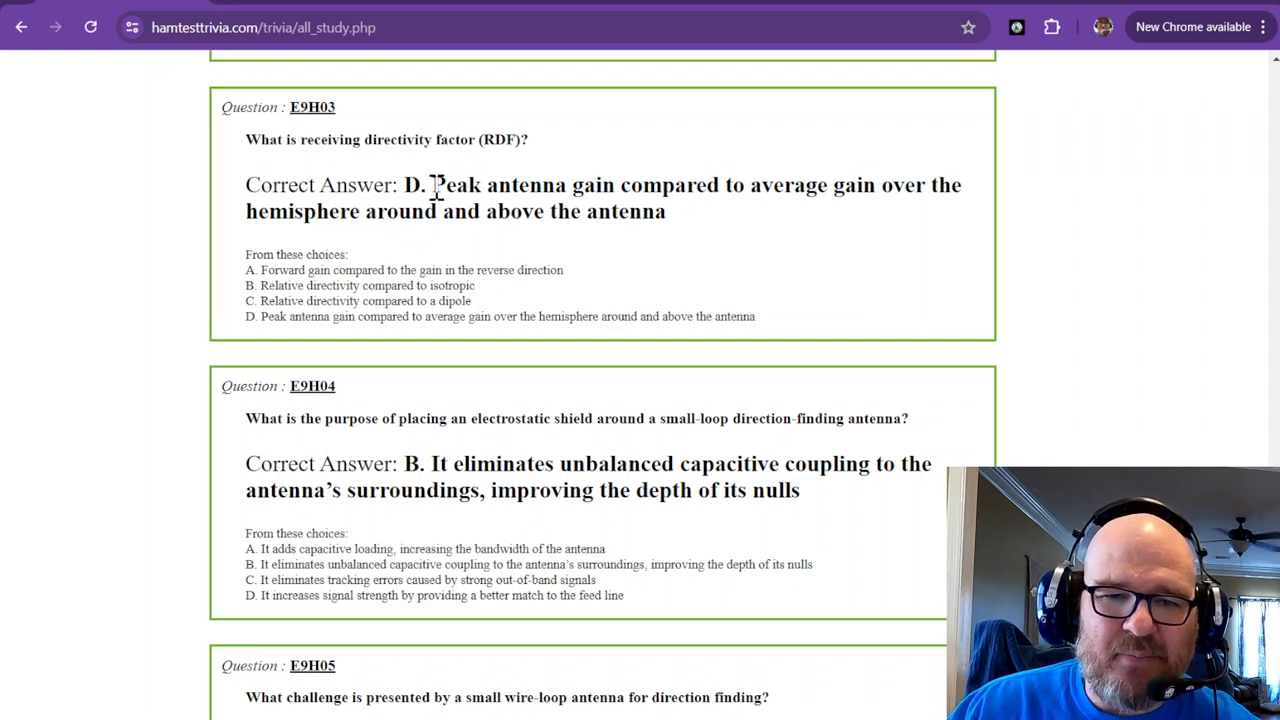
{"action": "mouse_move", "coordinate": [718, 192]}
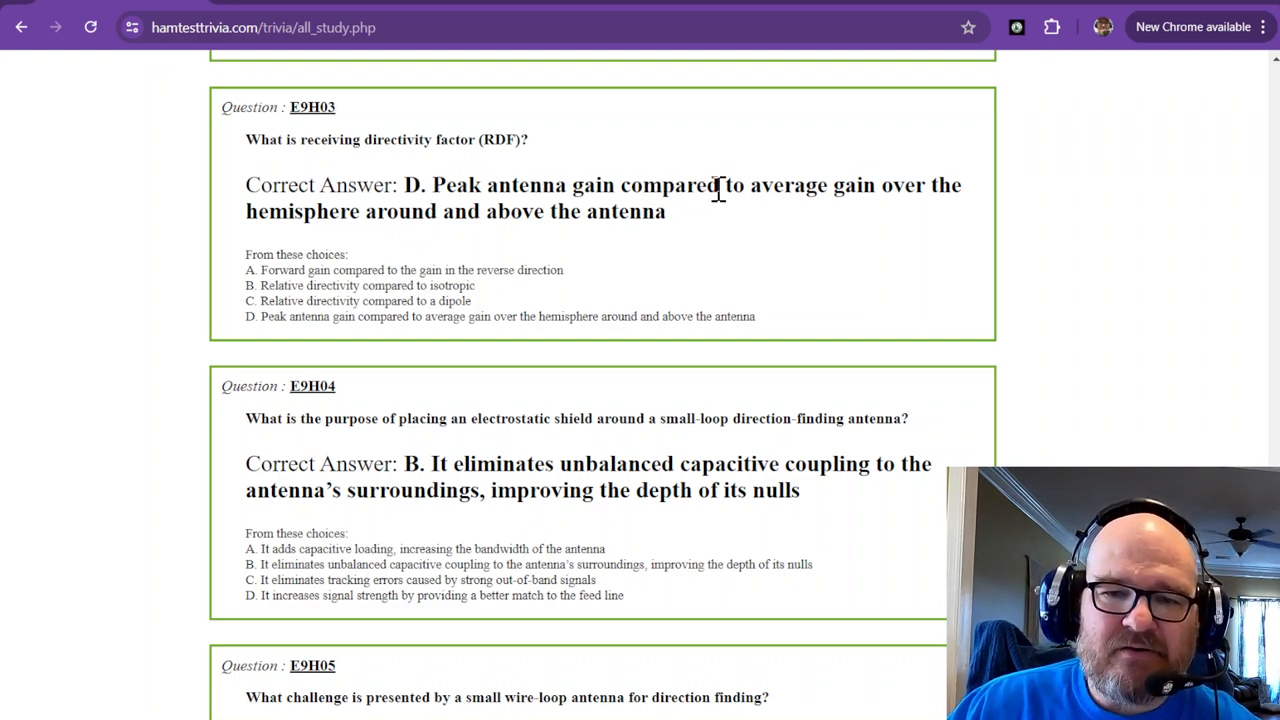
{"action": "mouse_move", "coordinate": [425, 237]}
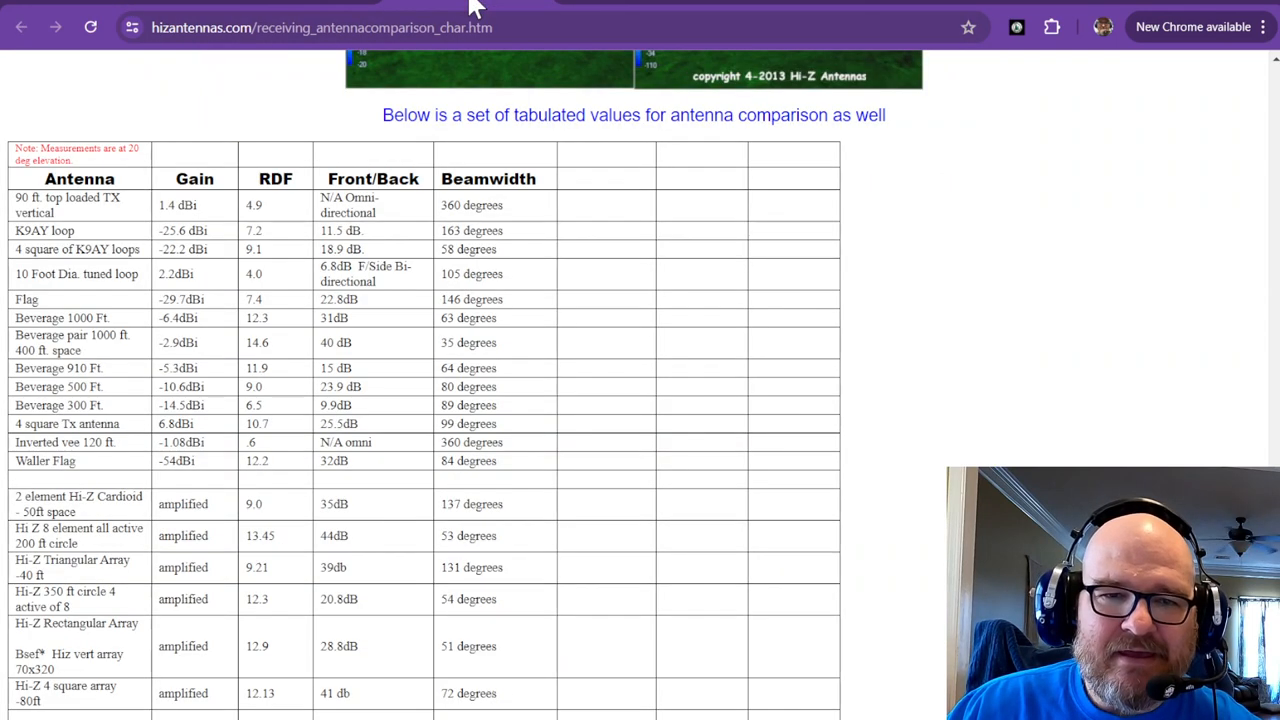
{"action": "mouse_move", "coordinate": [220, 215]}
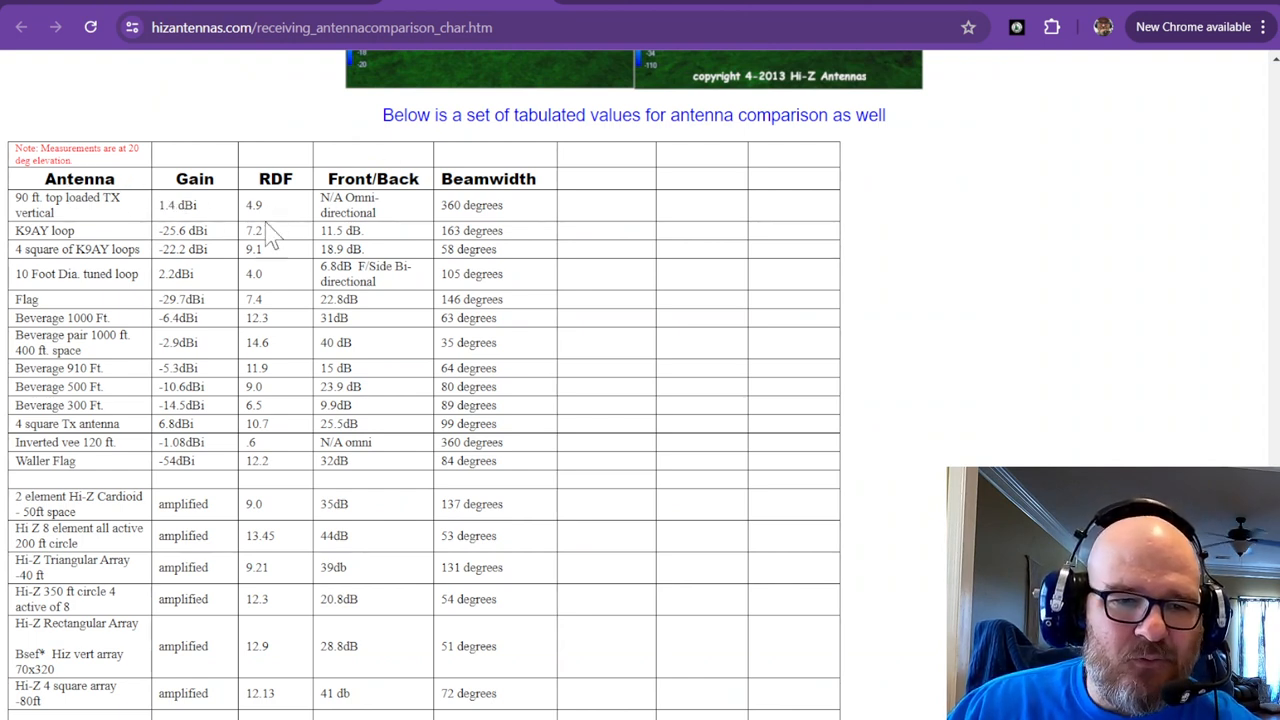
{"action": "mouse_move", "coordinate": [262, 502]}
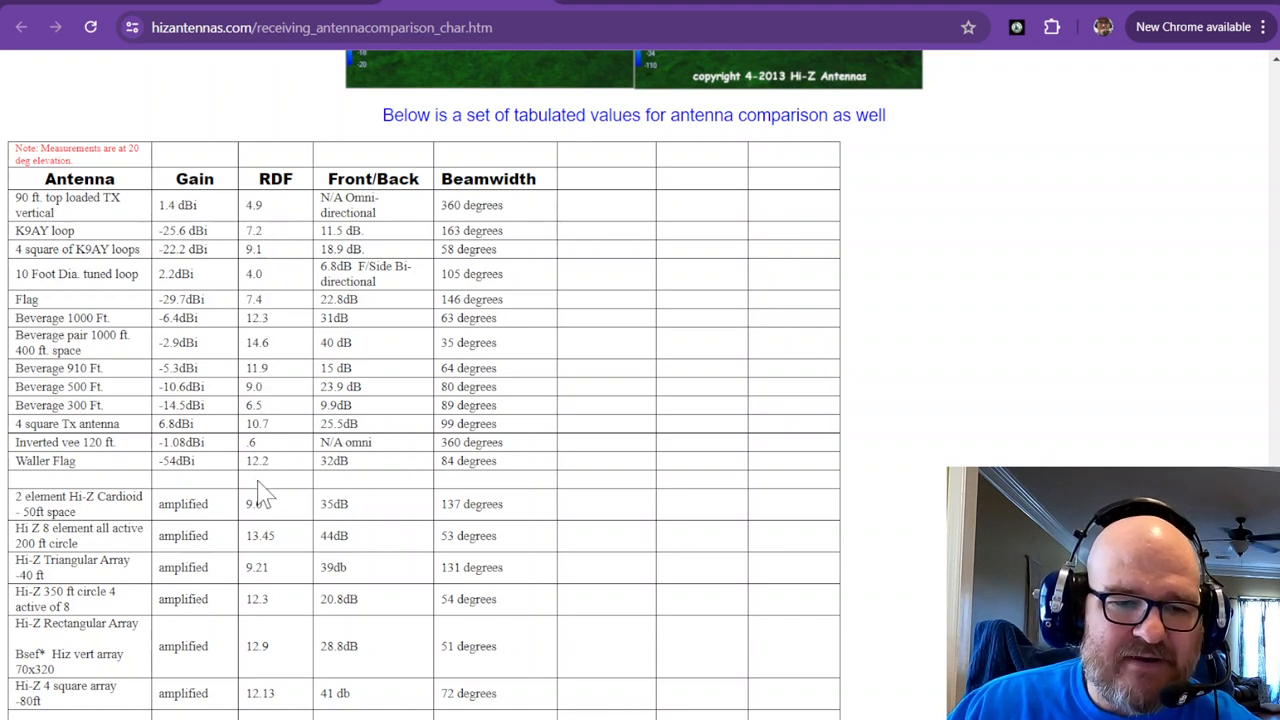
{"action": "mouse_move", "coordinate": [273, 263]}
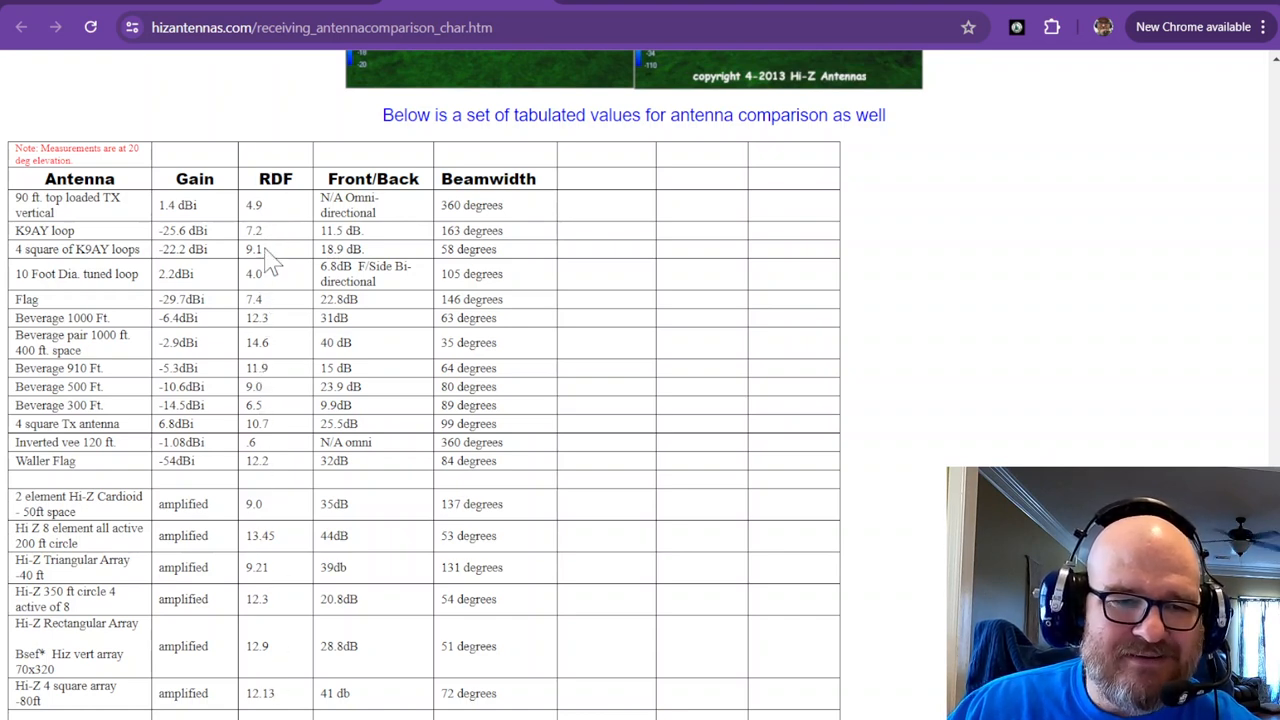
{"action": "mouse_move", "coordinate": [240, 710]}
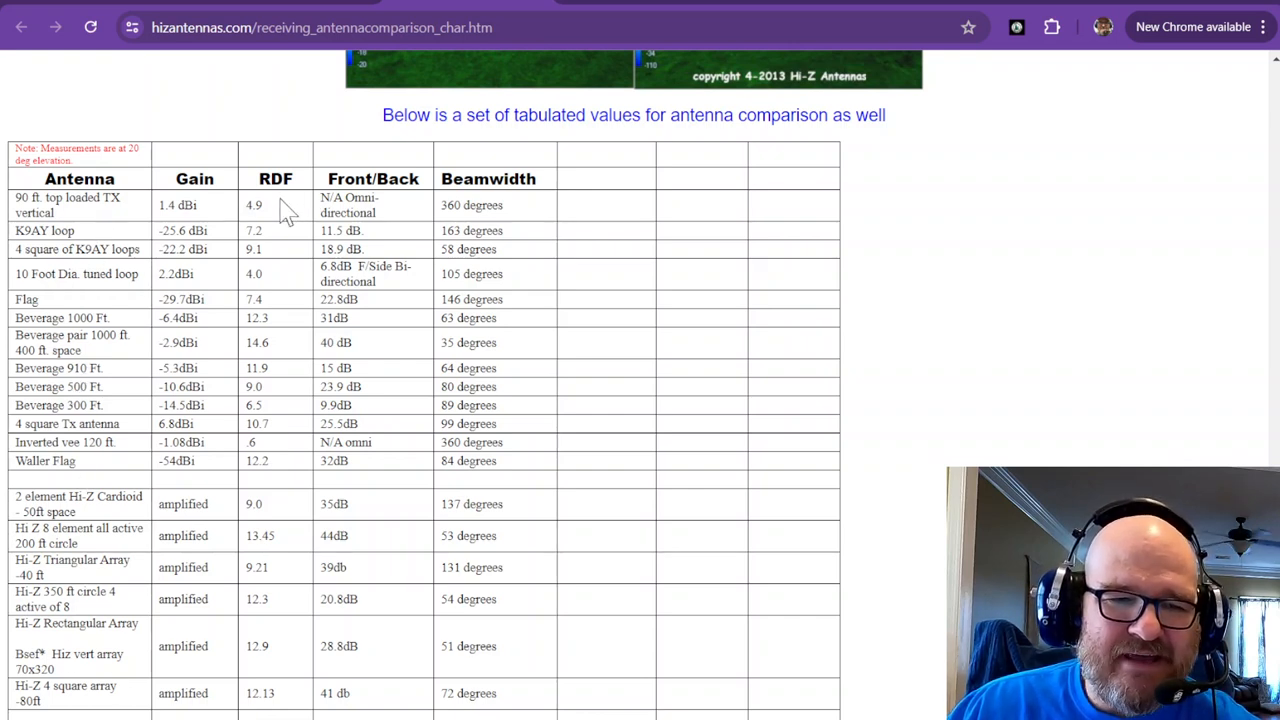
{"action": "mouse_move", "coordinate": [305, 340]}
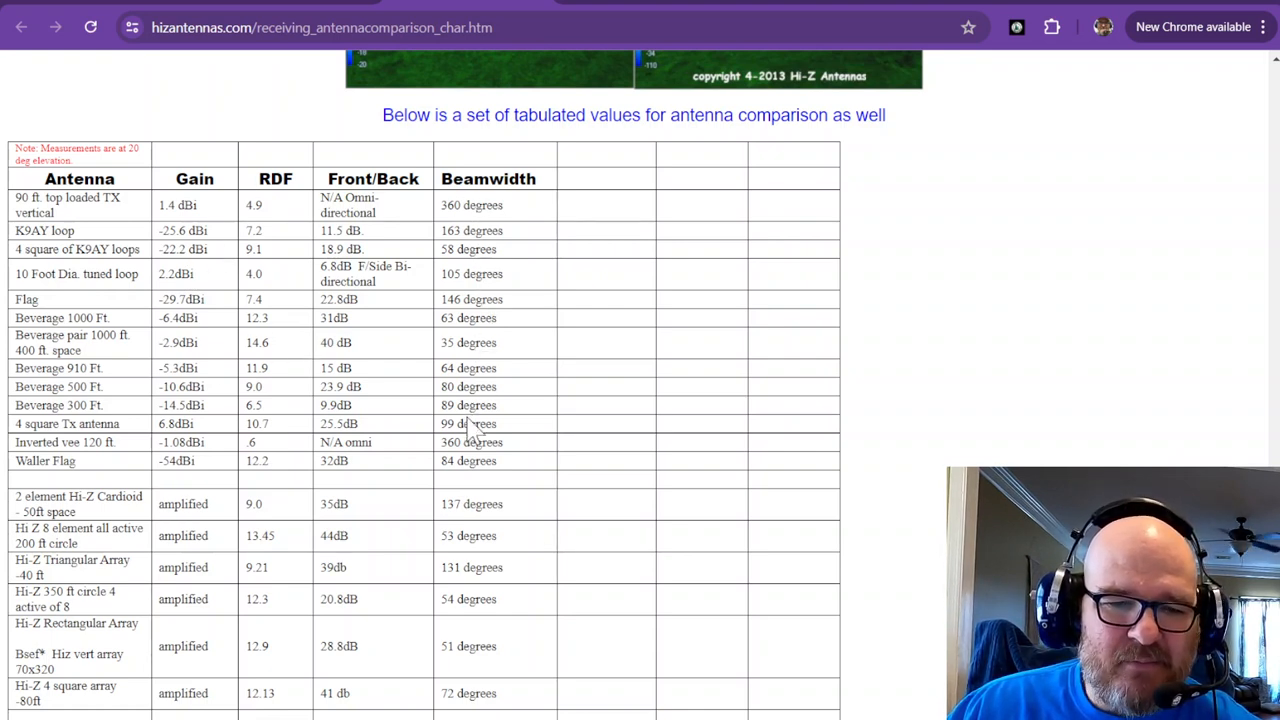
{"action": "mouse_move", "coordinate": [480, 235]}
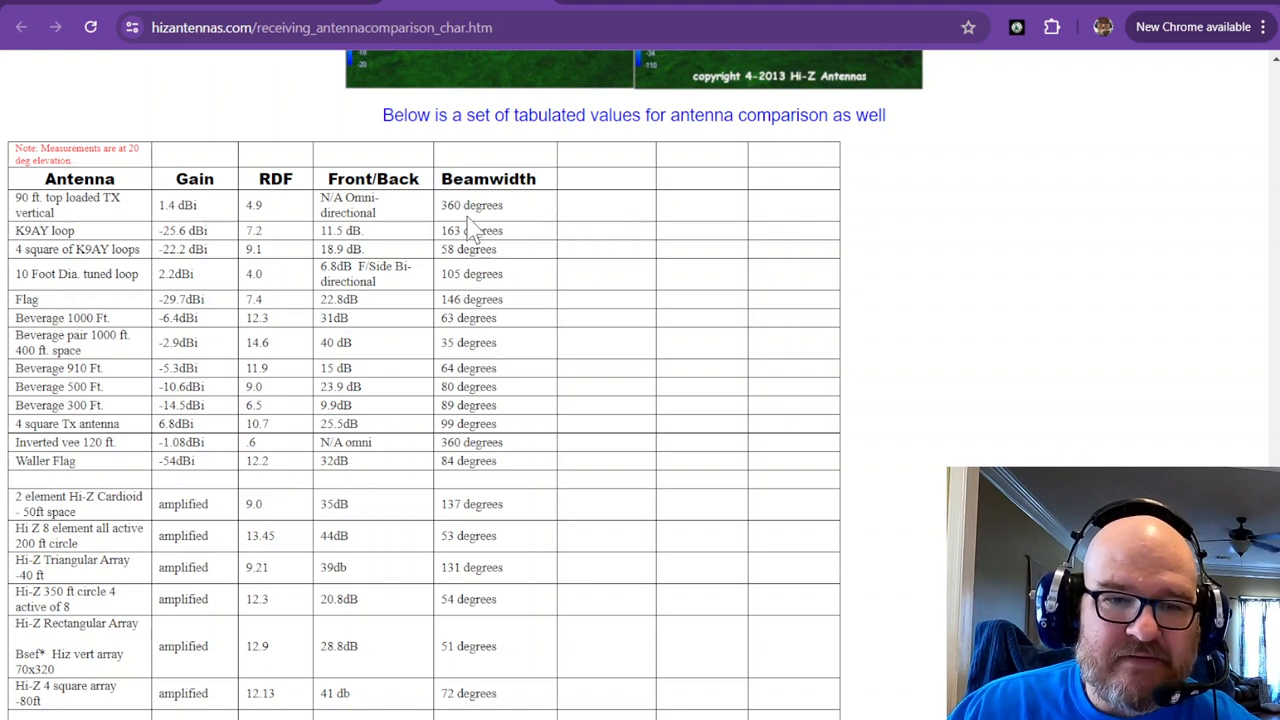
{"action": "mouse_move", "coordinate": [277, 278]}
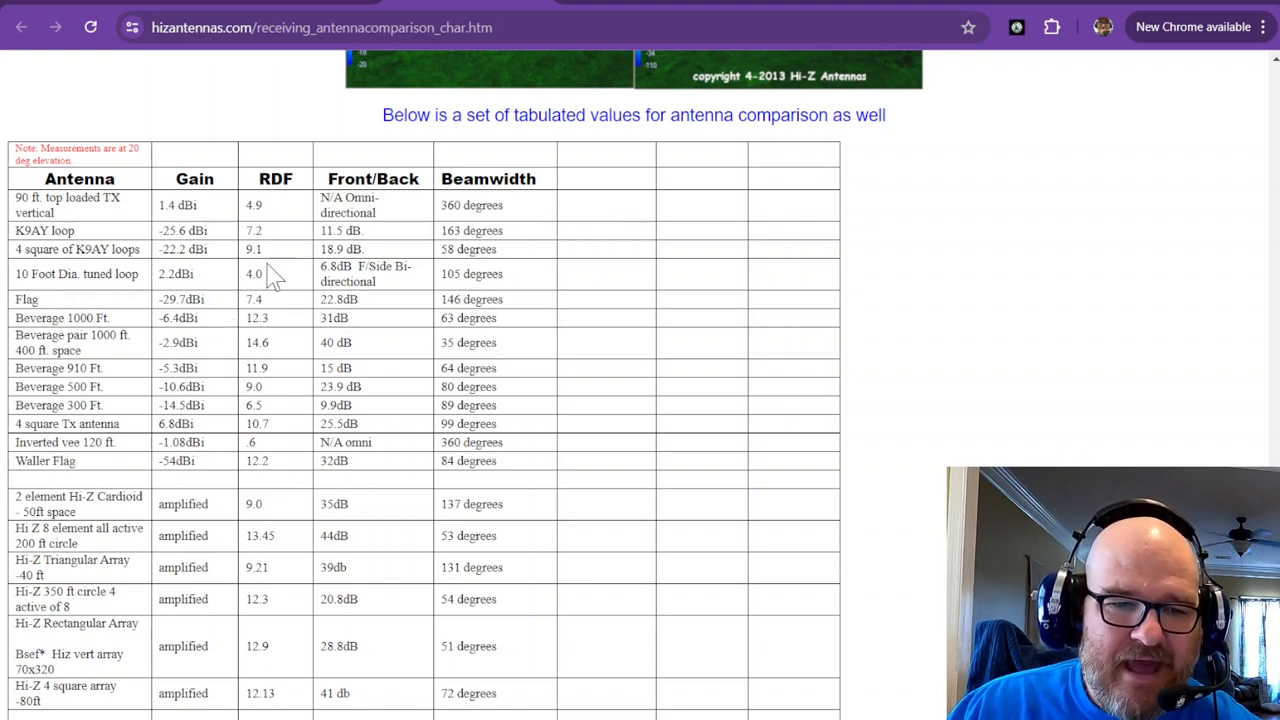
{"action": "mouse_move", "coordinate": [283, 609]}
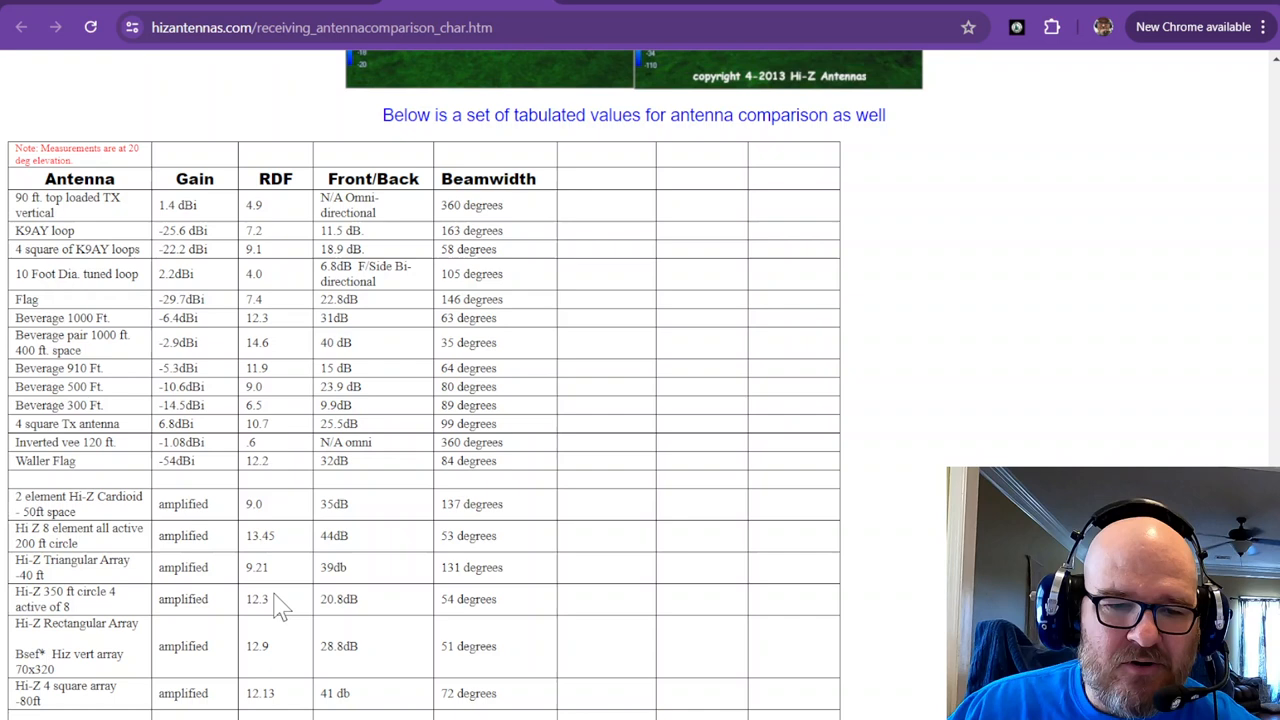
{"action": "mouse_move", "coordinate": [280, 517]}
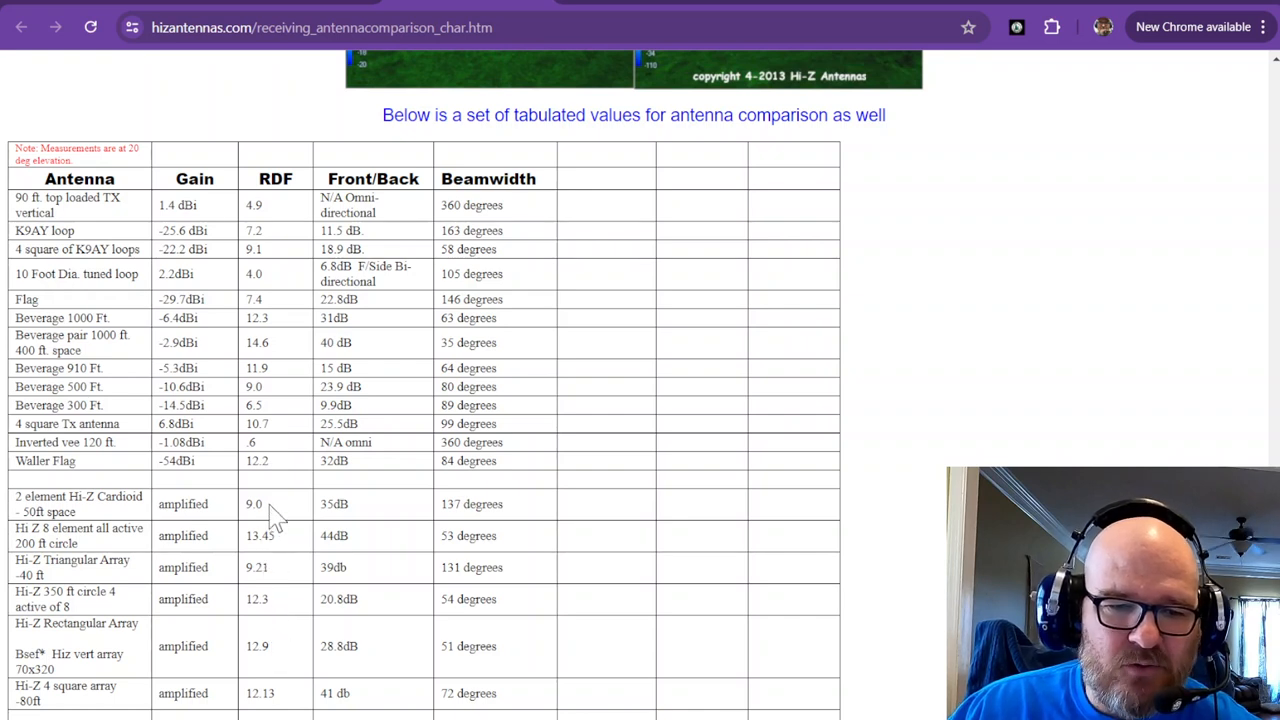
{"action": "mouse_move", "coordinate": [330, 405]}
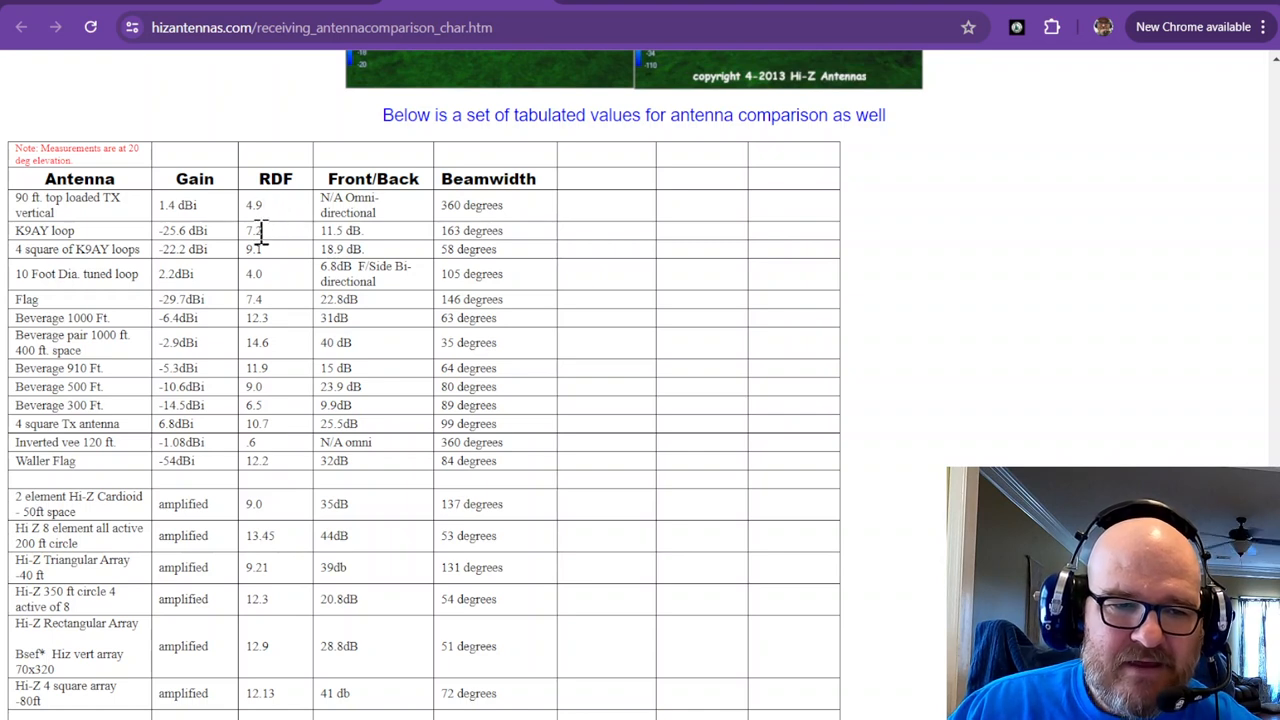
{"action": "mouse_move", "coordinate": [475, 455]}
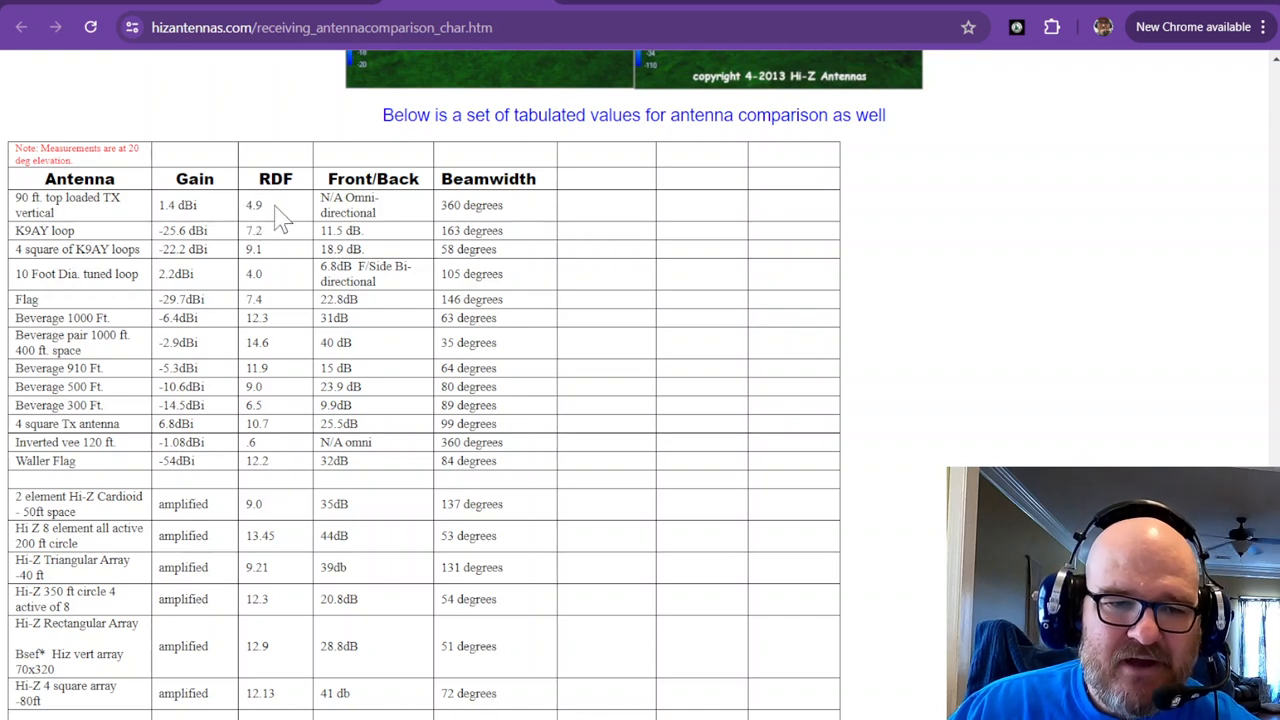
{"action": "mouse_move", "coordinate": [485, 205]}
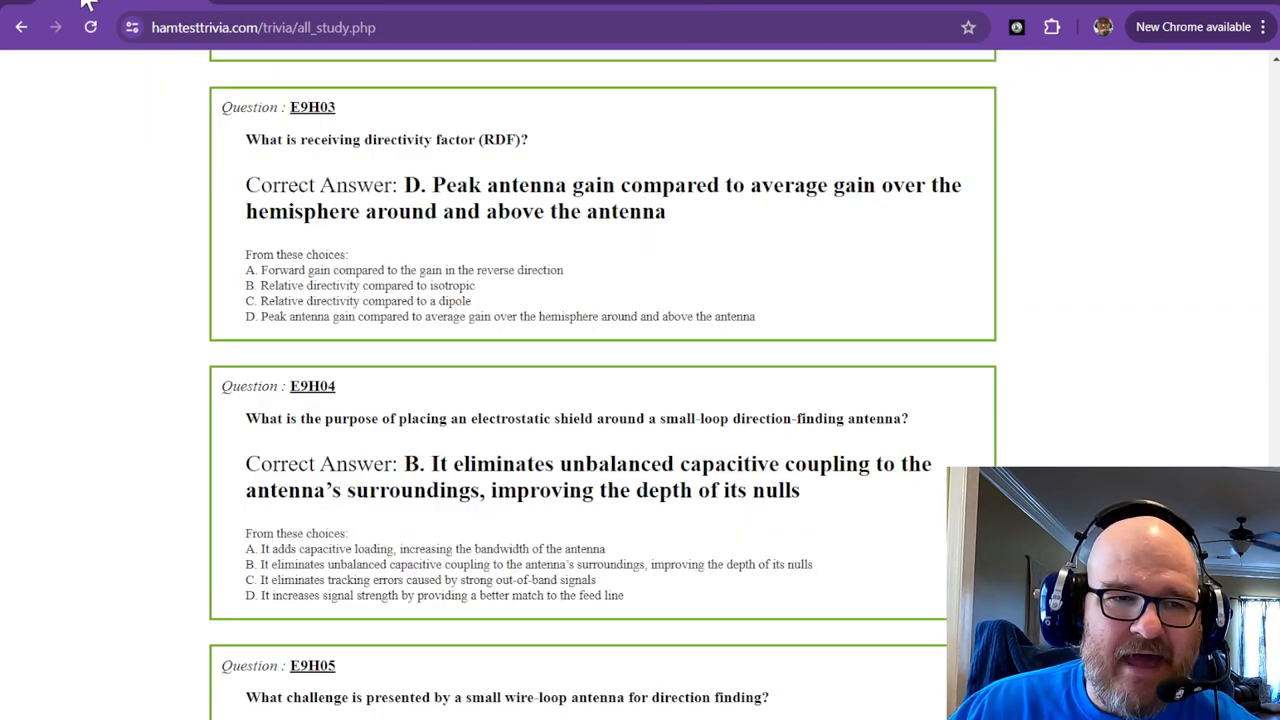
Scroll the E9H study page until E9H04 on electrostatic shields and E9H05 are visible
{"action": "scroll", "scroll_direction": "down", "scroll_amount": 3}
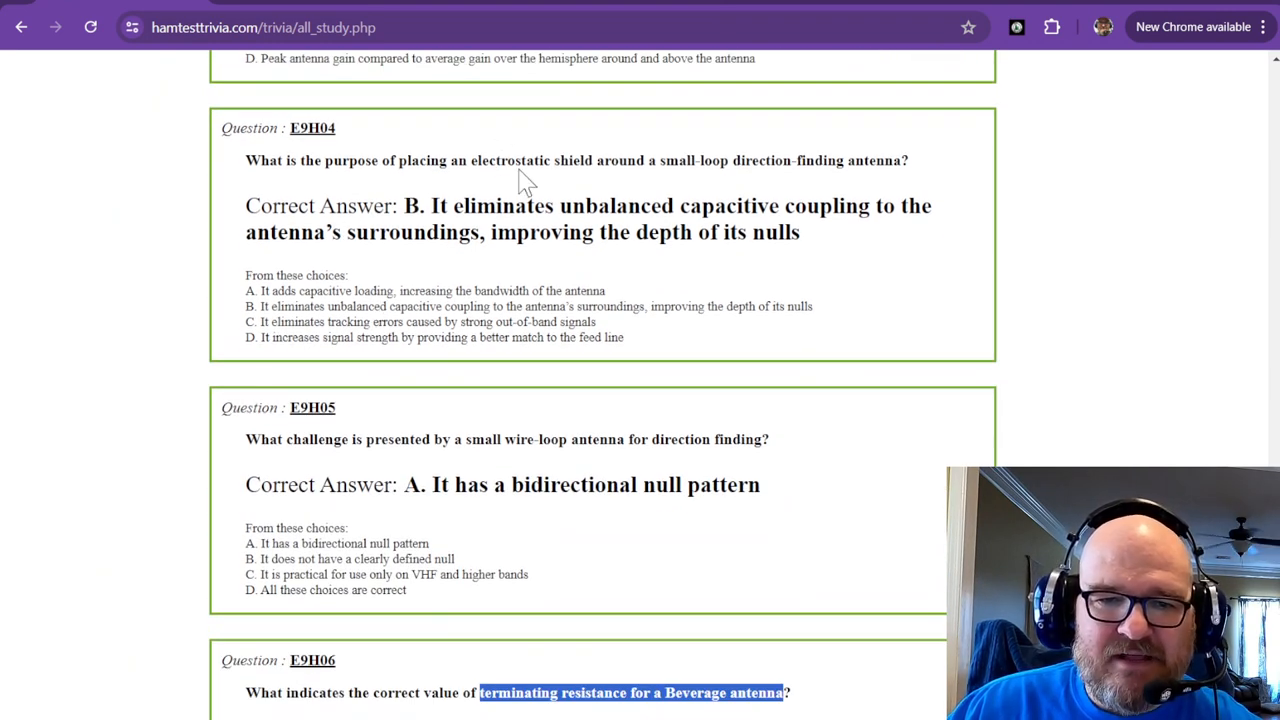
{"action": "mouse_move", "coordinate": [678, 165]}
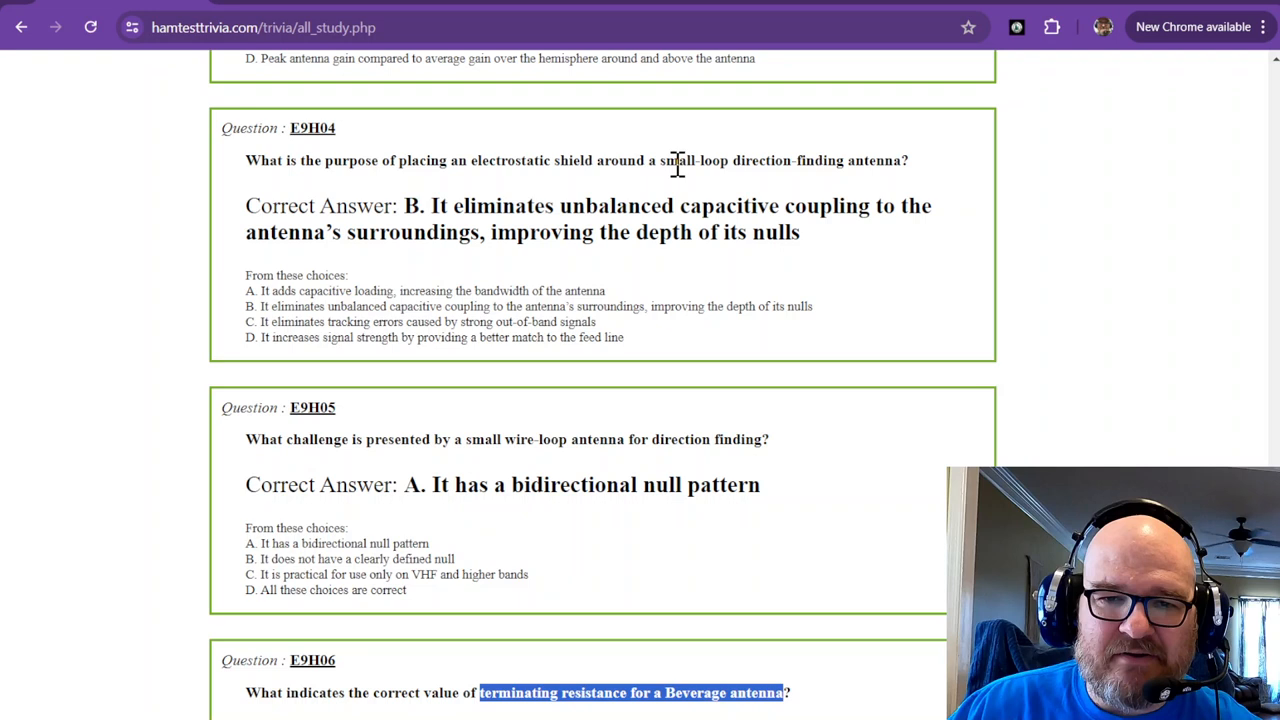
{"action": "mouse_move", "coordinate": [886, 167]}
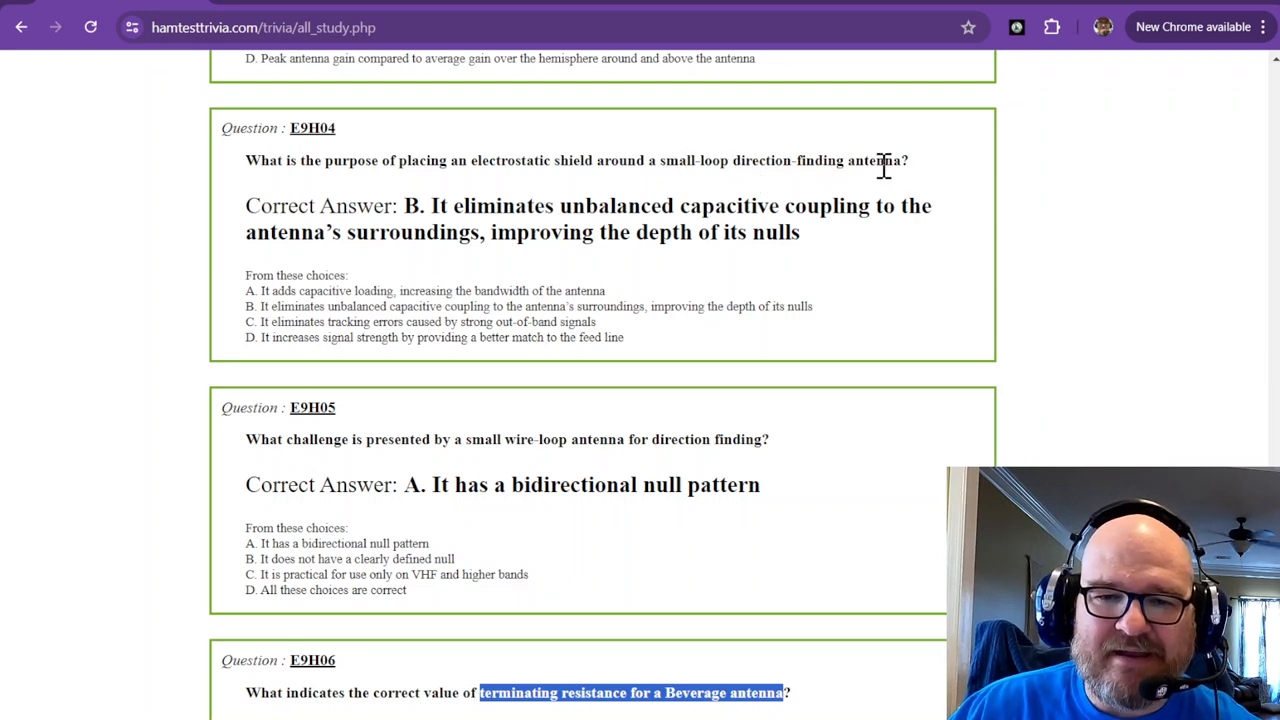
{"action": "mouse_move", "coordinate": [502, 221]}
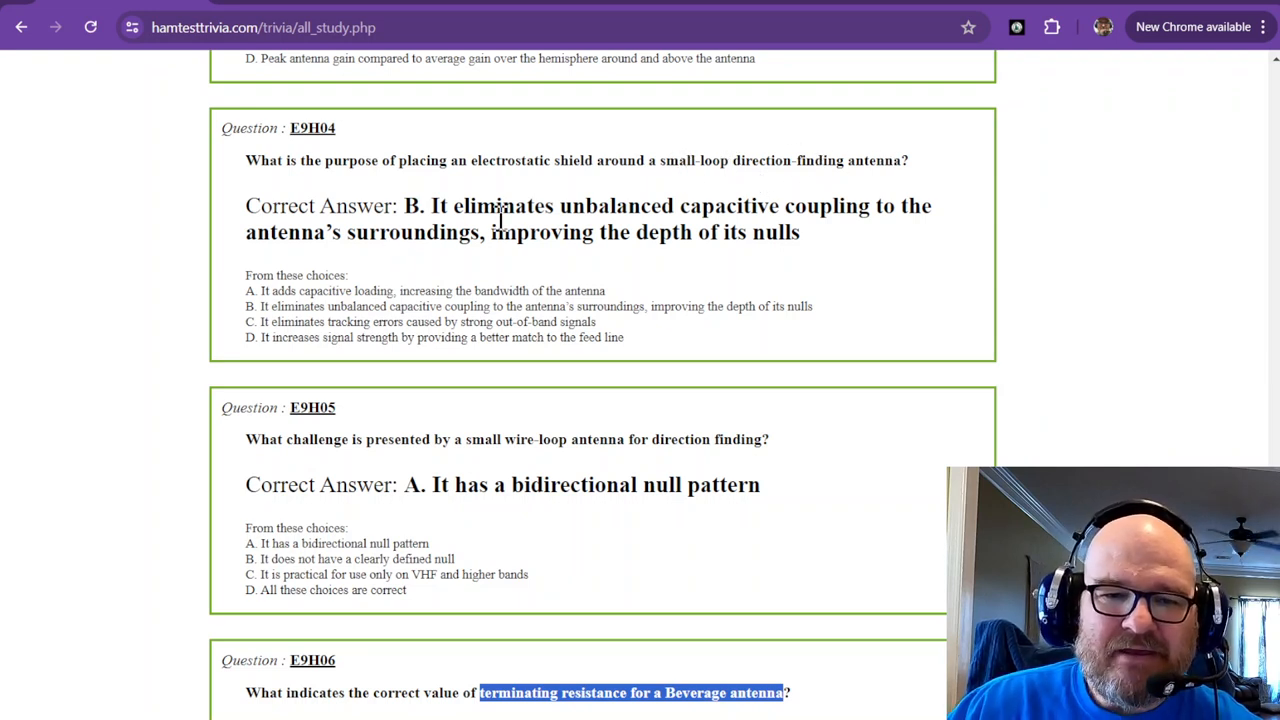
{"action": "mouse_move", "coordinate": [760, 210]}
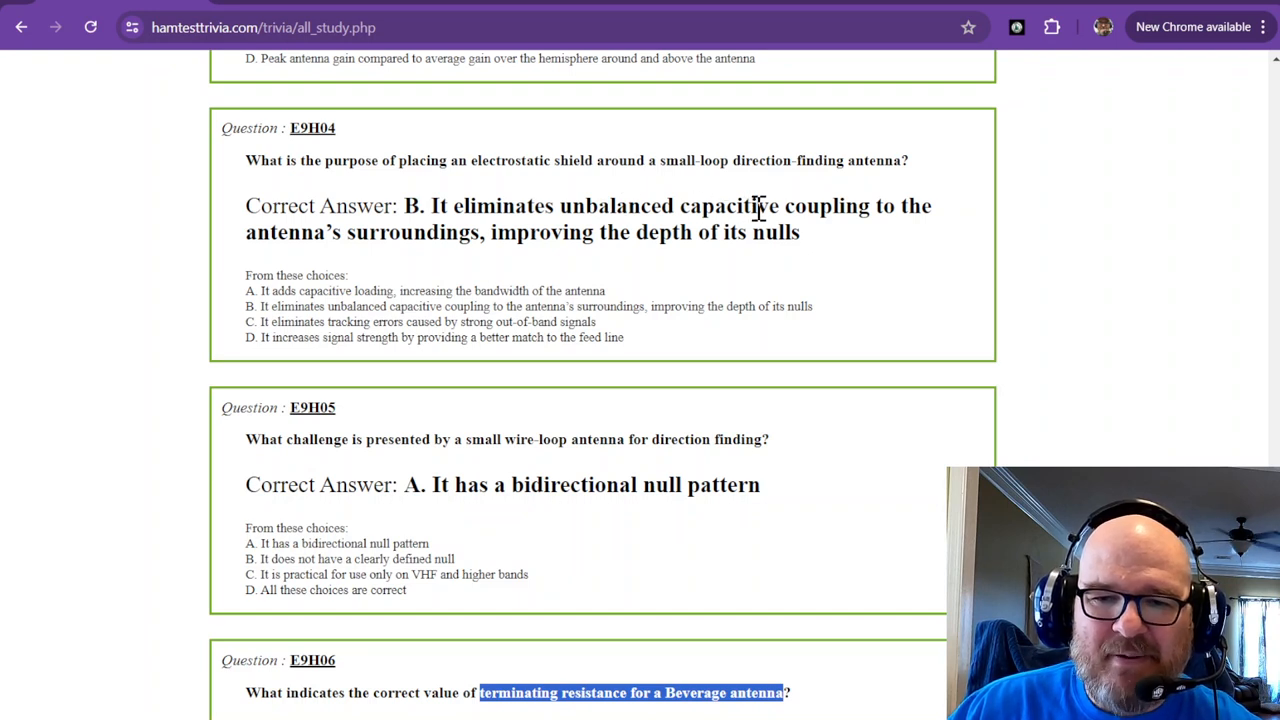
{"action": "mouse_move", "coordinate": [429, 237]}
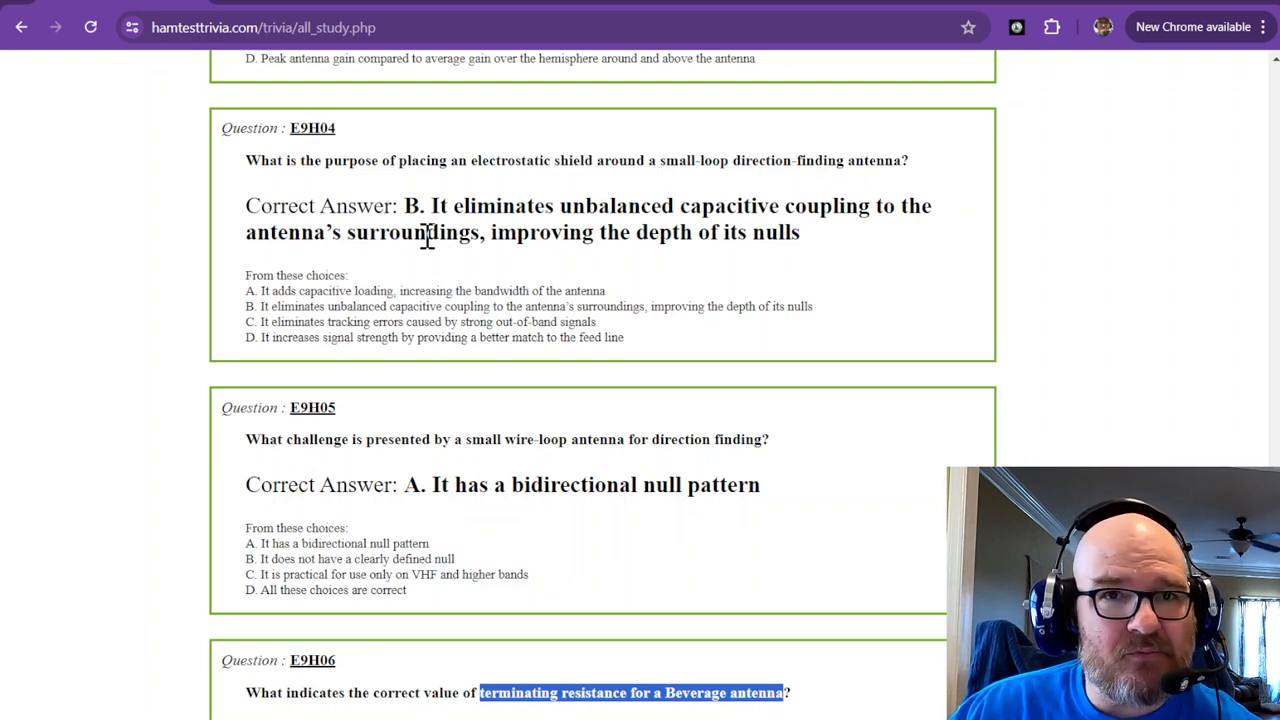
{"action": "mouse_move", "coordinate": [473, 255]}
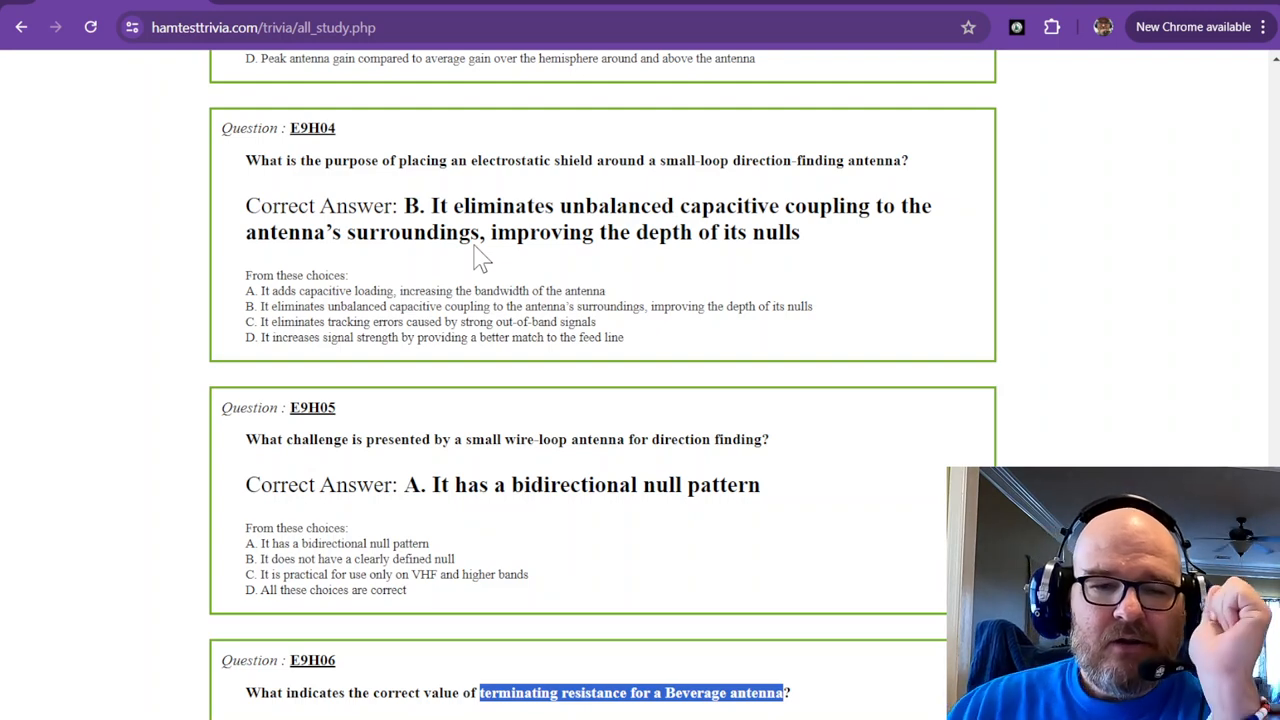
Scroll so E9H05 on small wire loops and the full E9H06 Beverage termination question show
{"action": "scroll", "scroll_direction": "down", "scroll_amount": 3}
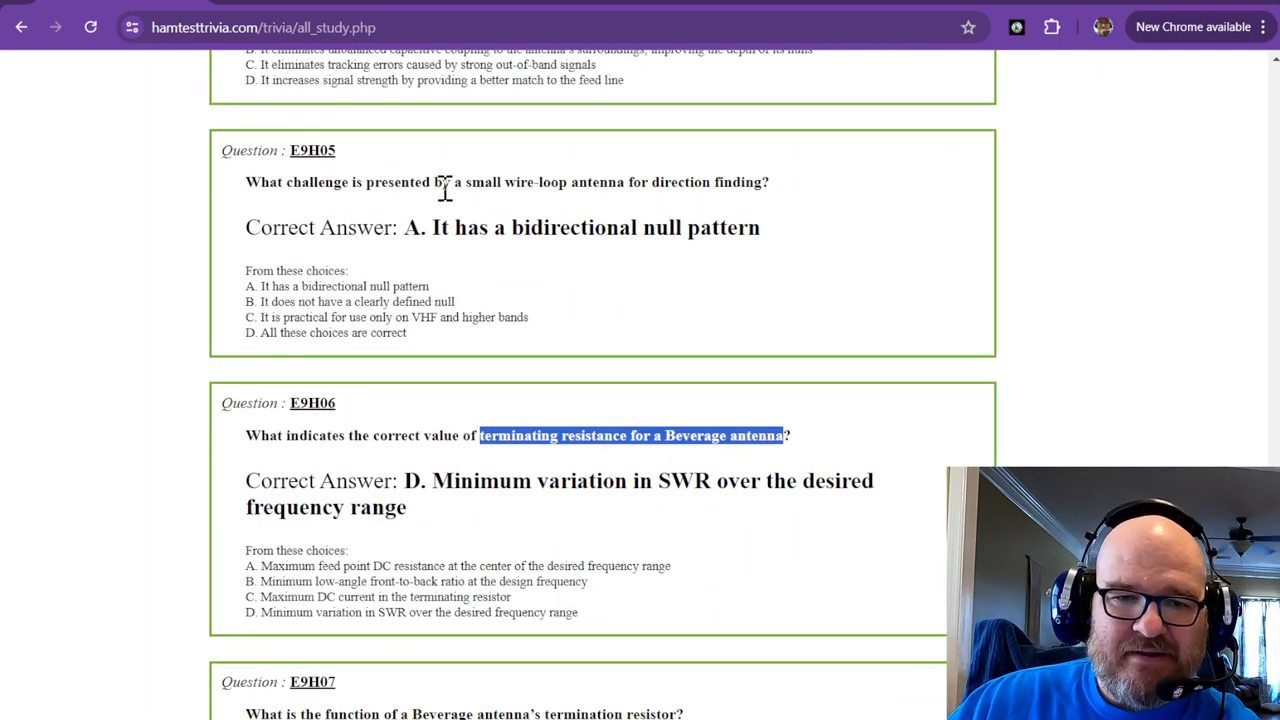
{"action": "mouse_move", "coordinate": [590, 205]}
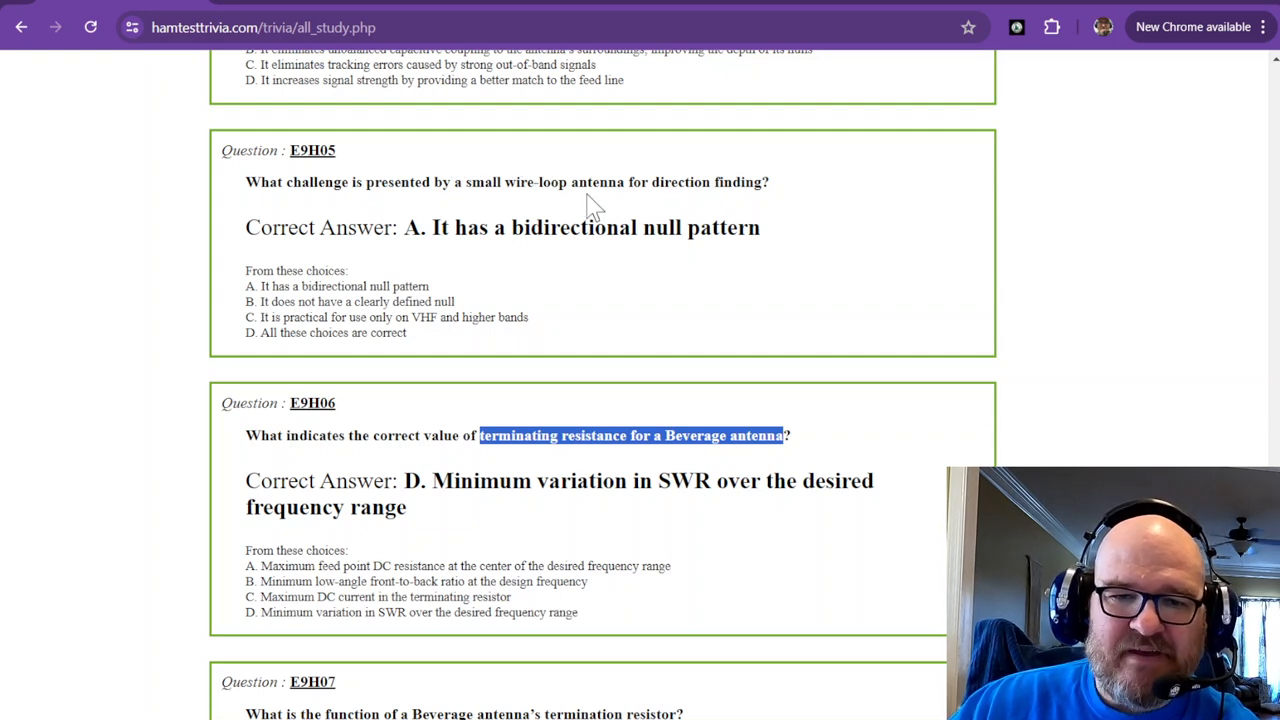
{"action": "mouse_move", "coordinate": [675, 190]}
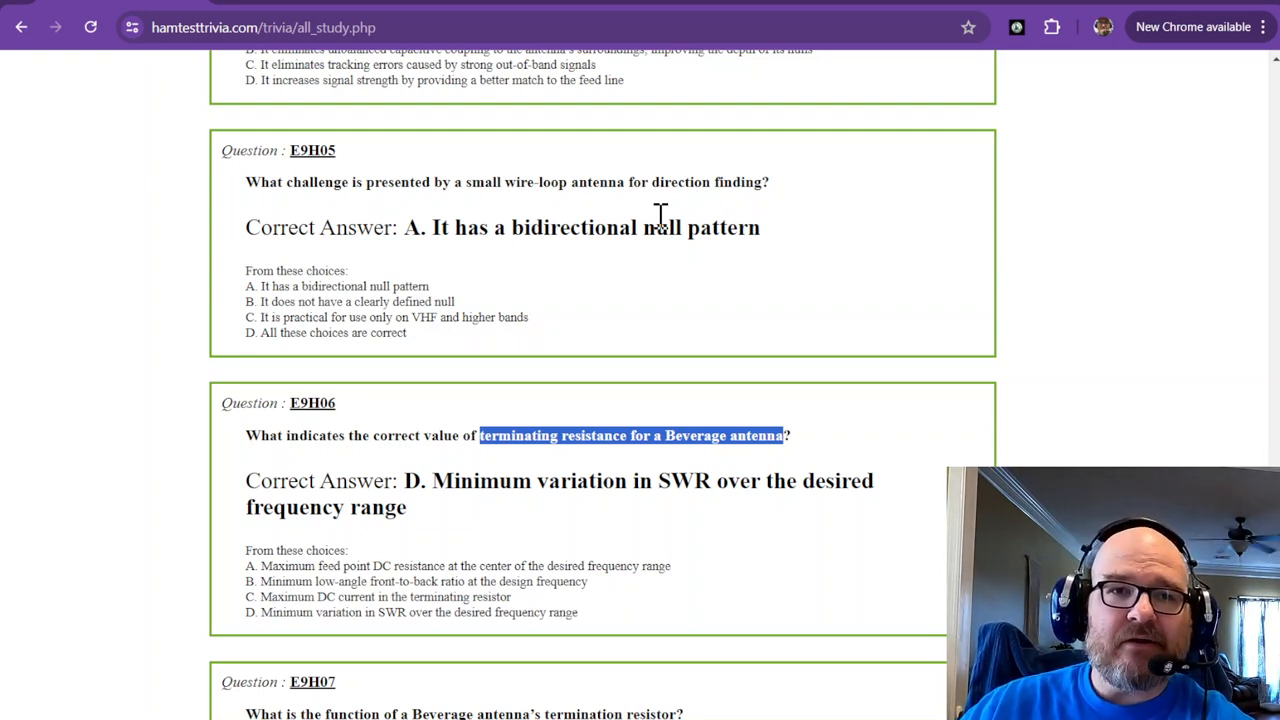
Scroll to E9H06 and E9H07 and highlight E9H06's minimum SWR variation answer text
{"action": "scroll", "scroll_direction": "down", "scroll_amount": 3}
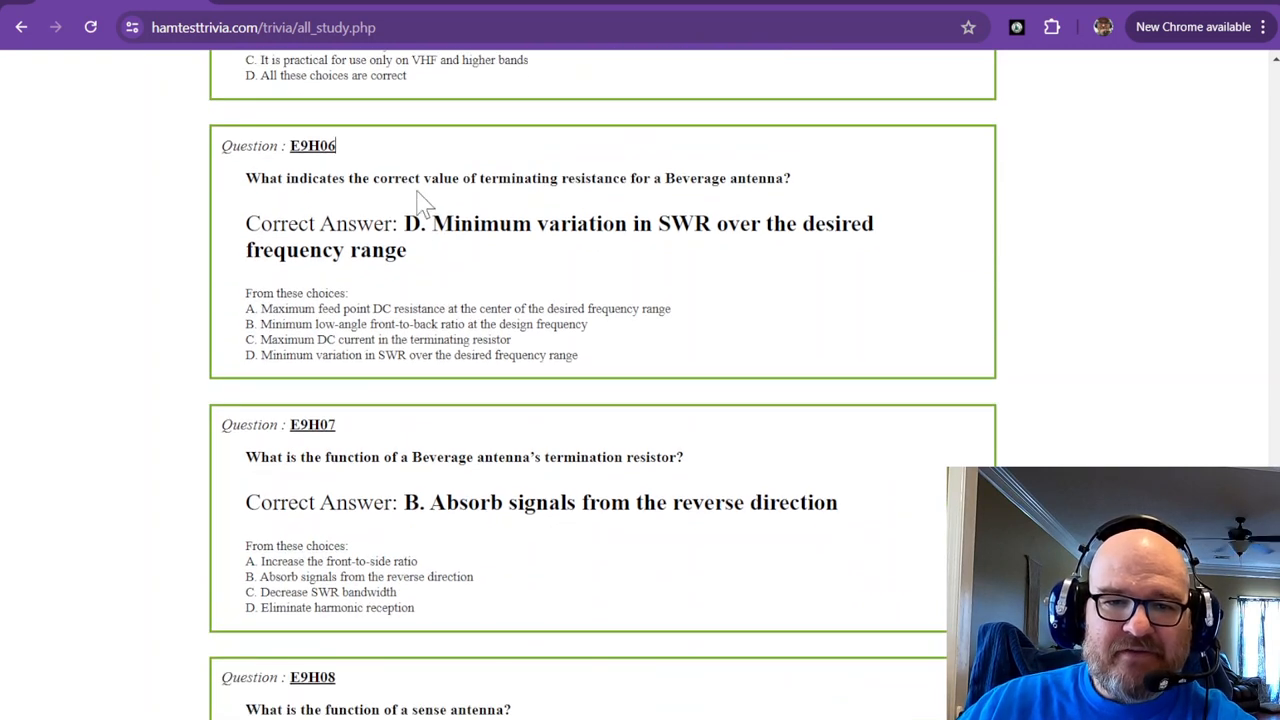
{"action": "mouse_move", "coordinate": [667, 178]}
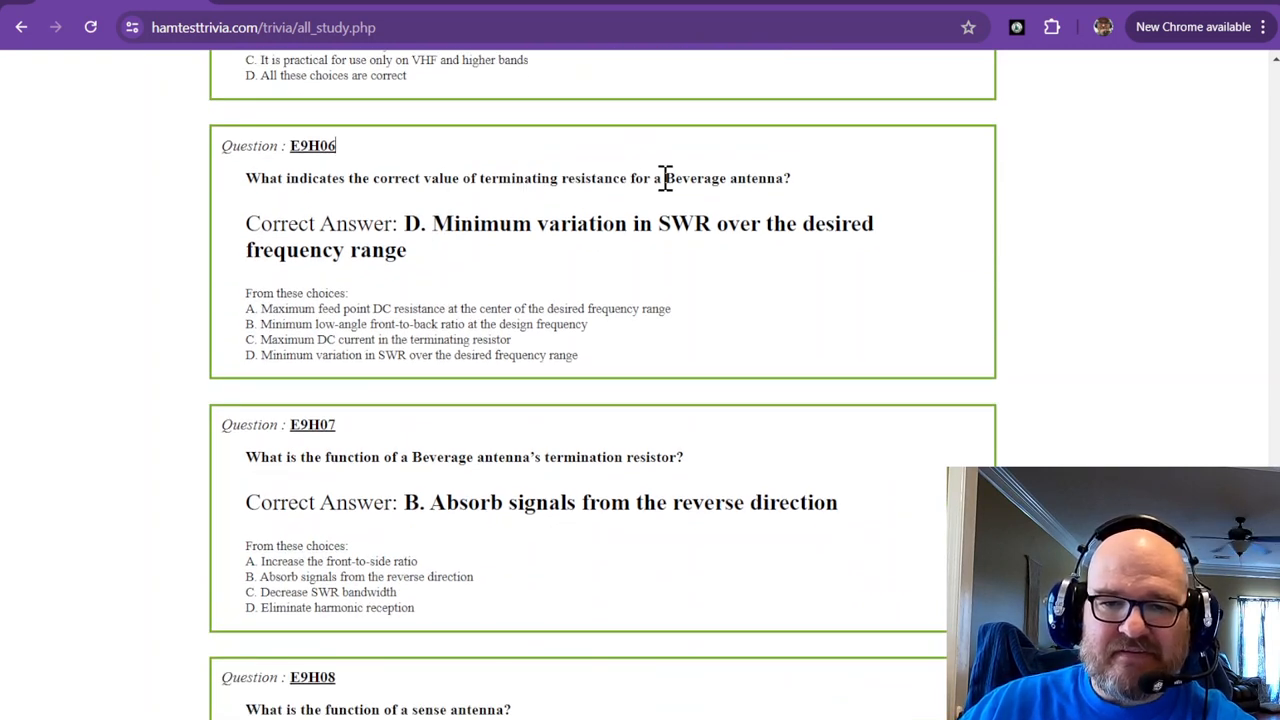
{"action": "mouse_move", "coordinate": [608, 10]}
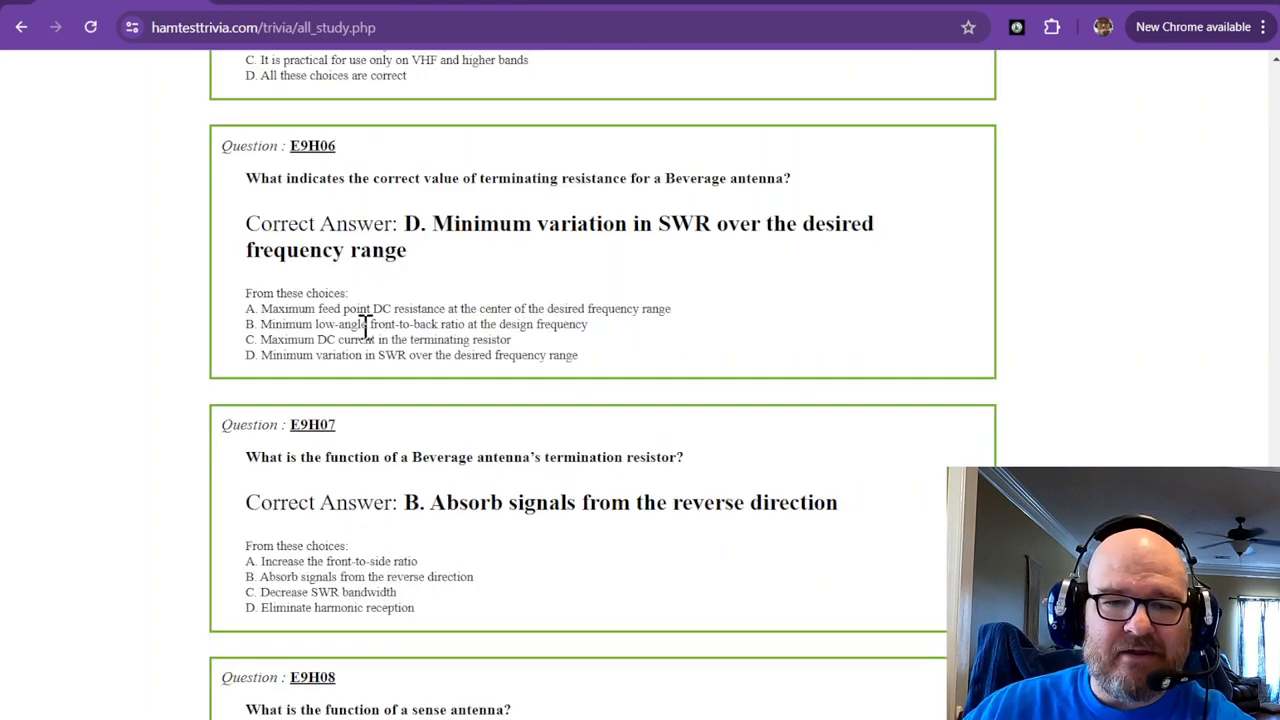
{"action": "left_click_drag", "start_coordinate": [432, 223], "coordinate": [715, 223]}
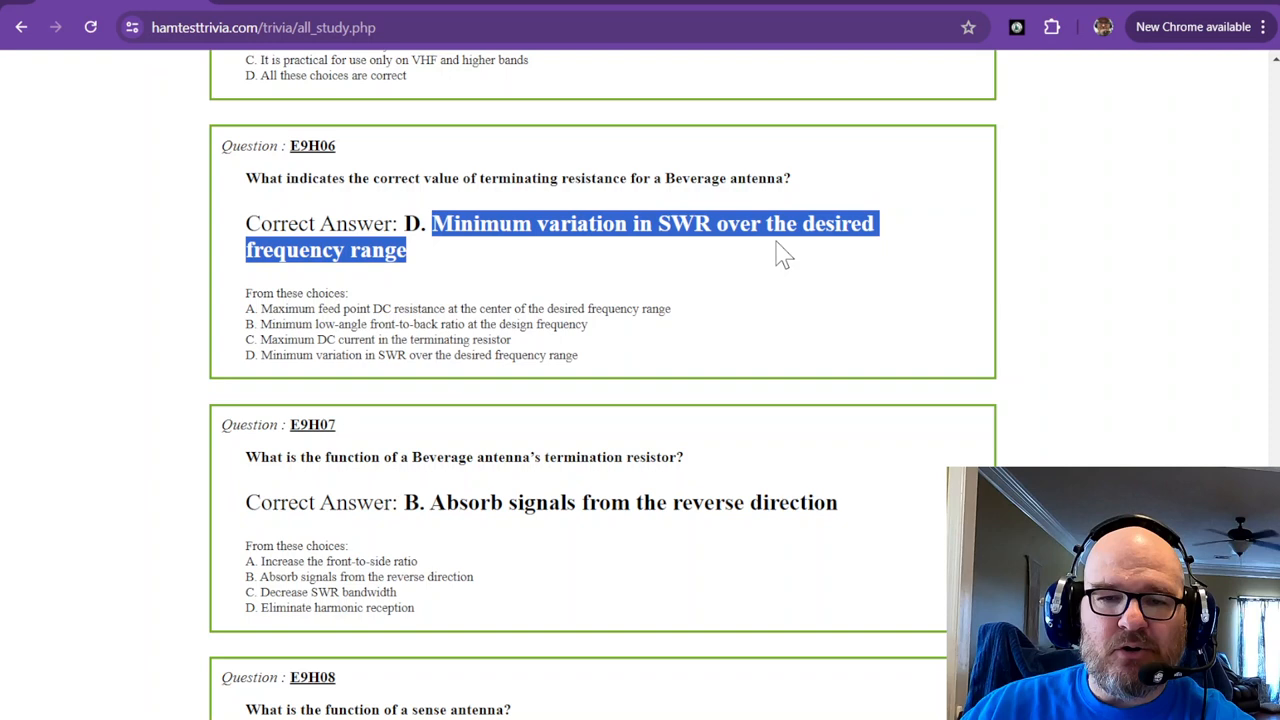
{"action": "mouse_move", "coordinate": [715, 258]}
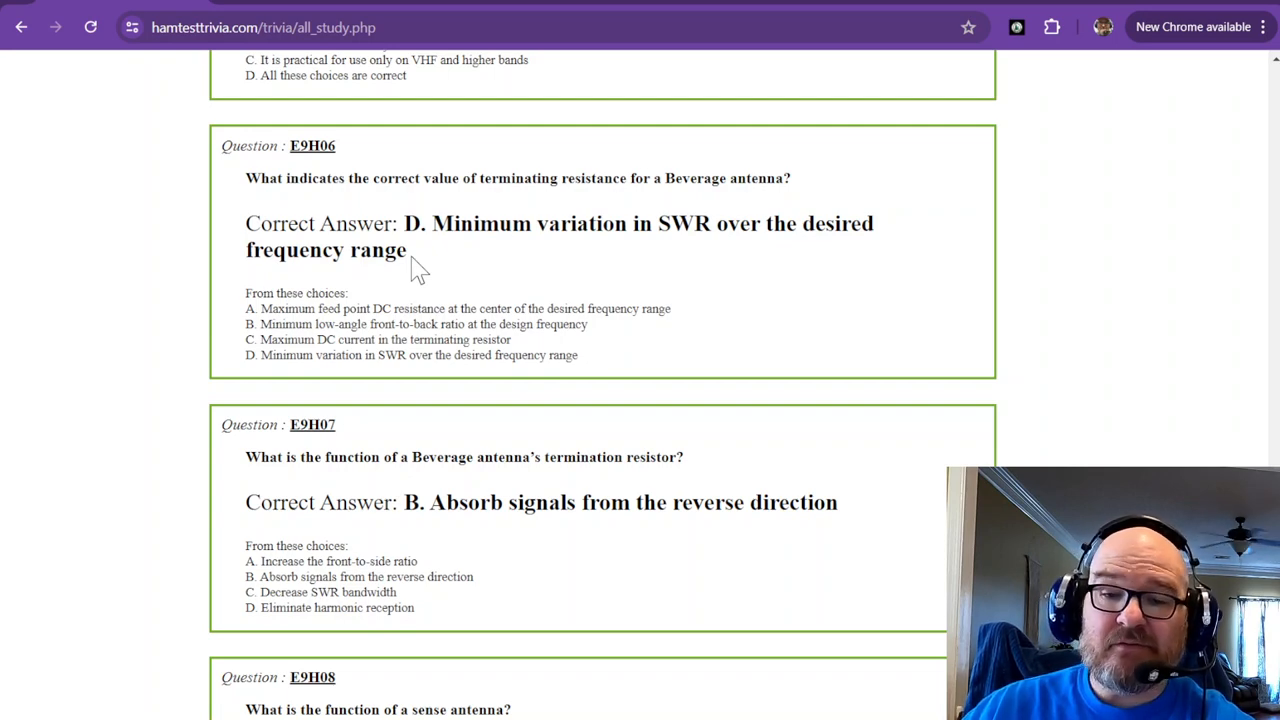
Scroll past E9H07 until E9H08 on sense antenna function and its answer are fully visible
{"action": "scroll", "scroll_direction": "down", "scroll_amount": 3}
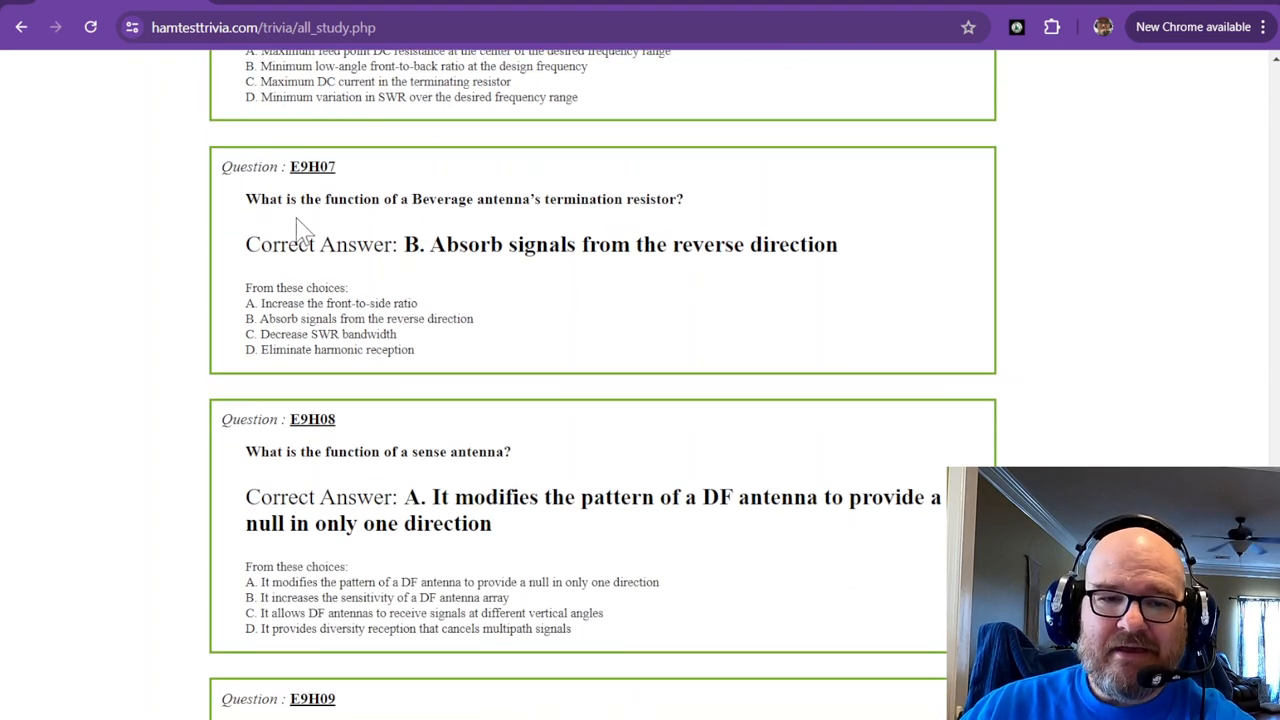
{"action": "mouse_move", "coordinate": [444, 205]}
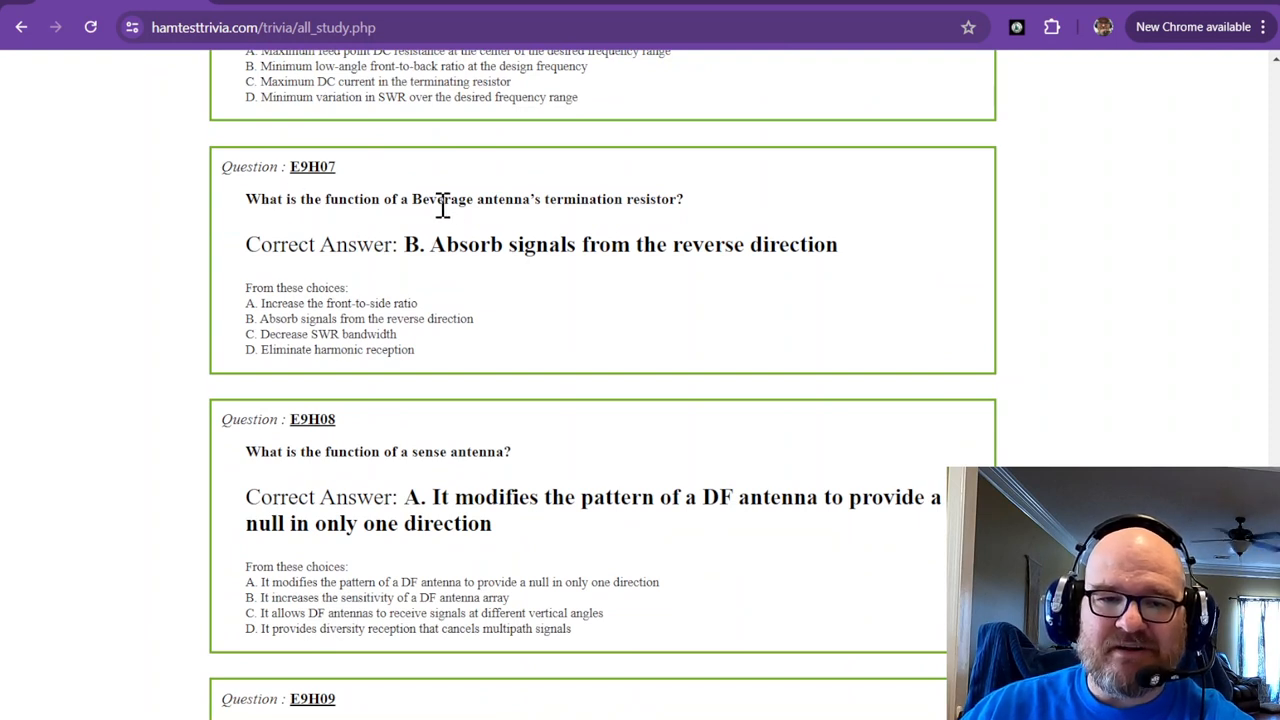
{"action": "mouse_move", "coordinate": [640, 228]}
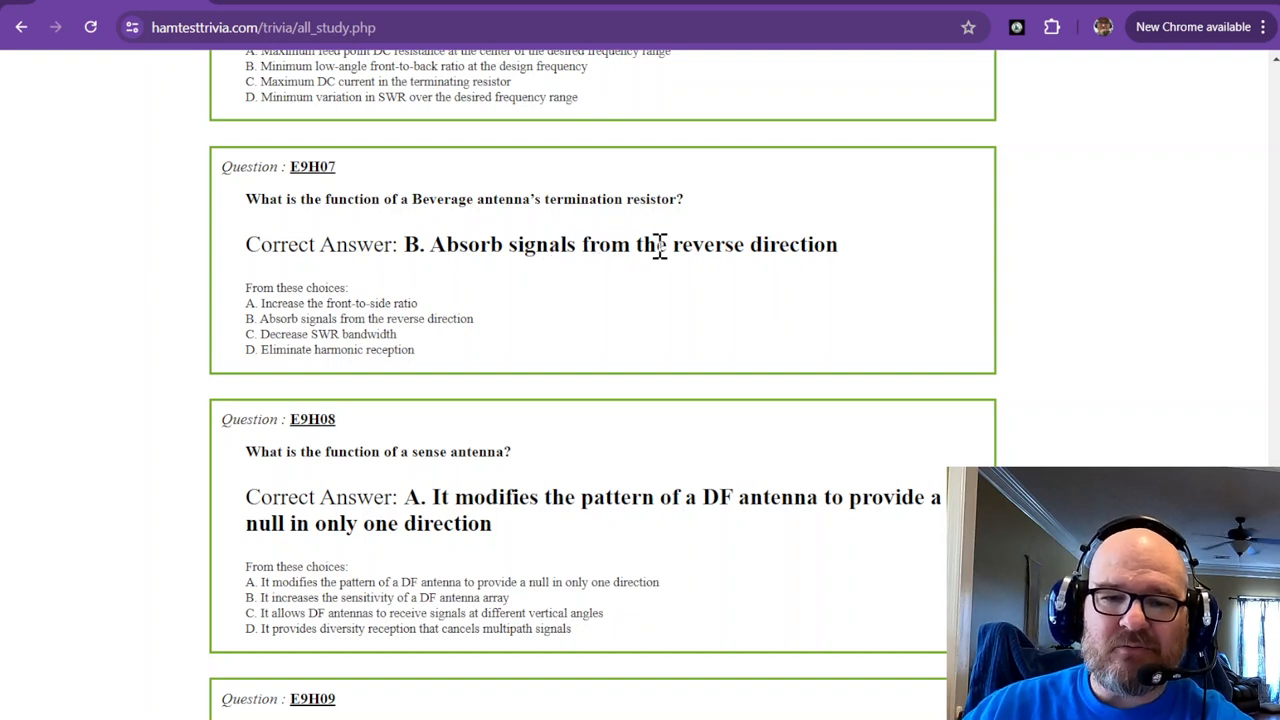
{"action": "mouse_move", "coordinate": [640, 350]}
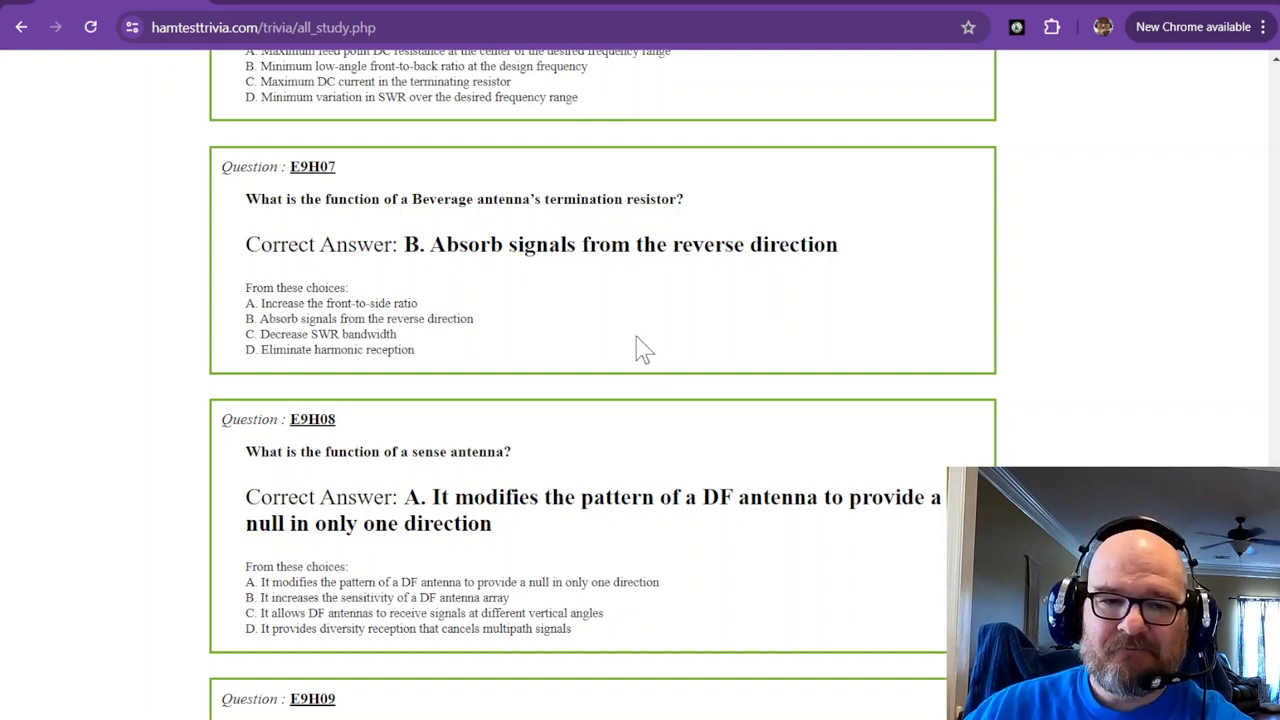
{"action": "scroll", "scroll_direction": "down", "scroll_amount": 3}
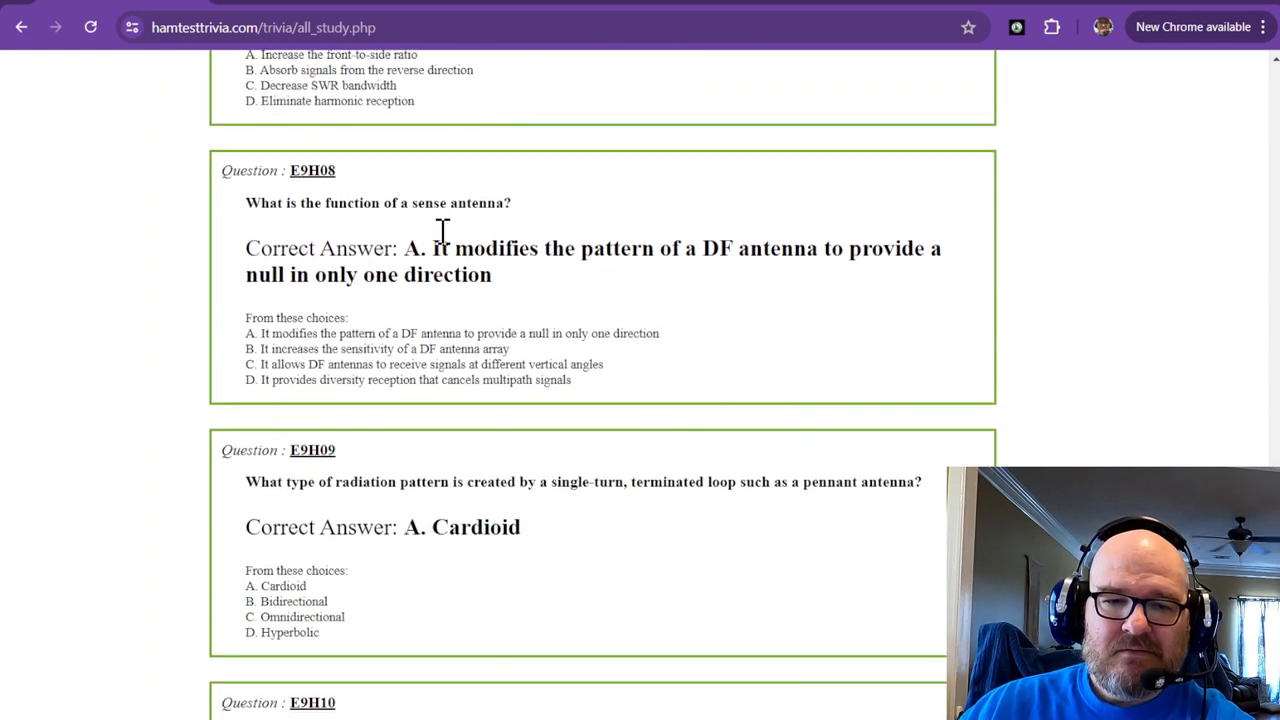
{"action": "scroll", "scroll_direction": "down", "scroll_amount": 3}
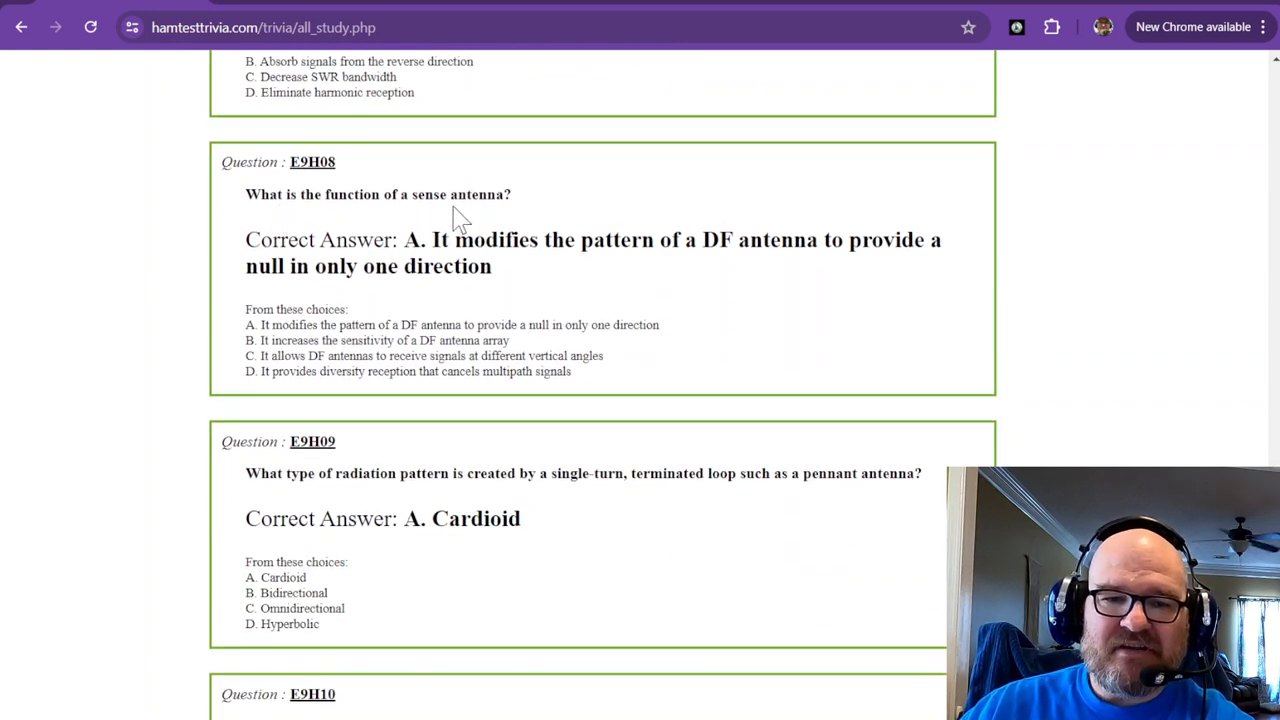
{"action": "mouse_move", "coordinate": [507, 204]}
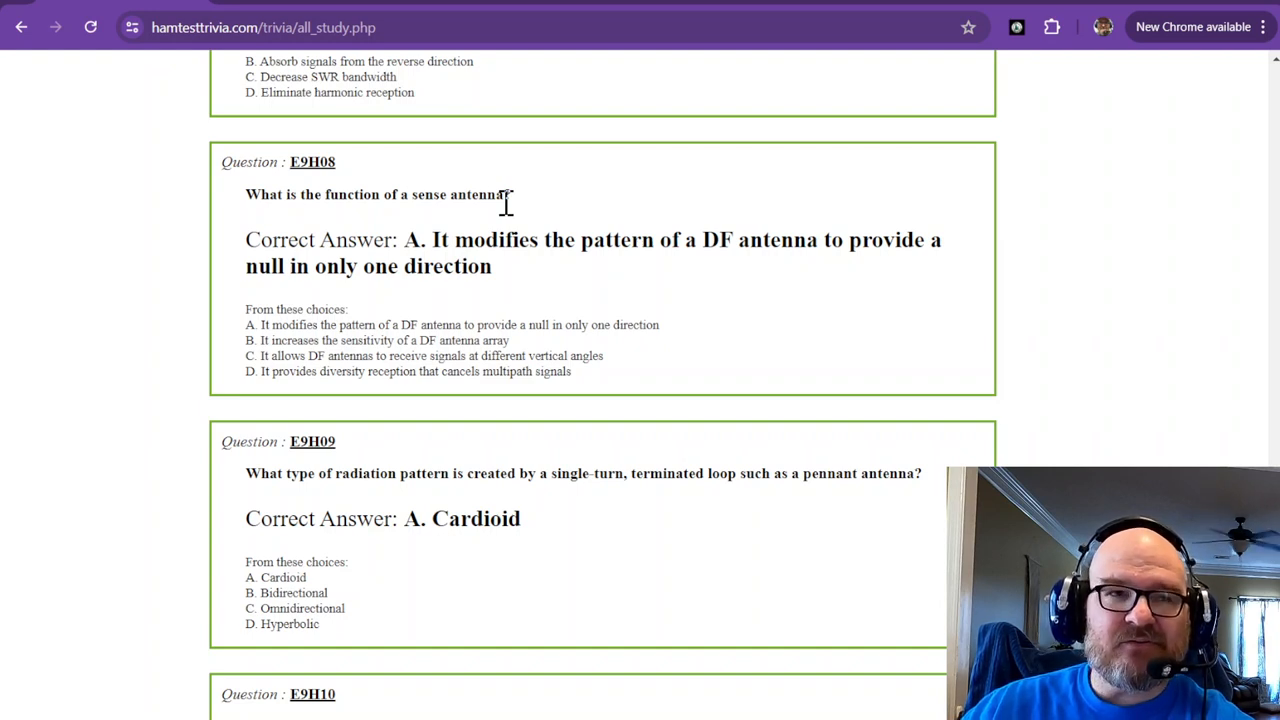
{"action": "mouse_move", "coordinate": [558, 248]}
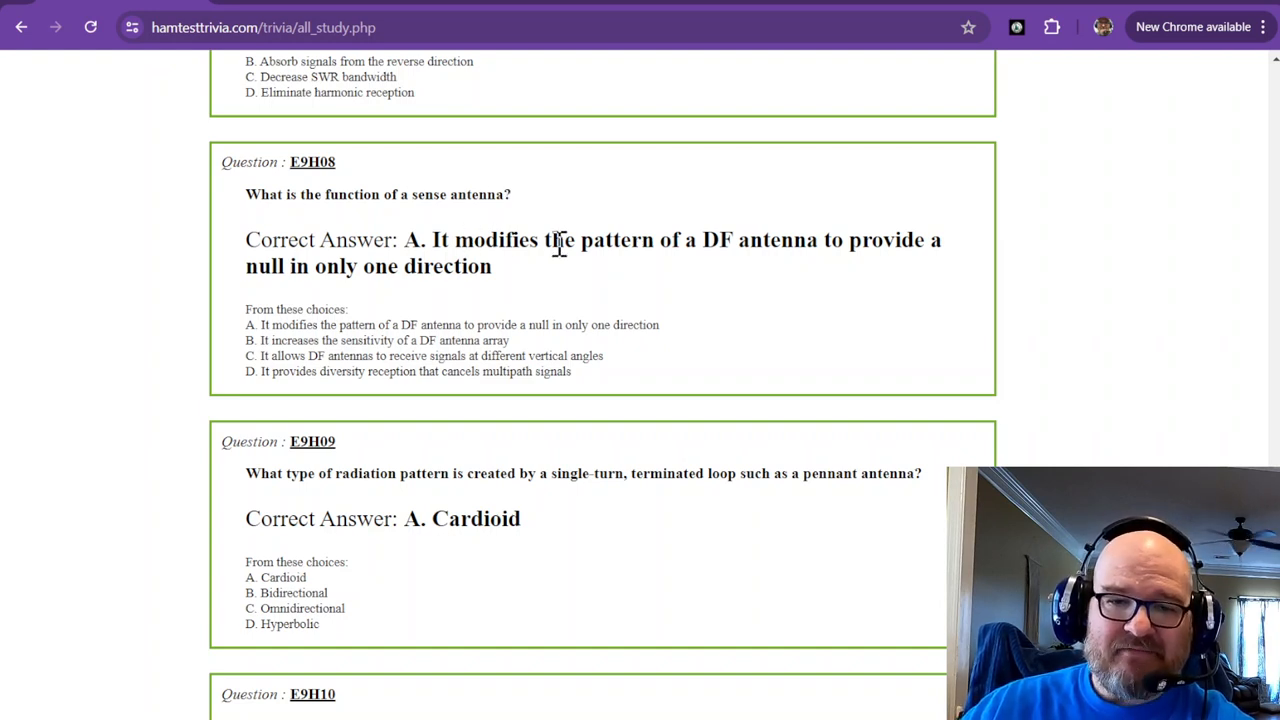
{"action": "mouse_move", "coordinate": [760, 252]}
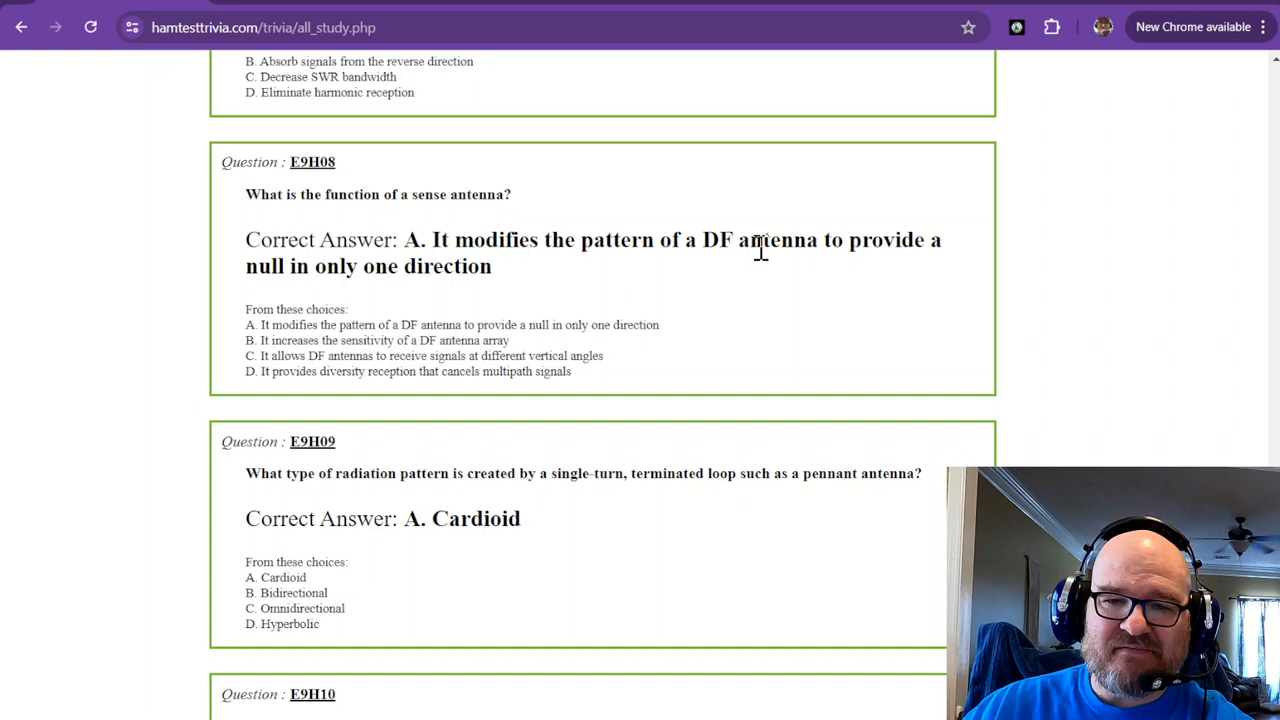
{"action": "mouse_move", "coordinate": [922, 245]}
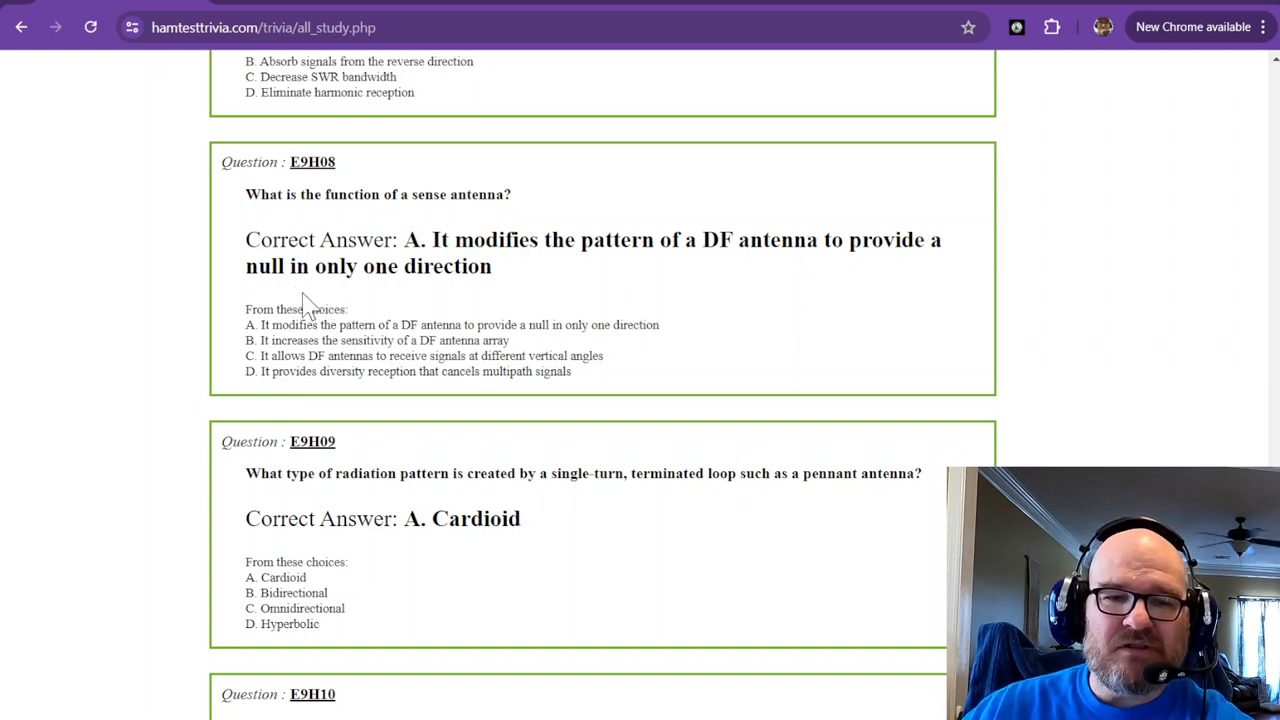
{"action": "mouse_move", "coordinate": [342, 276]}
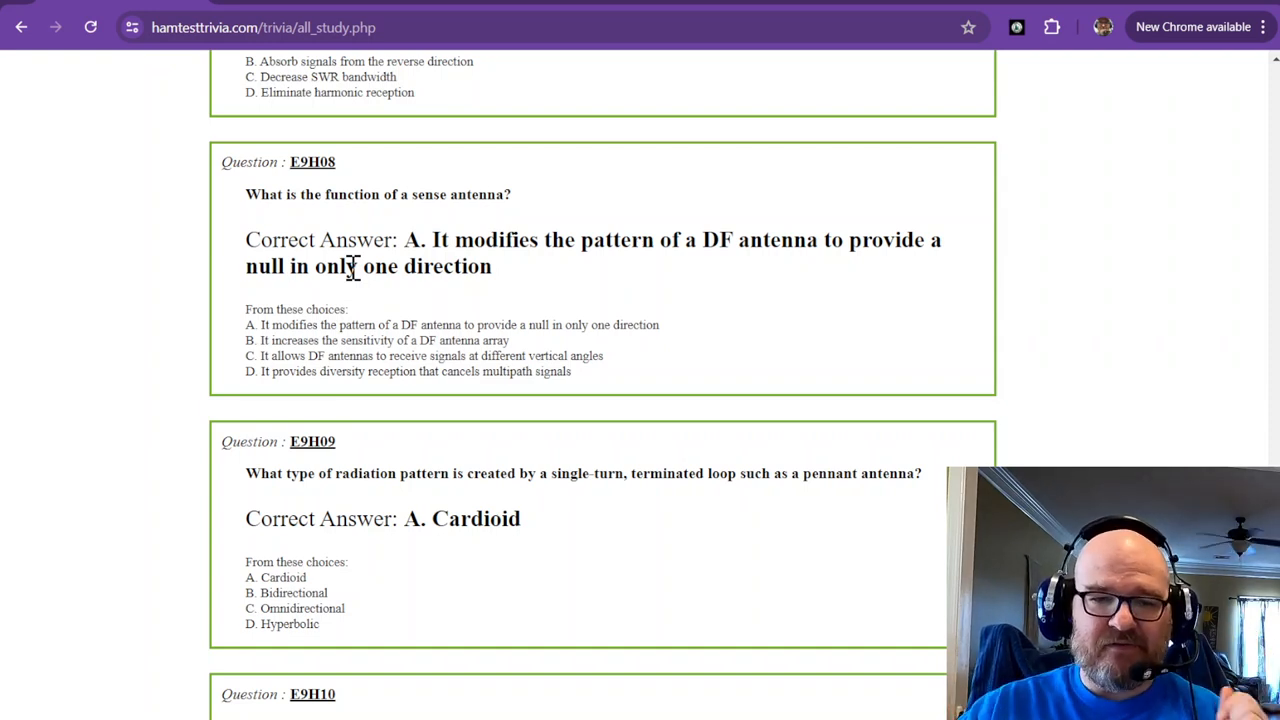
Scroll so E9H09 on the pennant loop's cardioid pattern heads the page, with E9H10 below
{"action": "scroll", "scroll_direction": "down", "scroll_amount": 3}
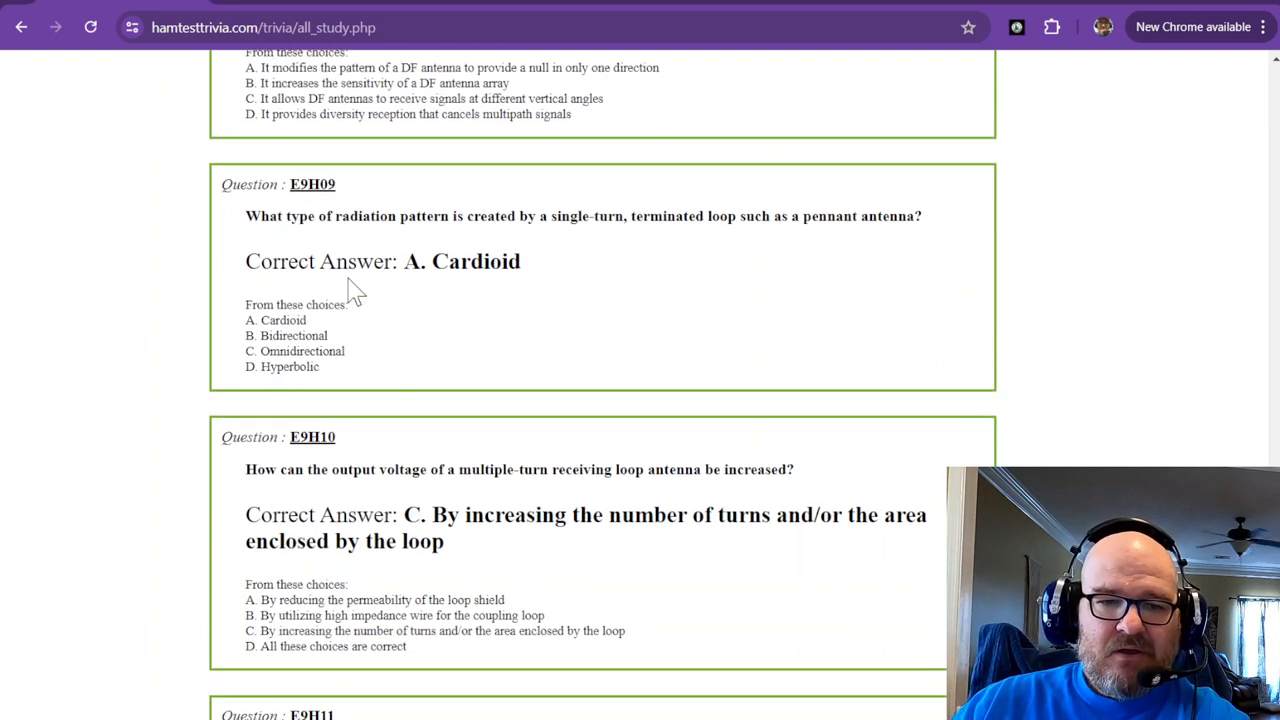
{"action": "mouse_move", "coordinate": [415, 242]}
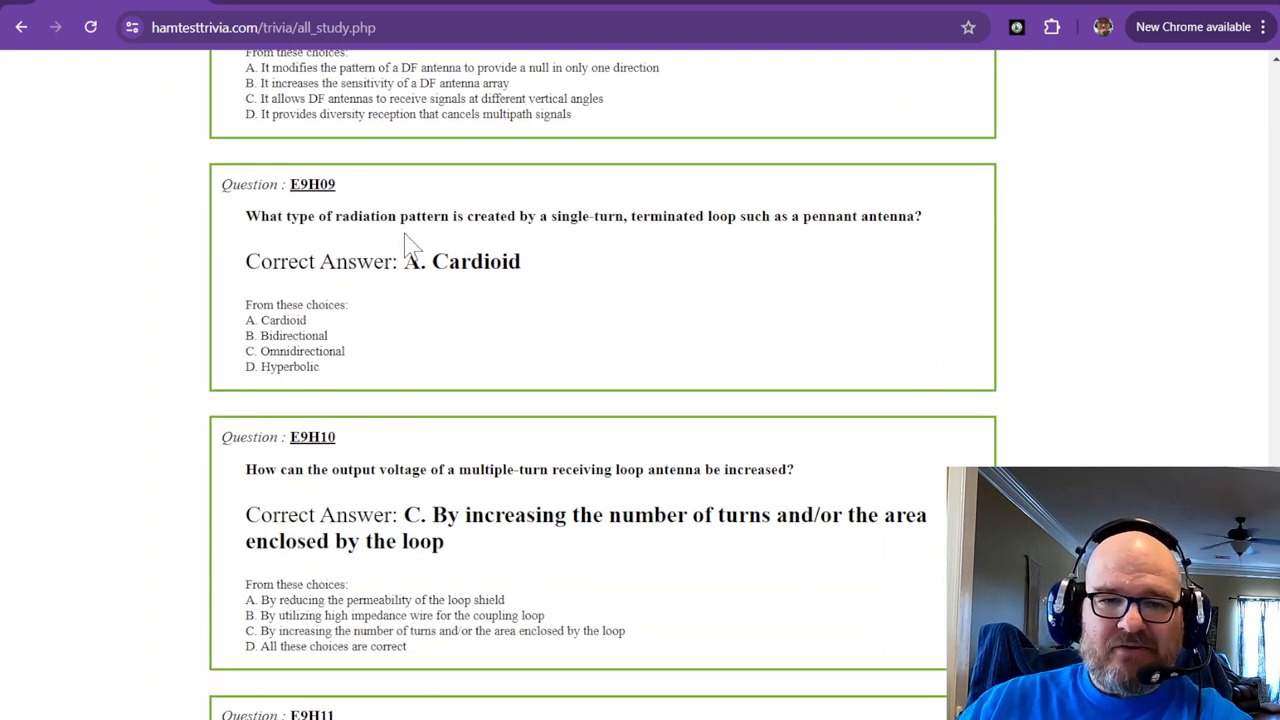
{"action": "mouse_move", "coordinate": [610, 245]}
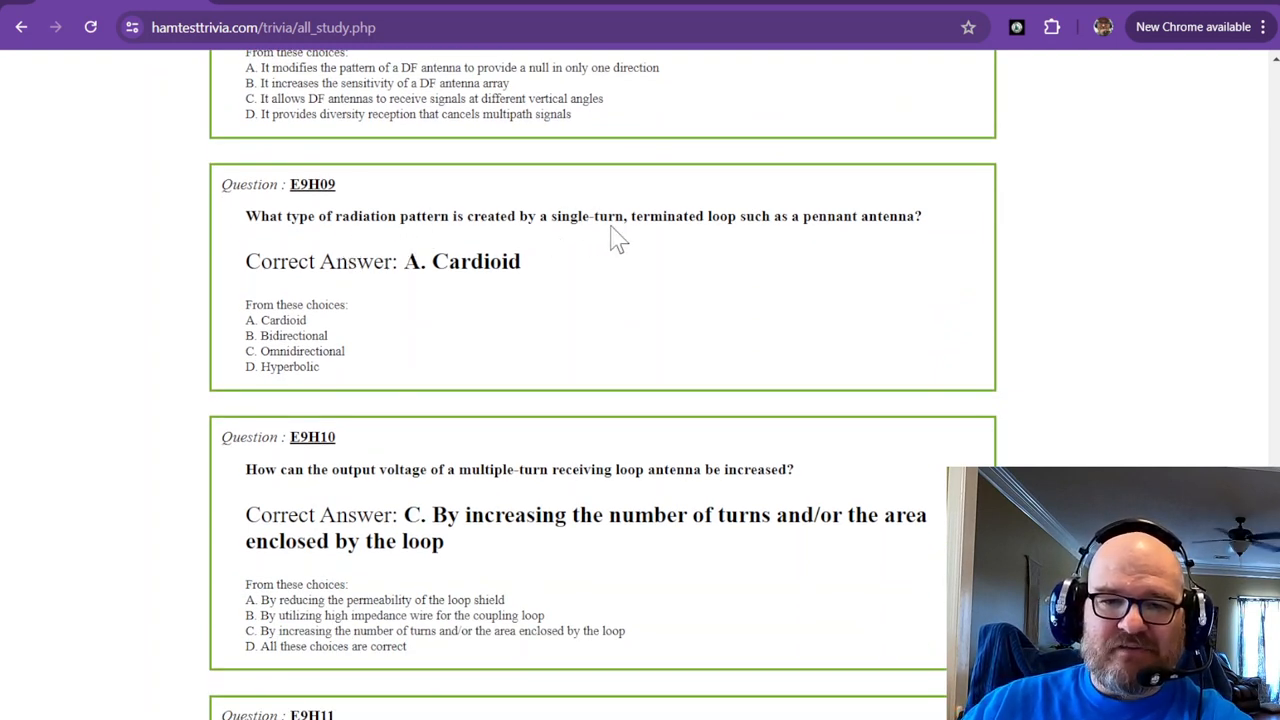
{"action": "mouse_move", "coordinate": [808, 240]}
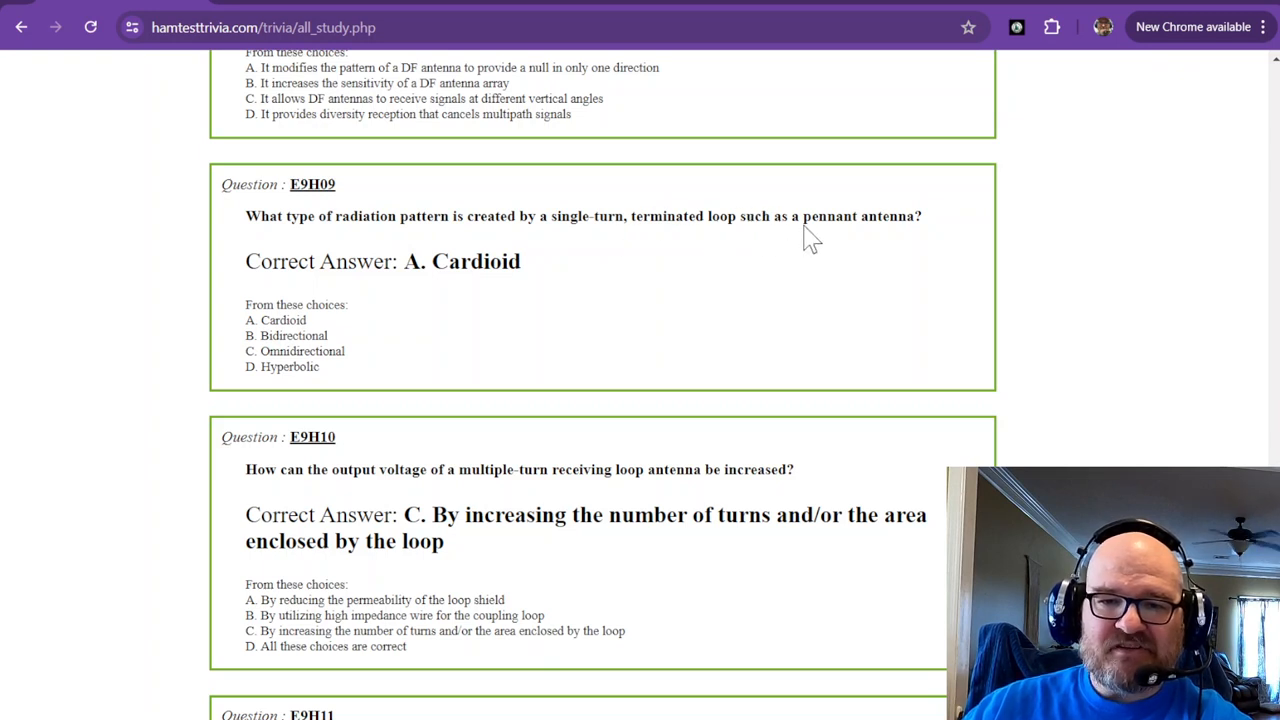
{"action": "mouse_move", "coordinate": [525, 263]}
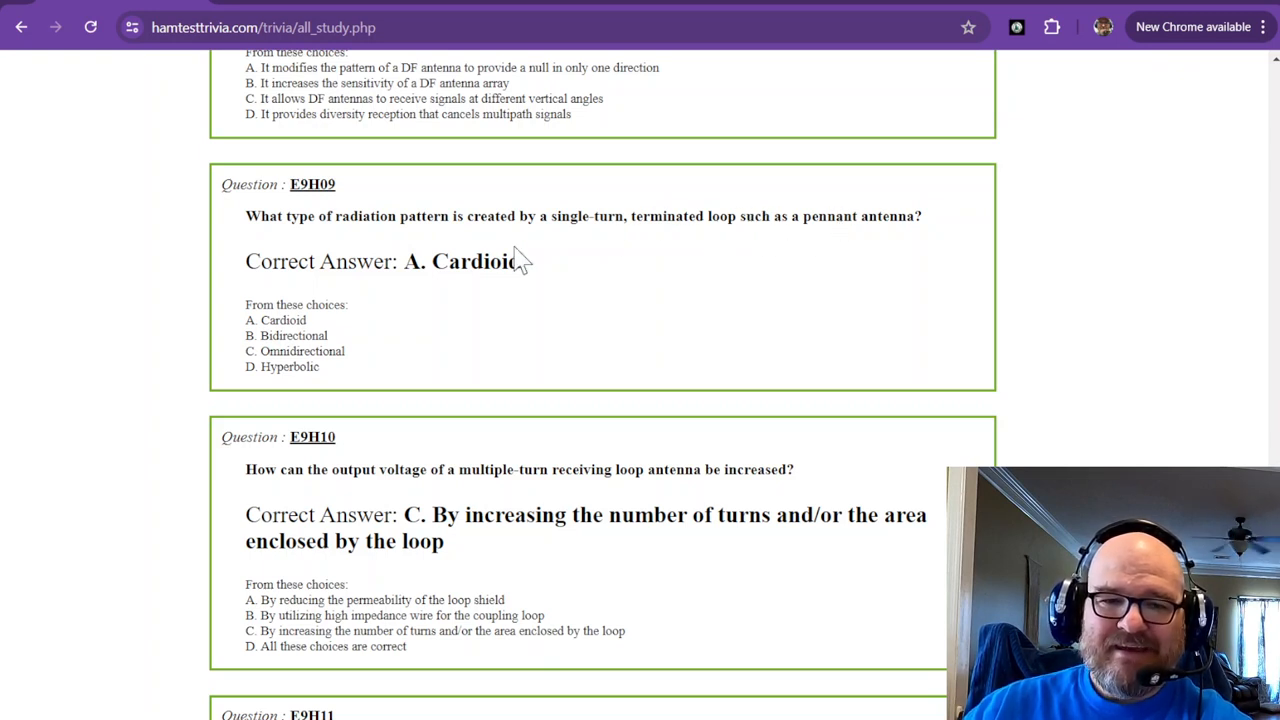
{"action": "mouse_move", "coordinate": [473, 281]}
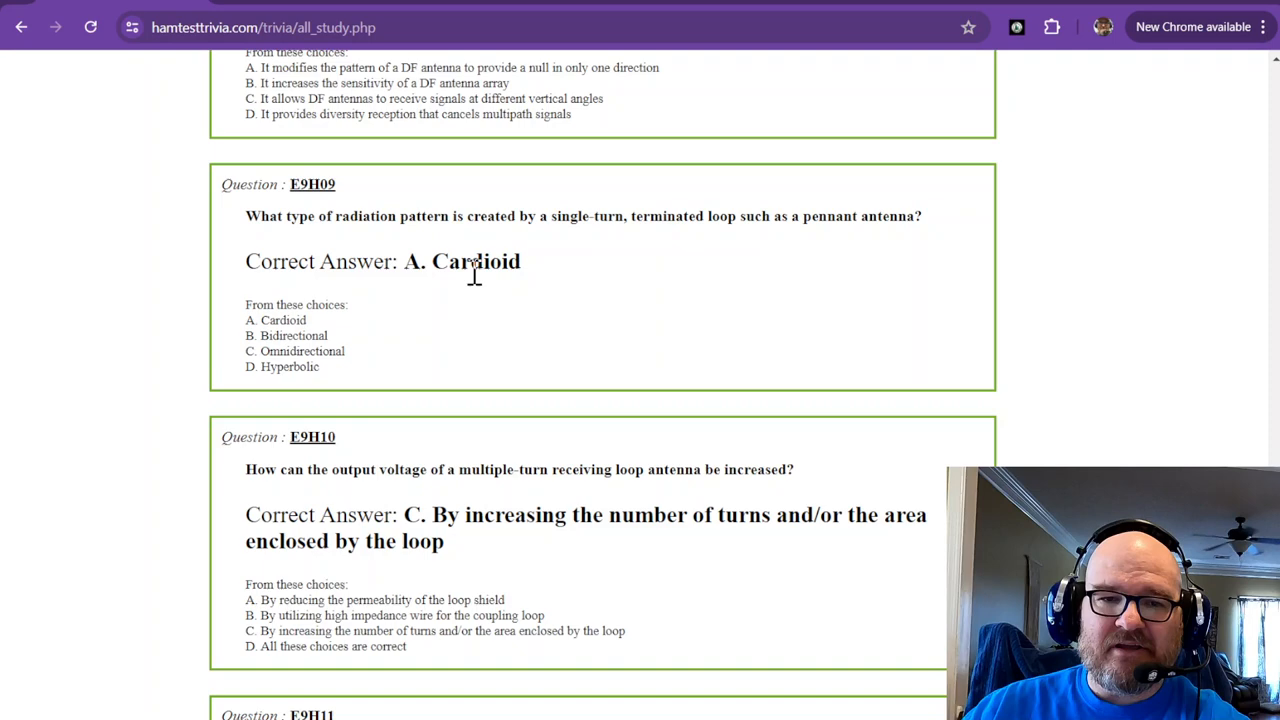
{"action": "mouse_move", "coordinate": [525, 275]}
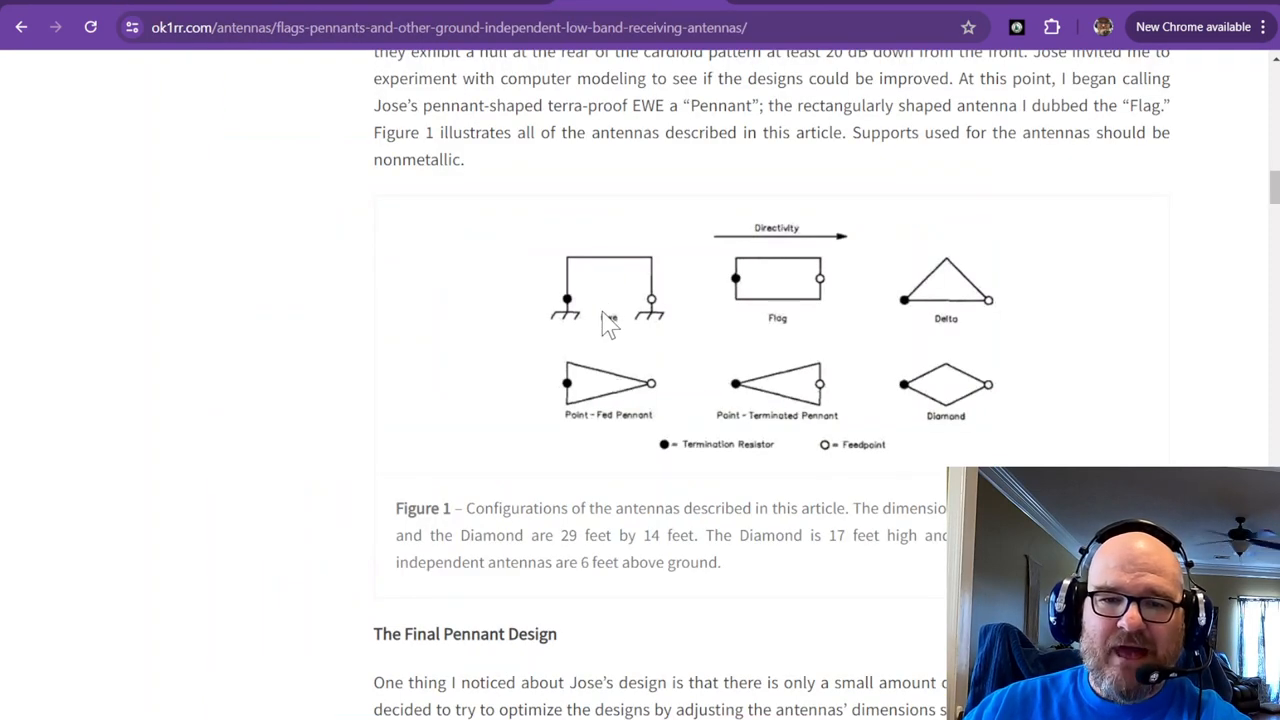
{"action": "mouse_move", "coordinate": [948, 393]}
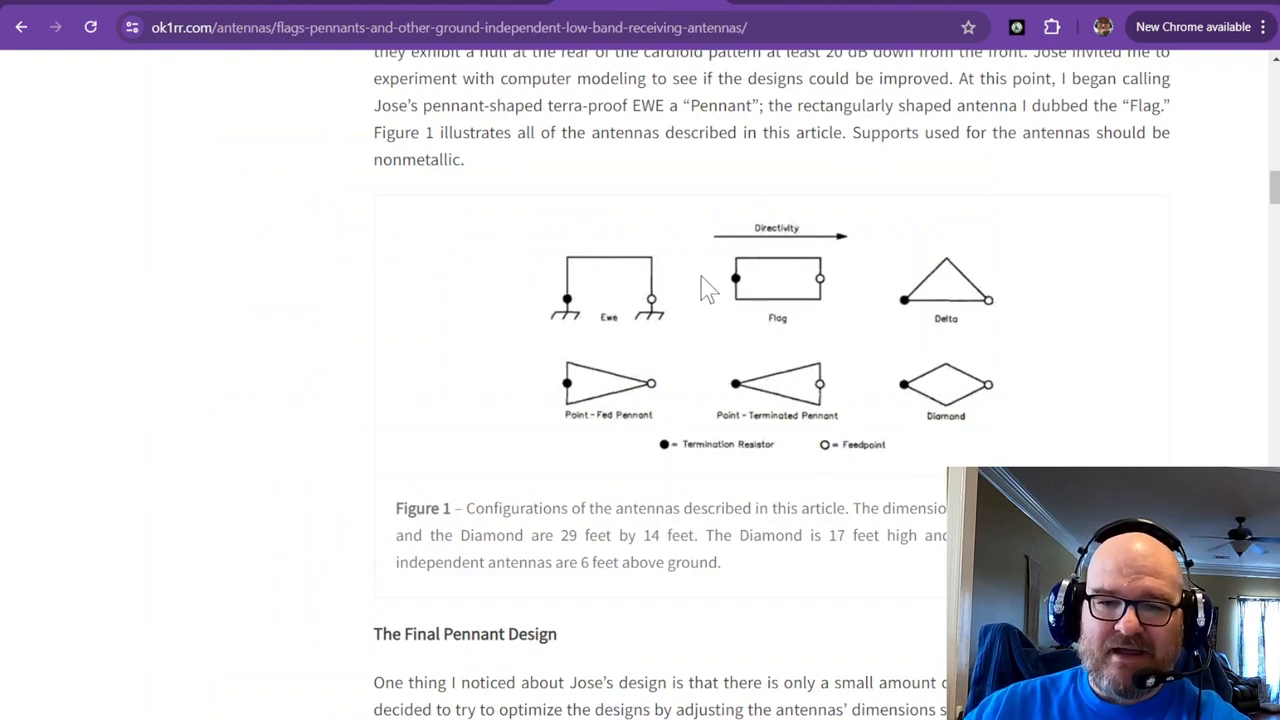
{"action": "mouse_move", "coordinate": [715, 388]}
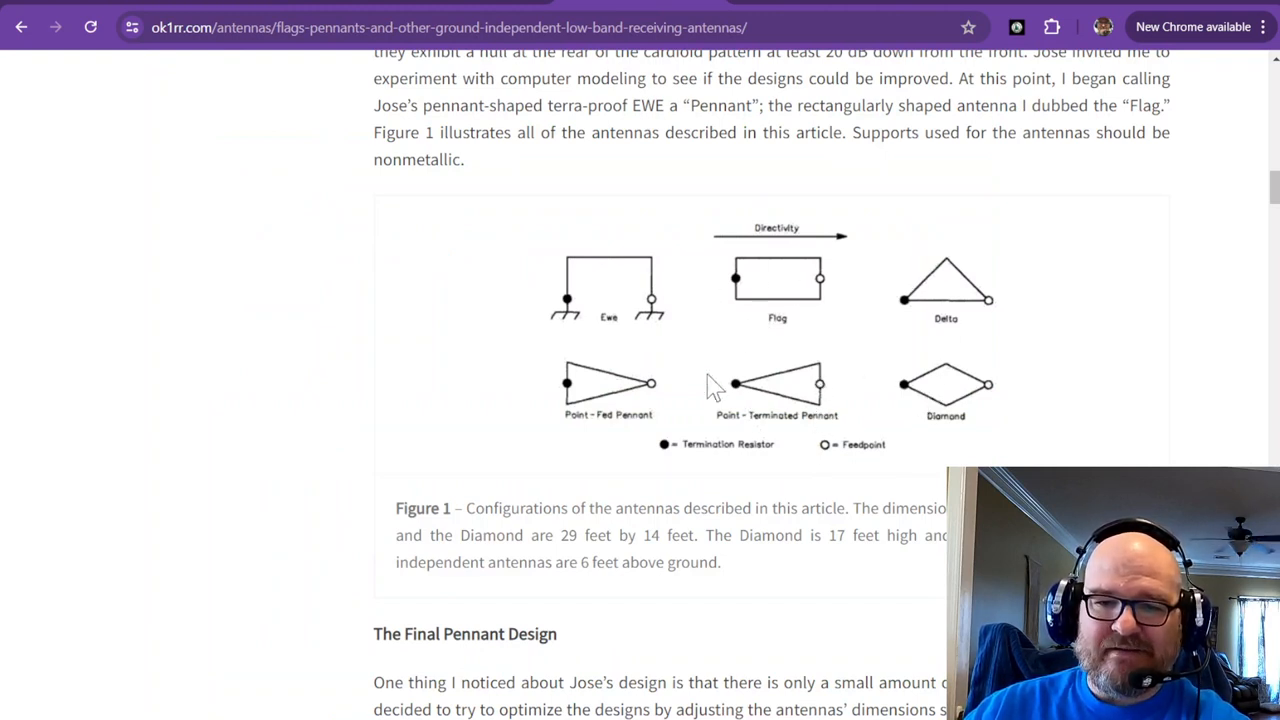
{"action": "mouse_move", "coordinate": [755, 395]}
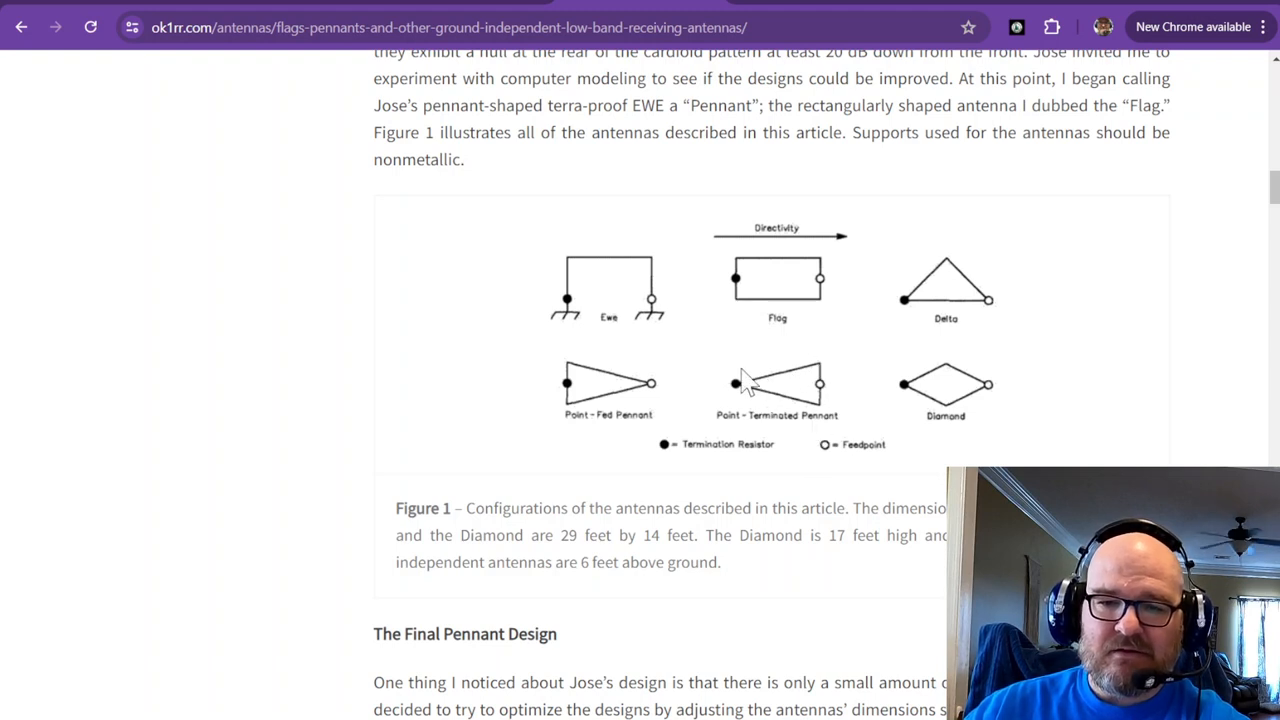
{"action": "mouse_move", "coordinate": [817, 407]}
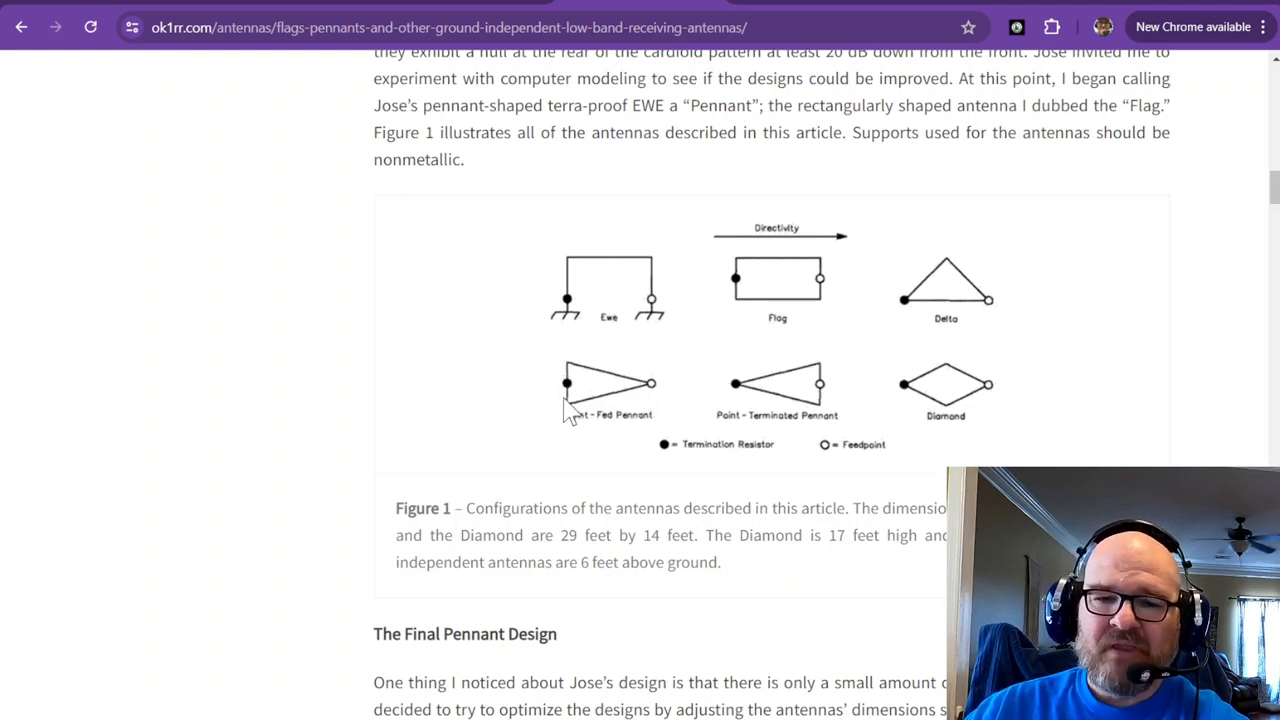
{"action": "mouse_move", "coordinate": [607, 415]}
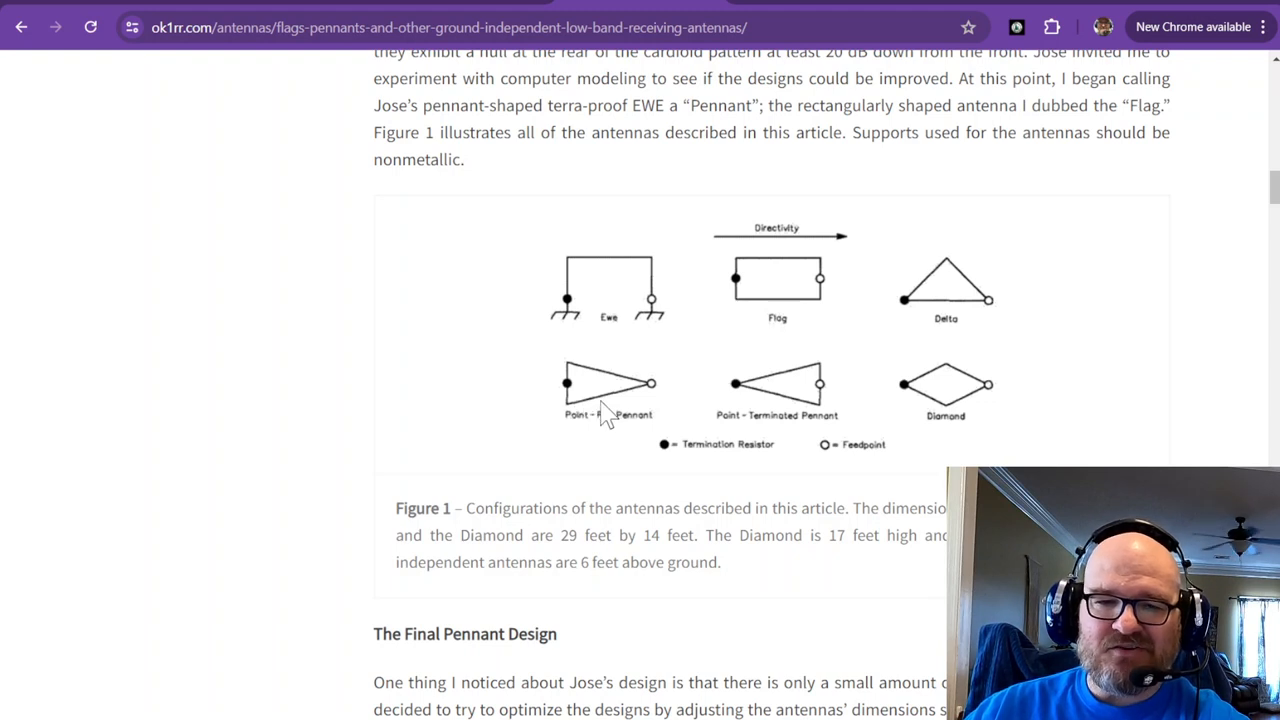
{"action": "mouse_move", "coordinate": [560, 268]}
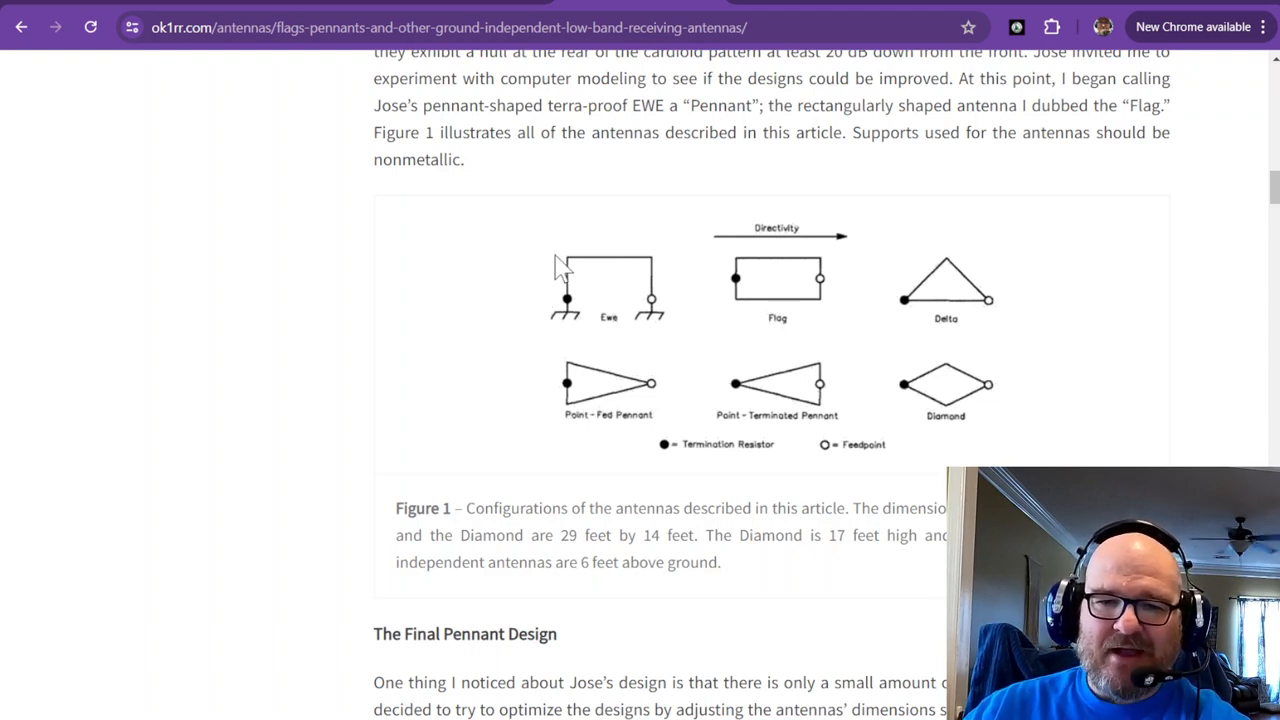
{"action": "mouse_move", "coordinate": [870, 268]}
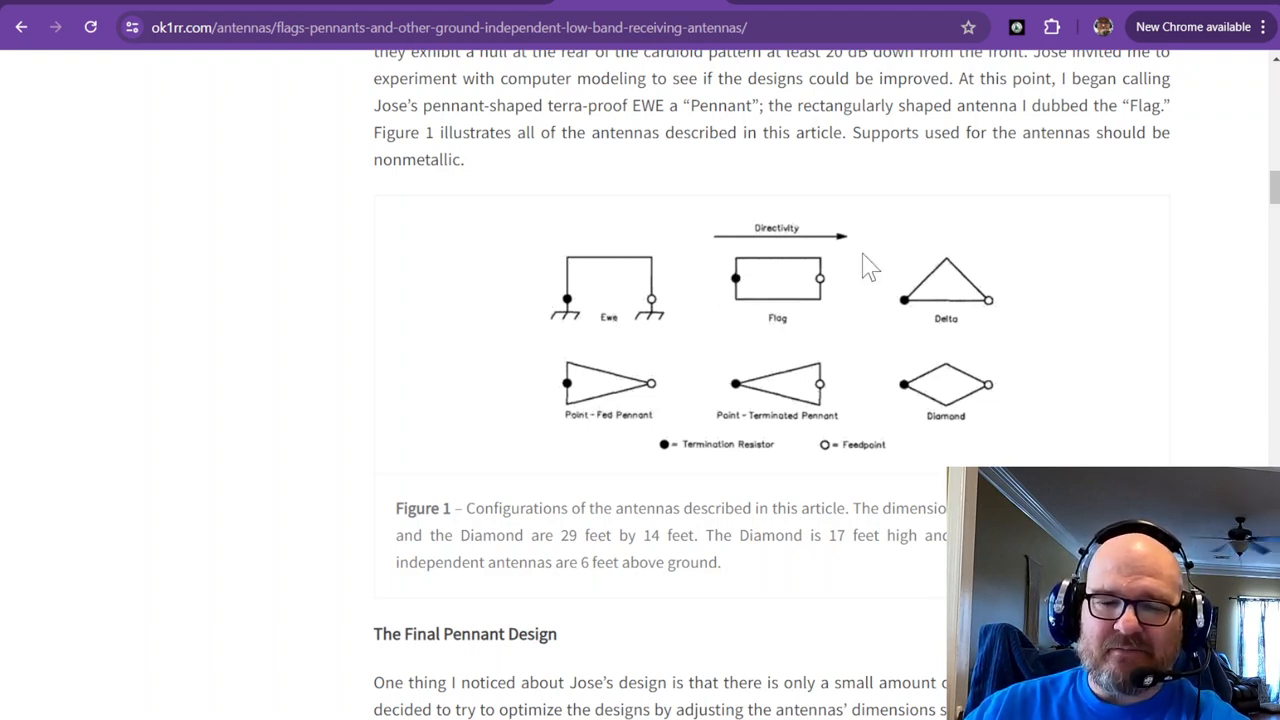
{"action": "mouse_move", "coordinate": [707, 278]}
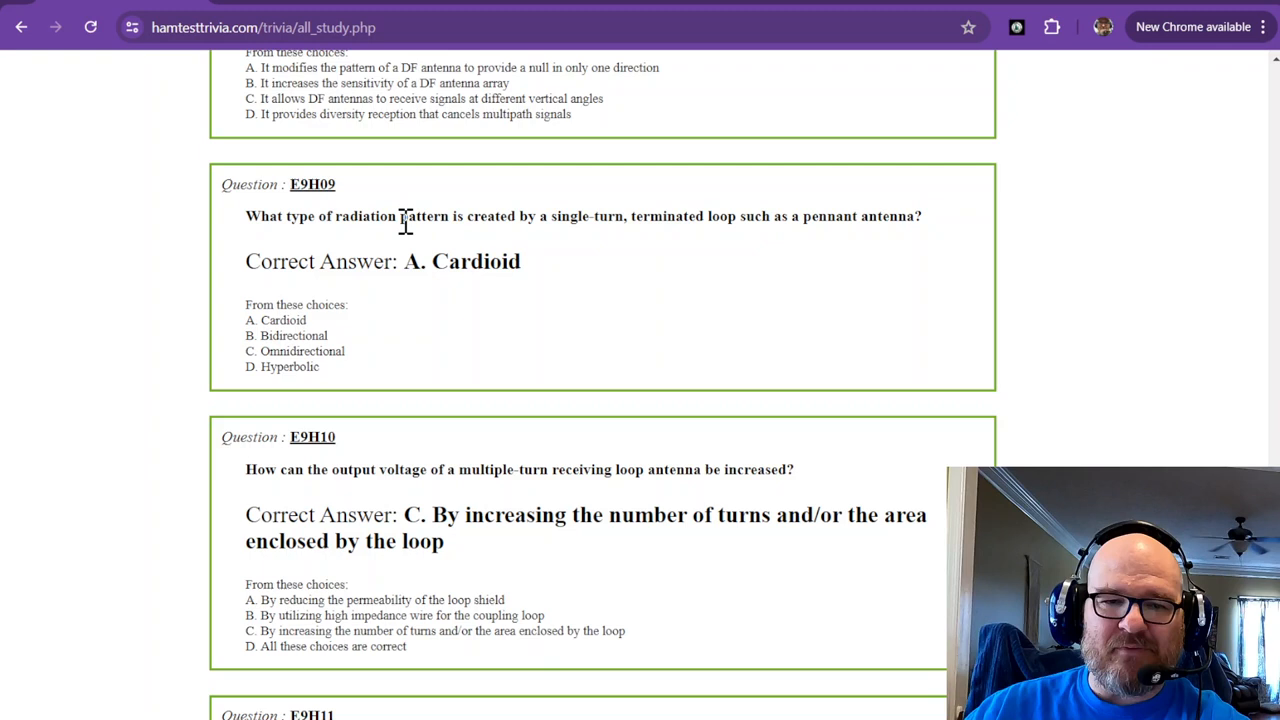
{"action": "mouse_move", "coordinate": [422, 228]}
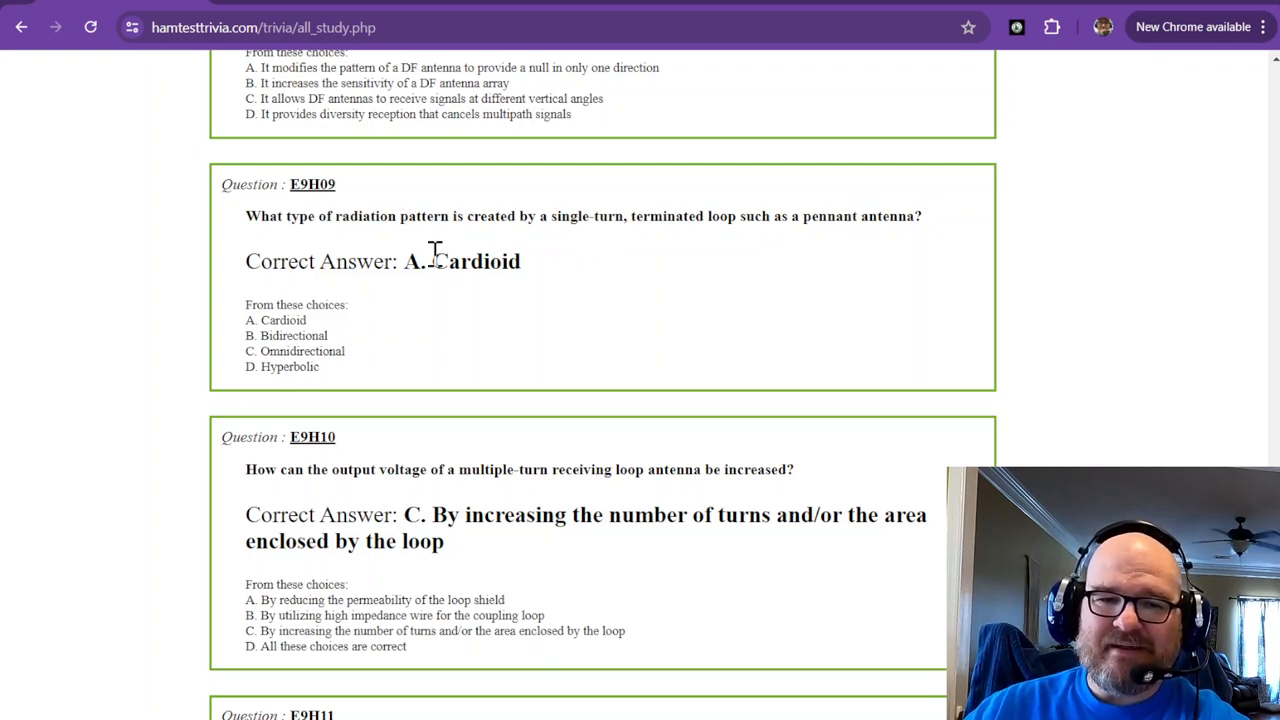
{"action": "mouse_move", "coordinate": [892, 8]}
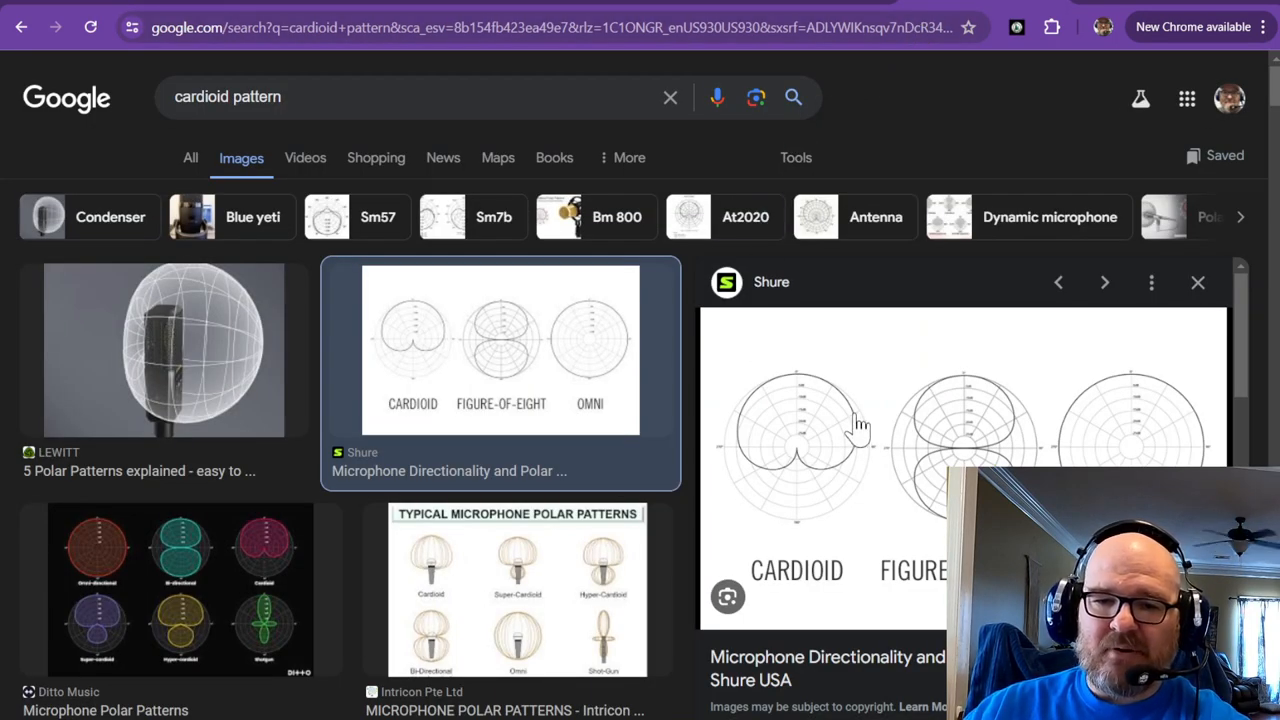
{"action": "mouse_move", "coordinate": [812, 493]}
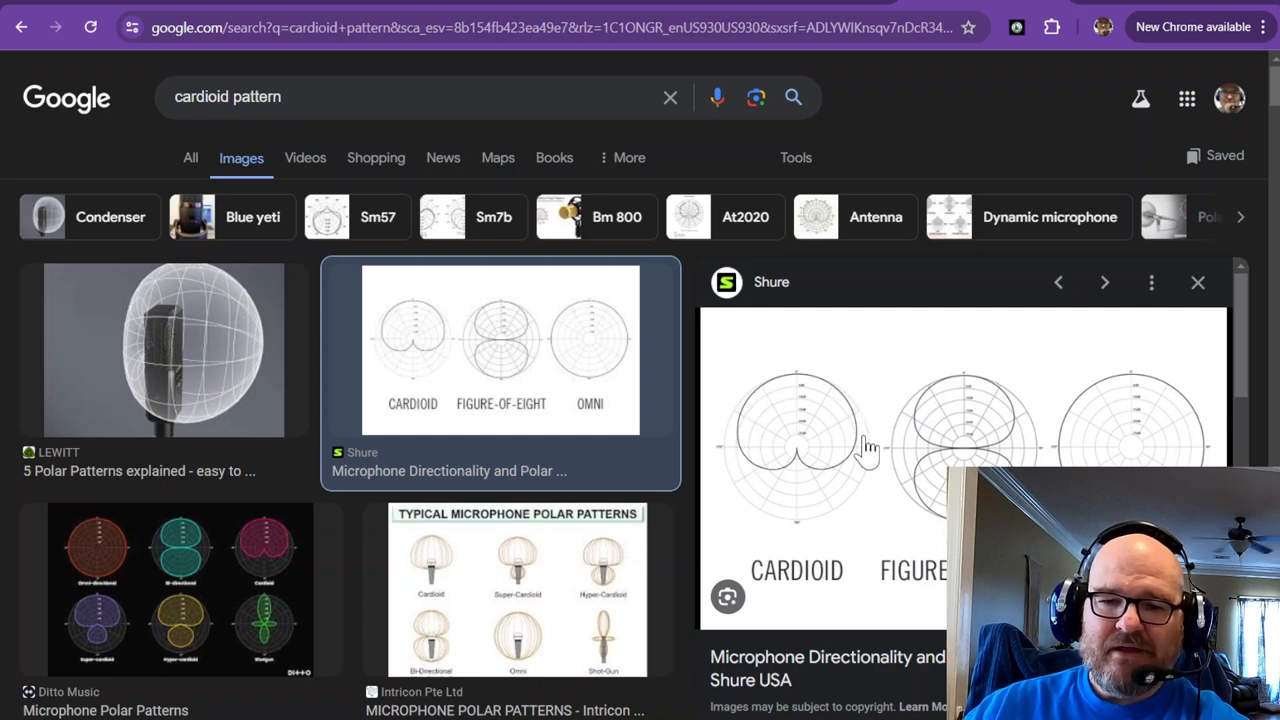
{"action": "mouse_move", "coordinate": [743, 388]}
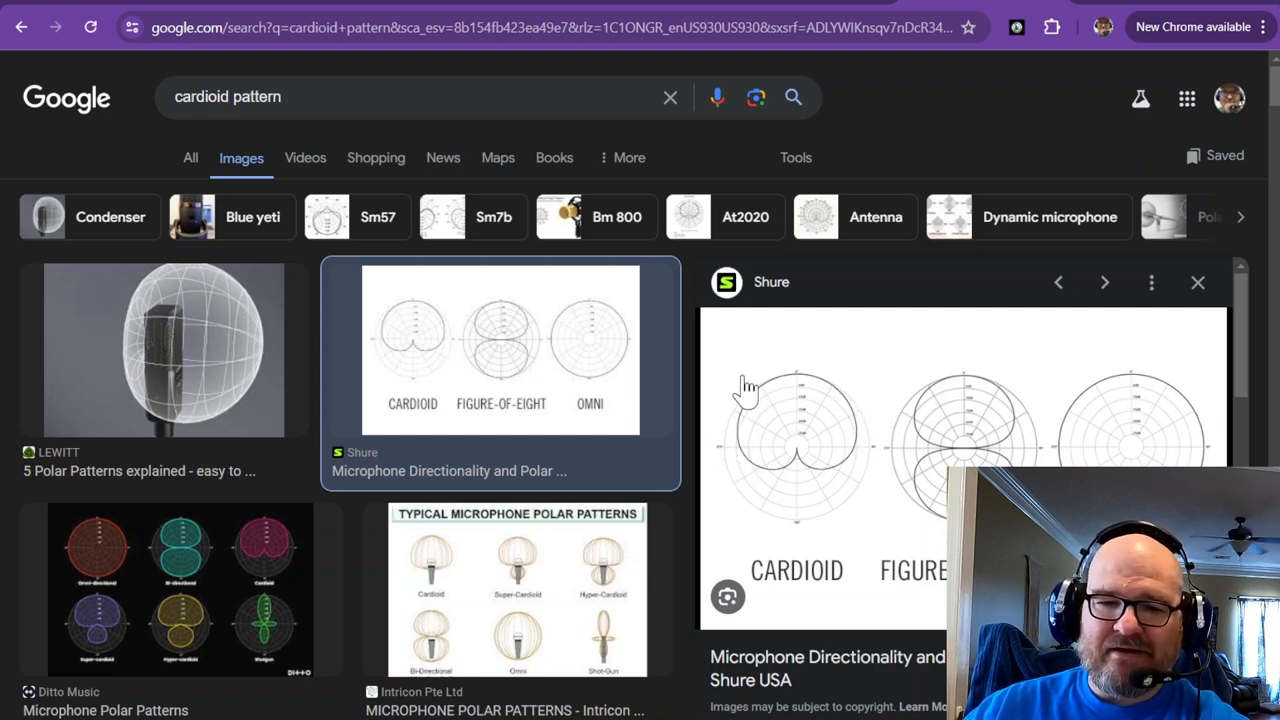
{"action": "mouse_move", "coordinate": [755, 400]}
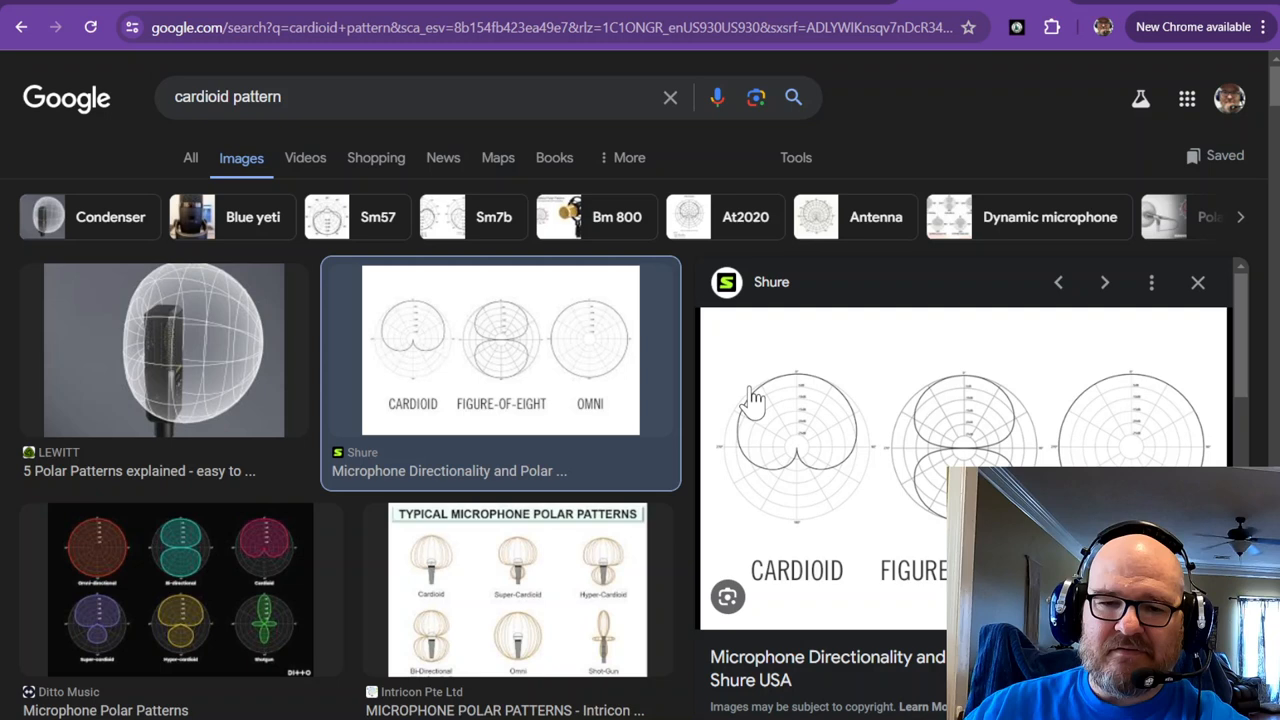
{"action": "mouse_move", "coordinate": [855, 440]}
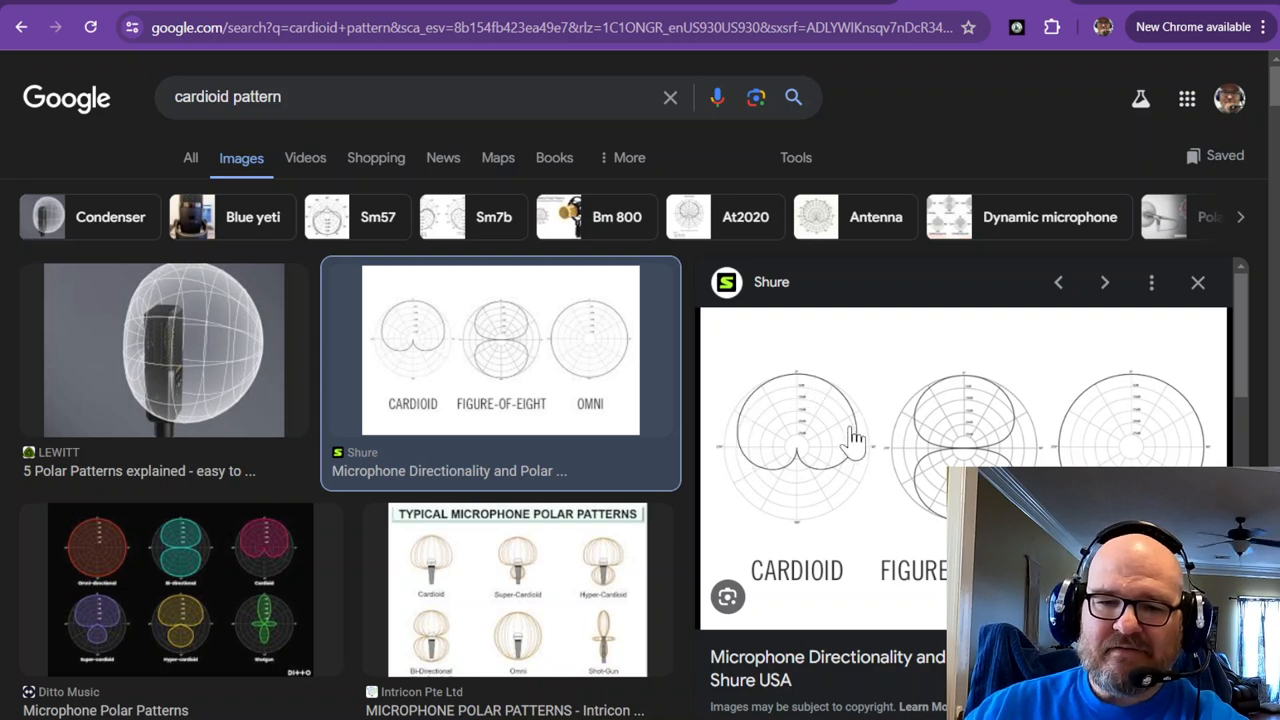
{"action": "mouse_move", "coordinate": [775, 502]}
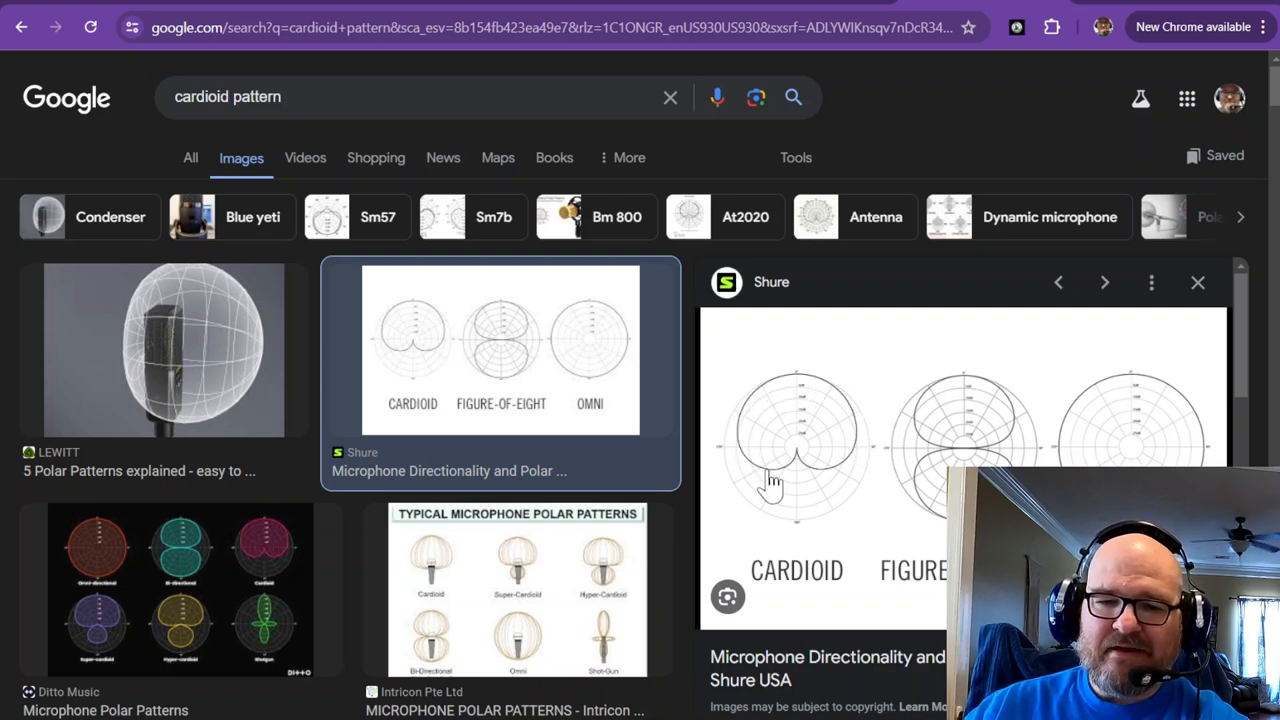
{"action": "mouse_move", "coordinate": [789, 478]}
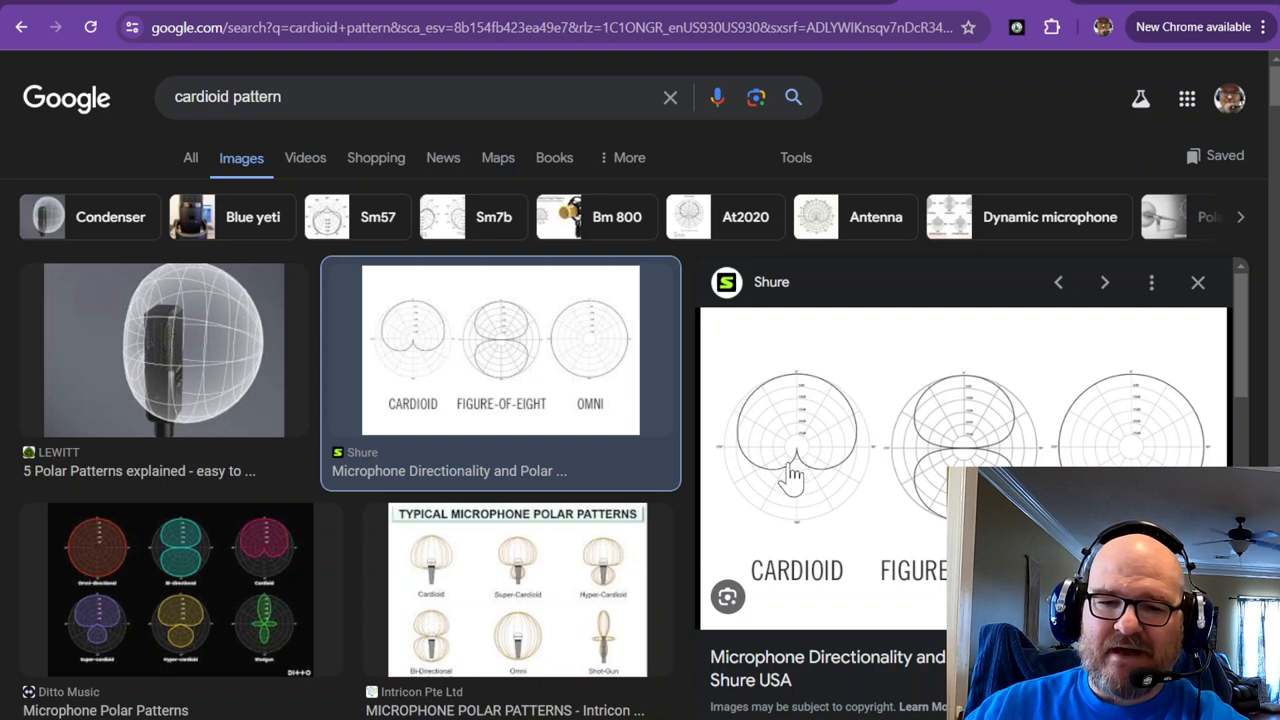
{"action": "mouse_move", "coordinate": [792, 458]}
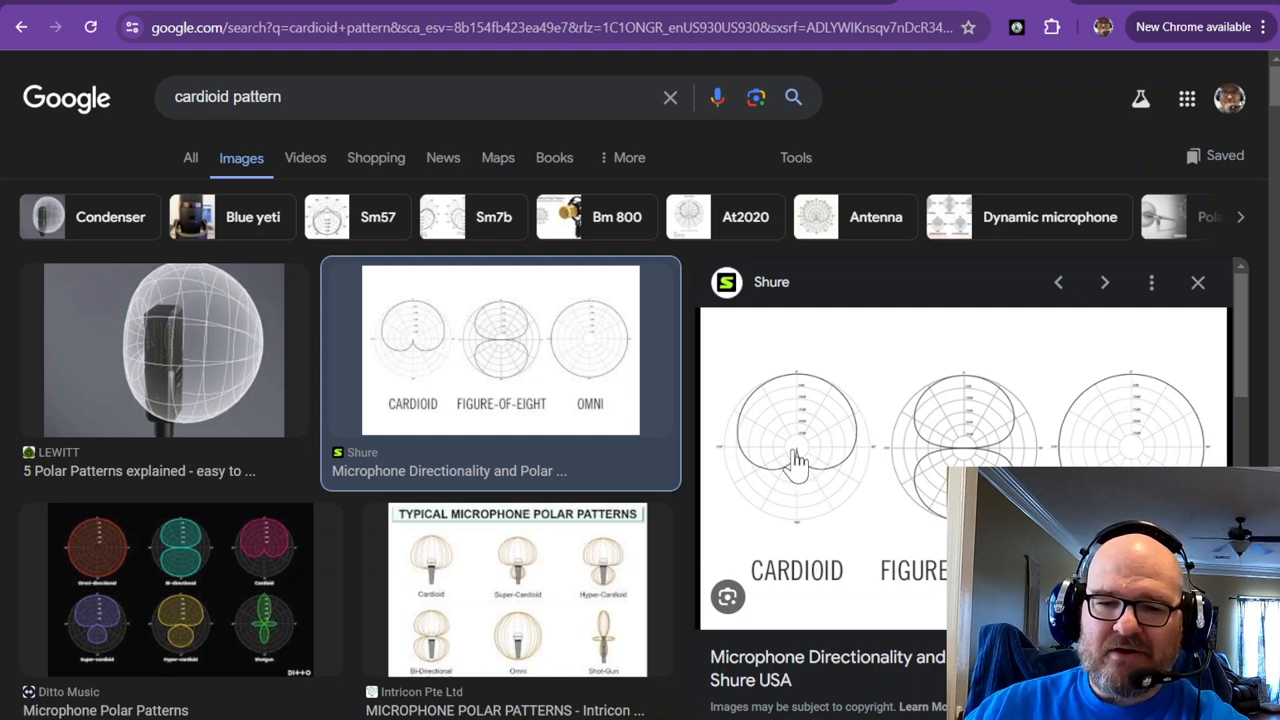
{"action": "mouse_move", "coordinate": [800, 465]}
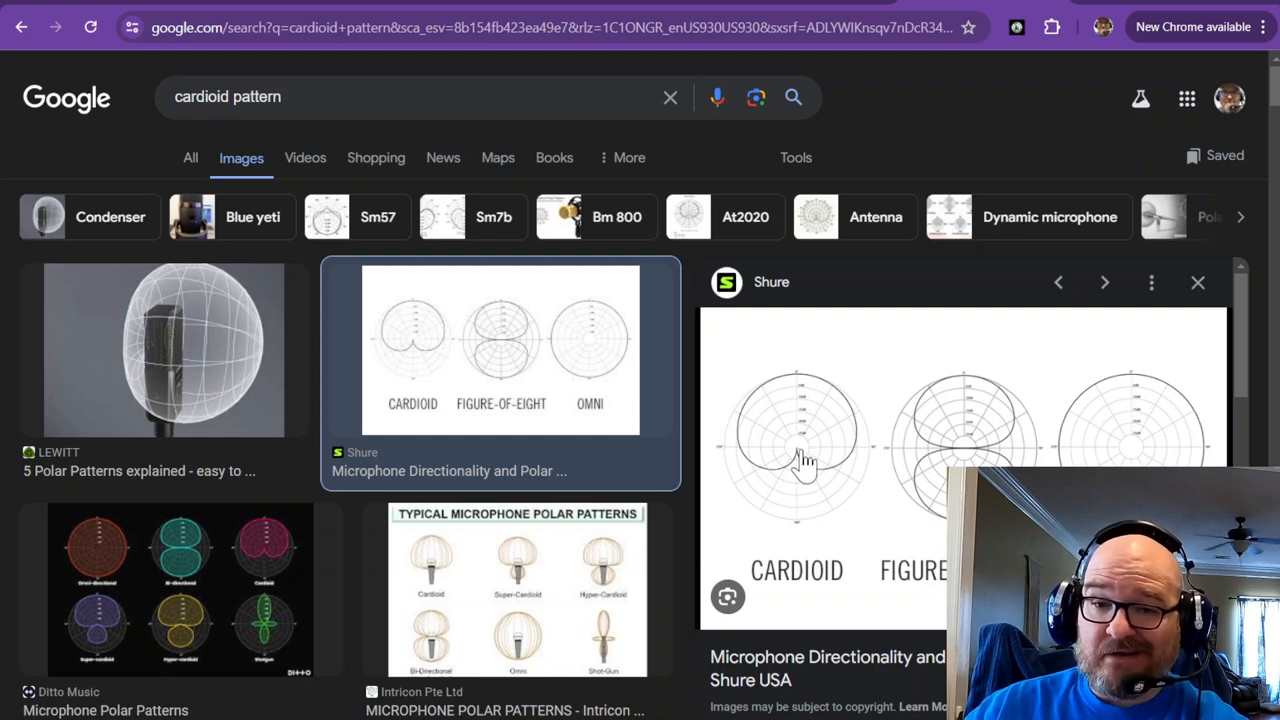
{"action": "mouse_move", "coordinate": [795, 476]}
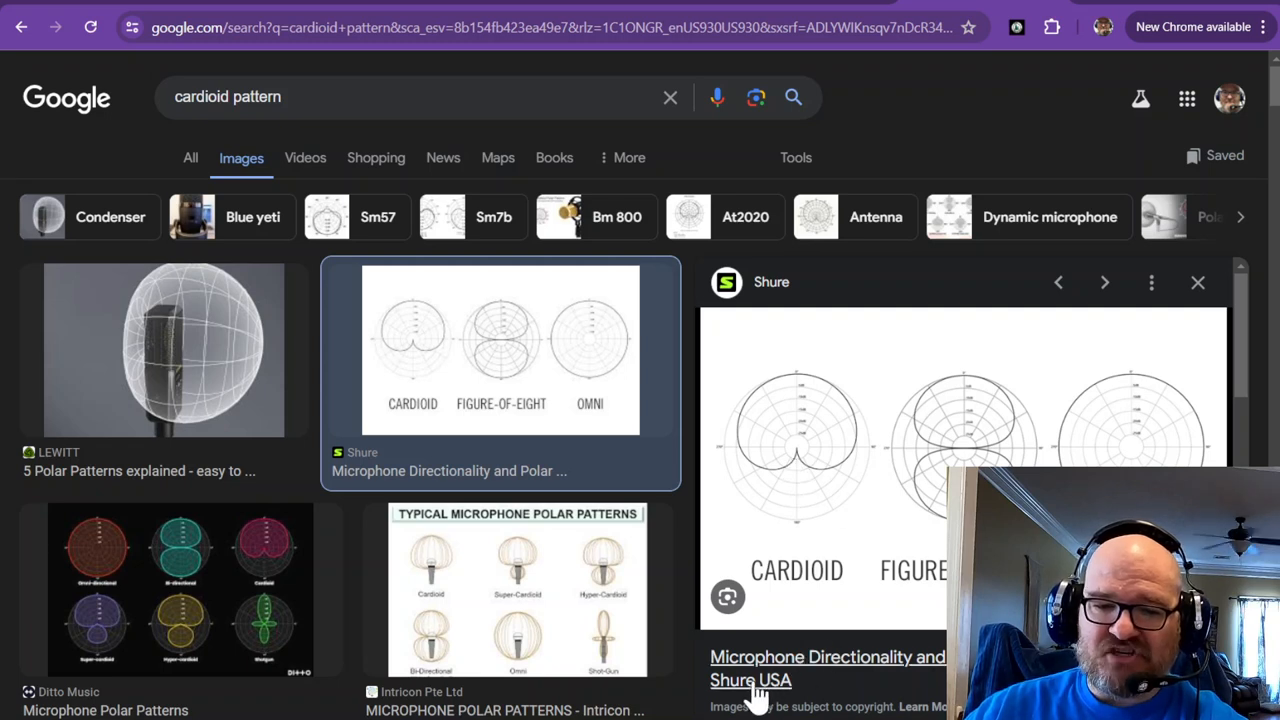
{"action": "mouse_move", "coordinate": [810, 455]}
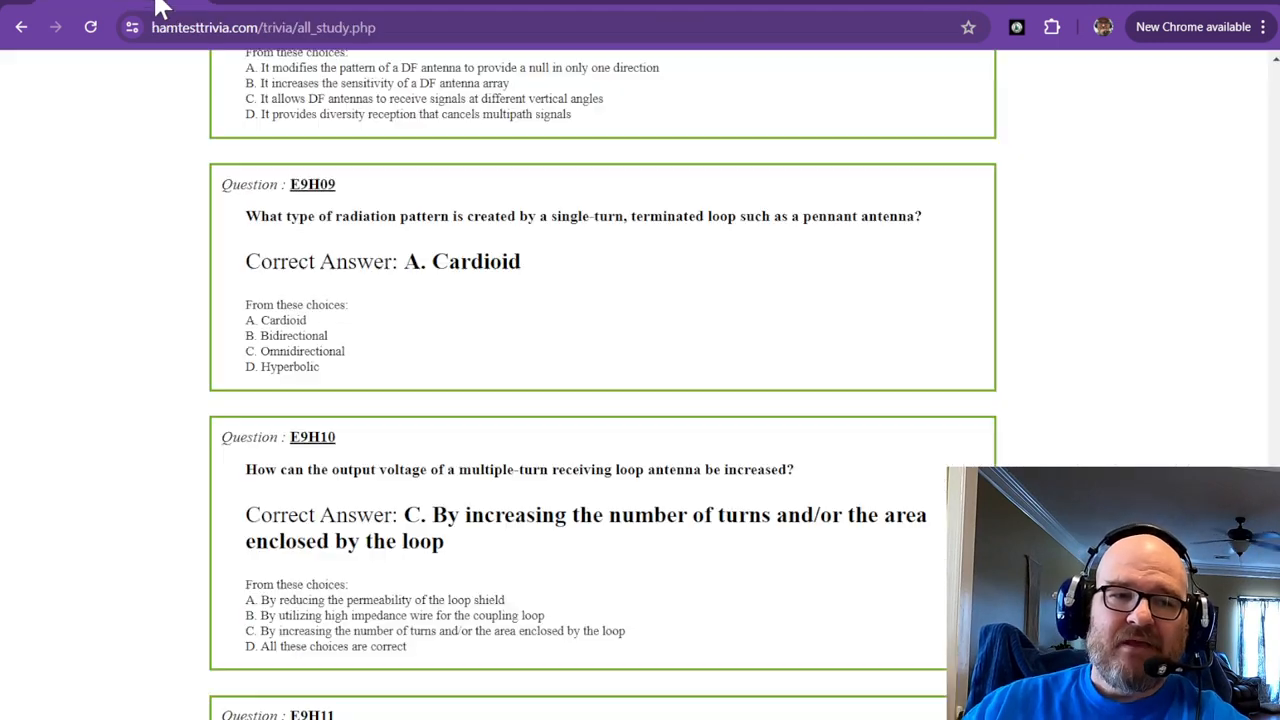
Scroll to E9H10 on increasing a multiple-turn receiving loop's output voltage
{"action": "scroll", "scroll_direction": "down", "scroll_amount": 3}
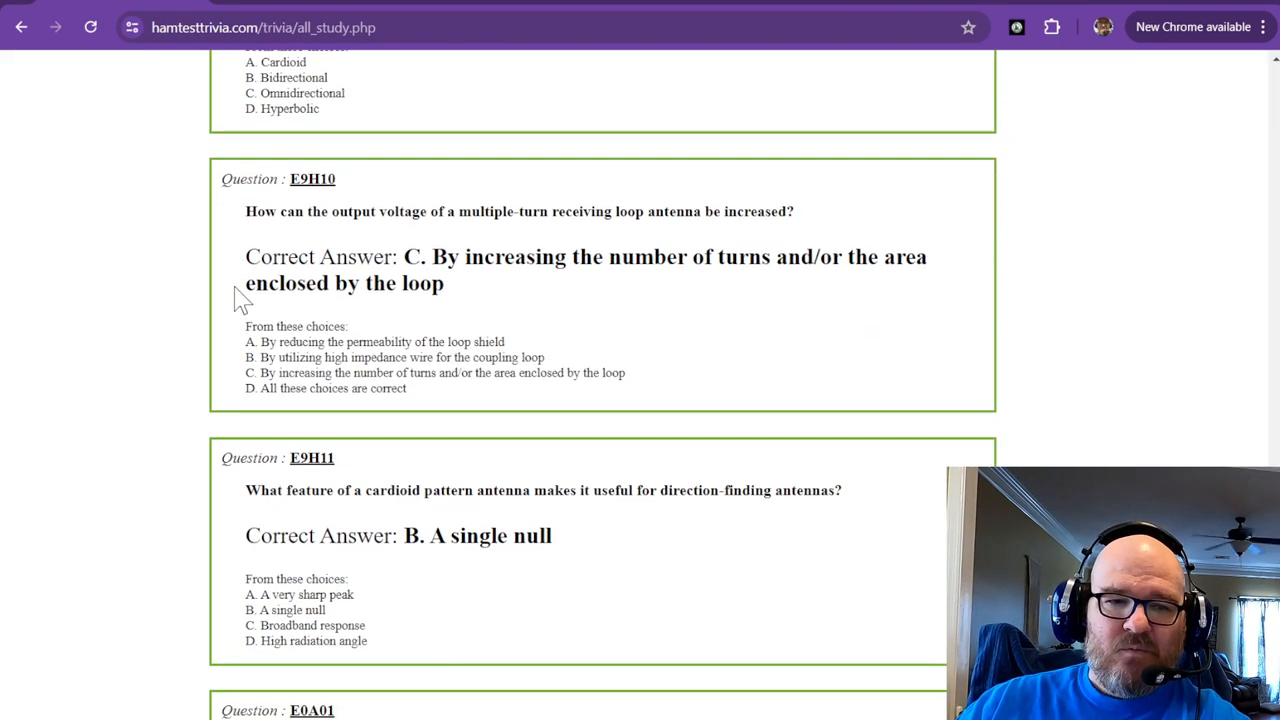
{"action": "mouse_move", "coordinate": [422, 211]}
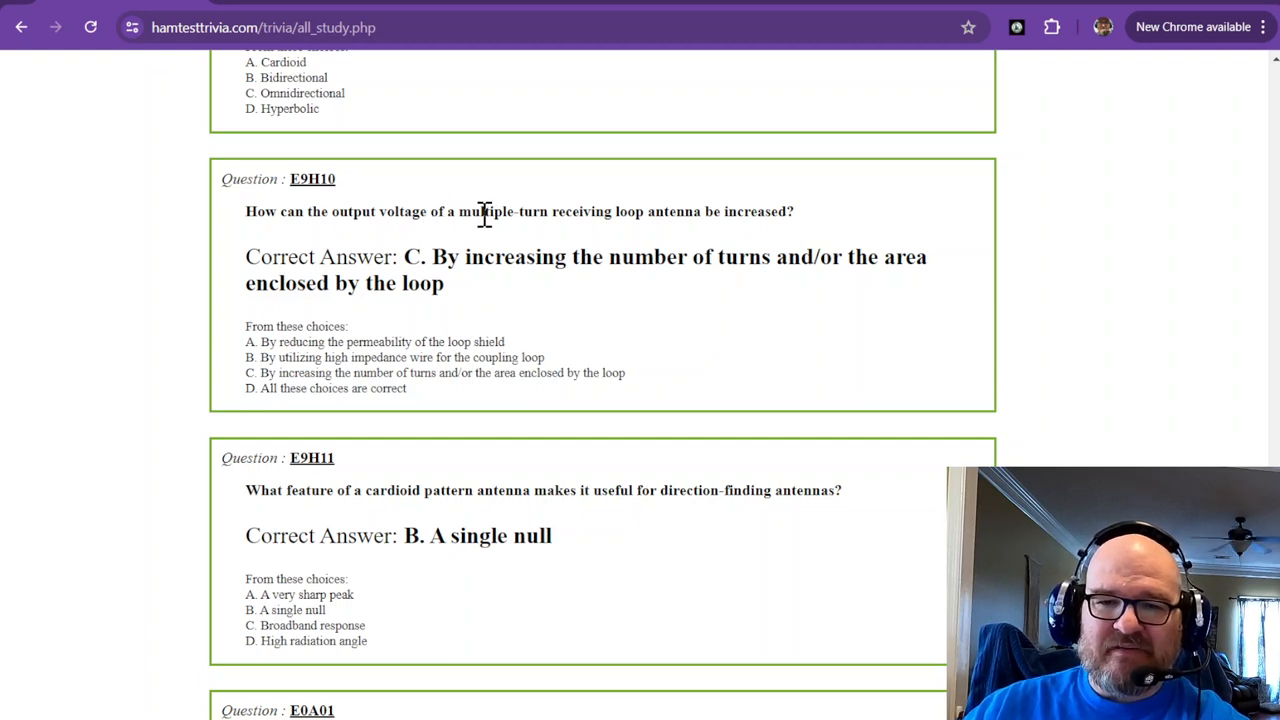
{"action": "mouse_move", "coordinate": [620, 244]}
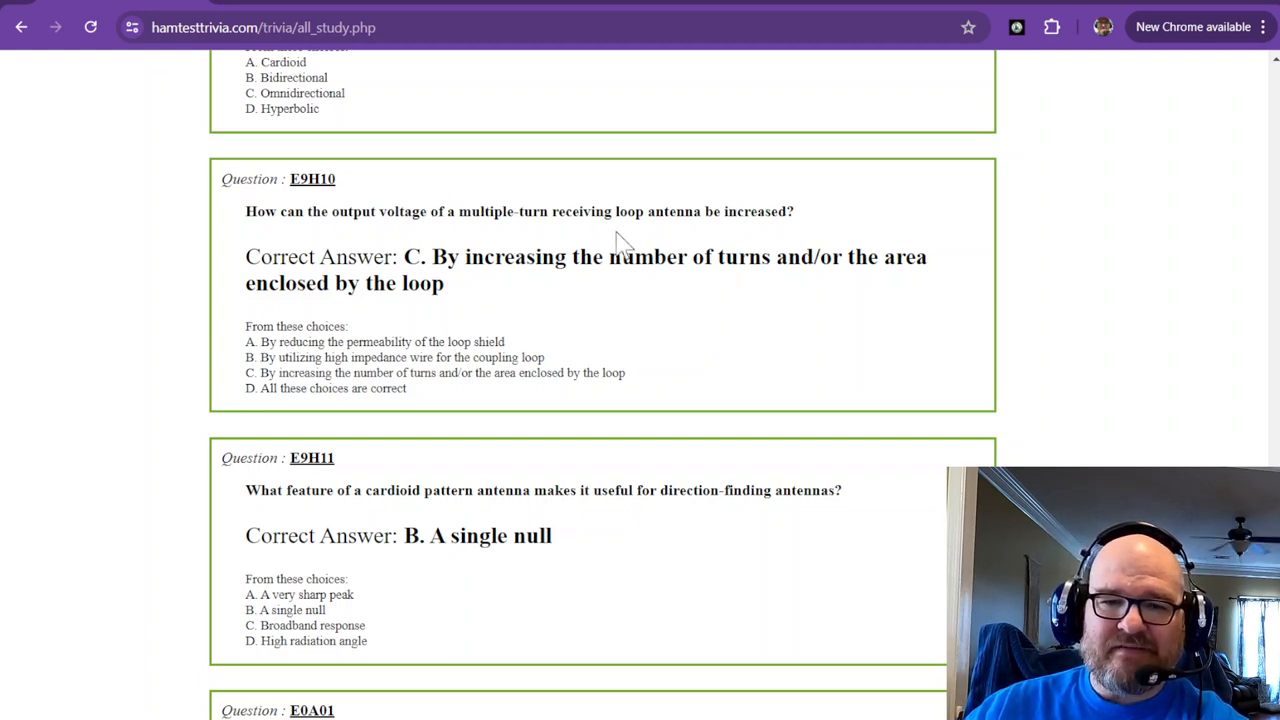
{"action": "mouse_move", "coordinate": [631, 257]}
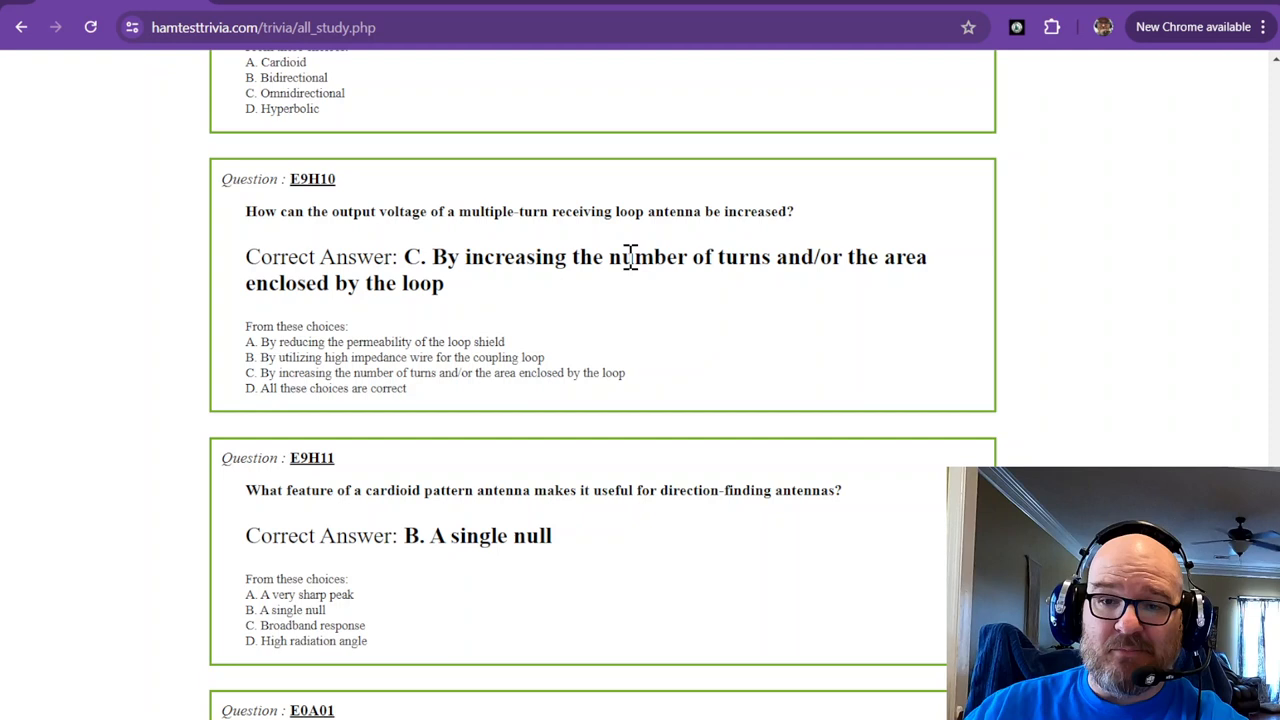
{"action": "mouse_move", "coordinate": [888, 257]}
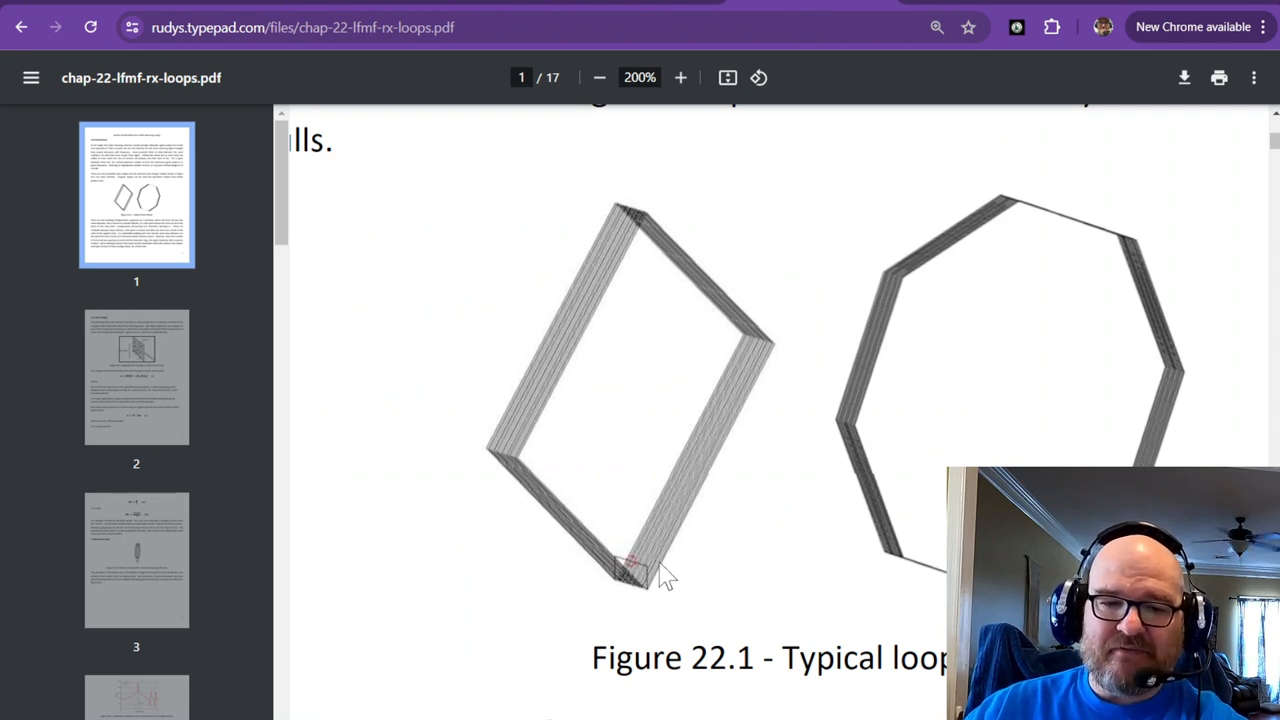
{"action": "mouse_move", "coordinate": [675, 571]}
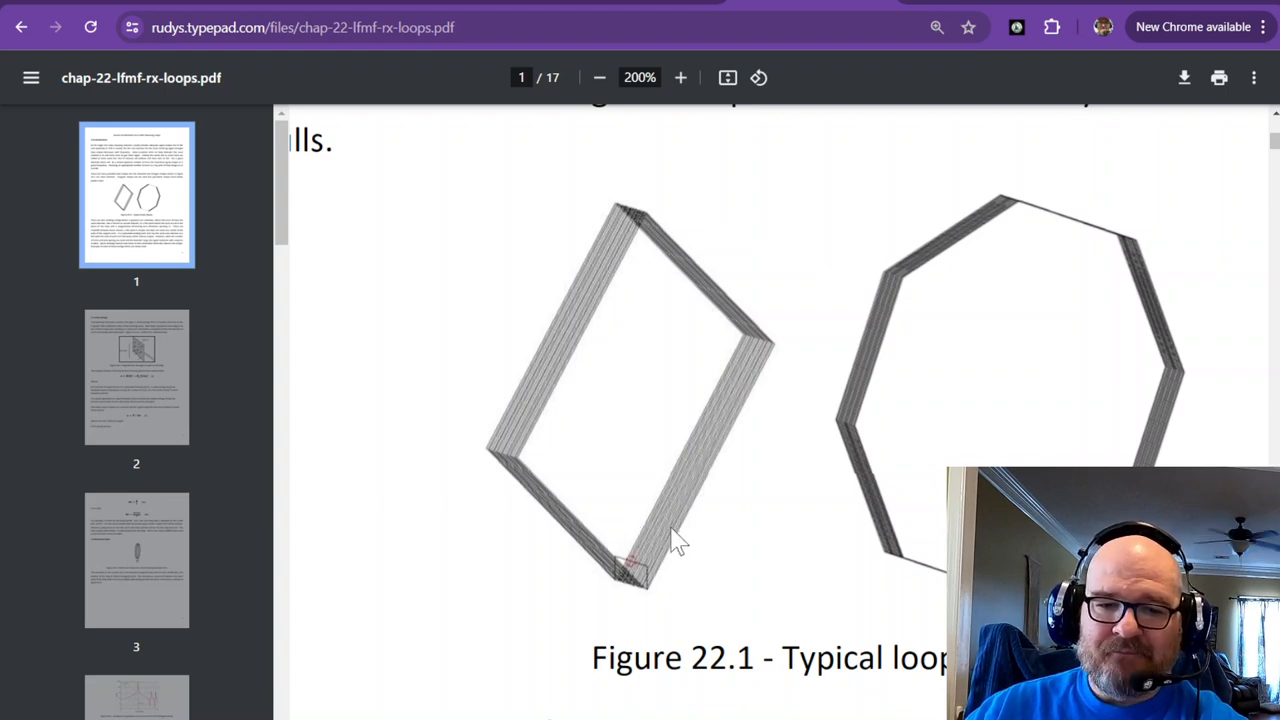
{"action": "mouse_move", "coordinate": [568, 385]}
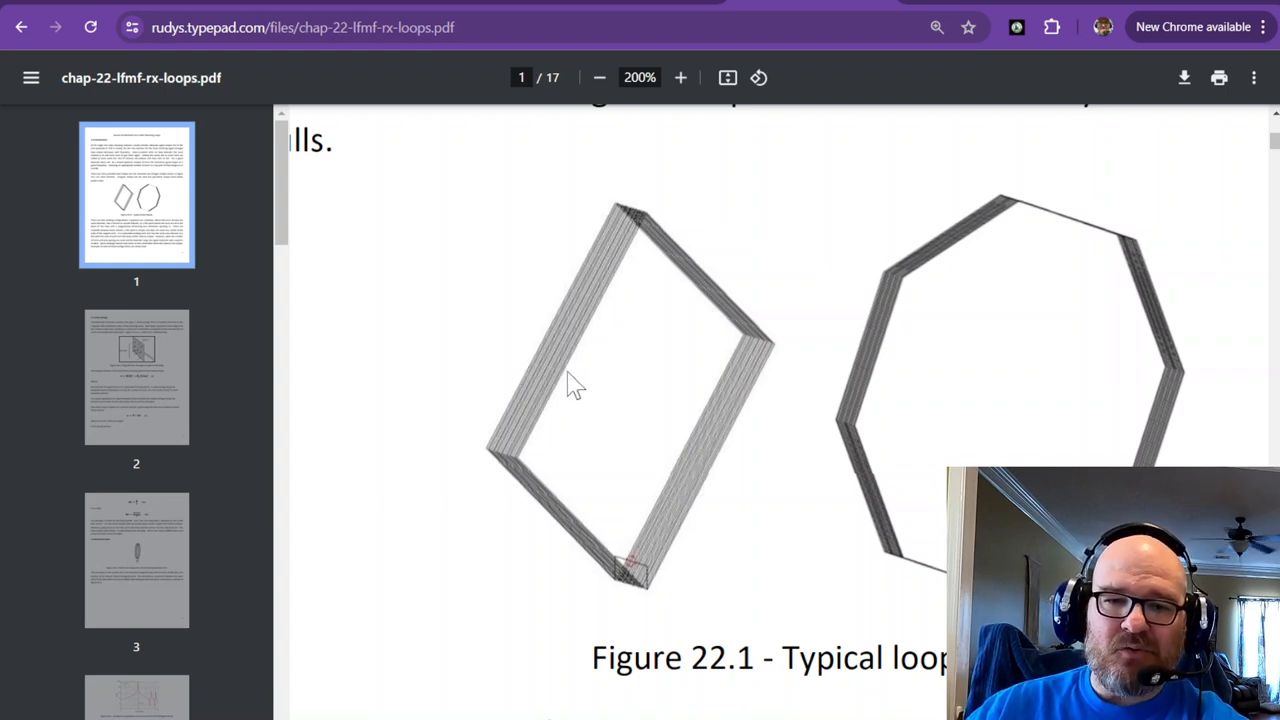
{"action": "mouse_move", "coordinate": [530, 360]}
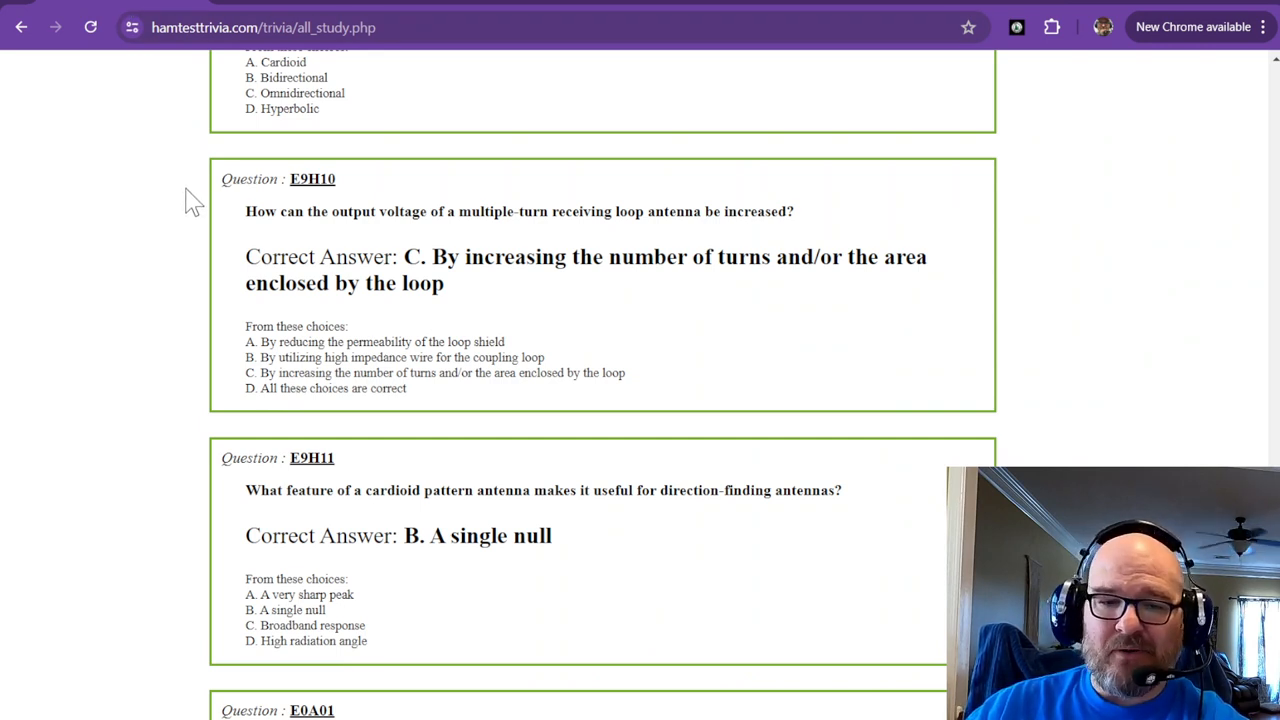
Scroll to E9H11 on cardioid-pattern direction finding, with E0A01 on ground rods below
{"action": "scroll", "scroll_direction": "down", "scroll_amount": 3}
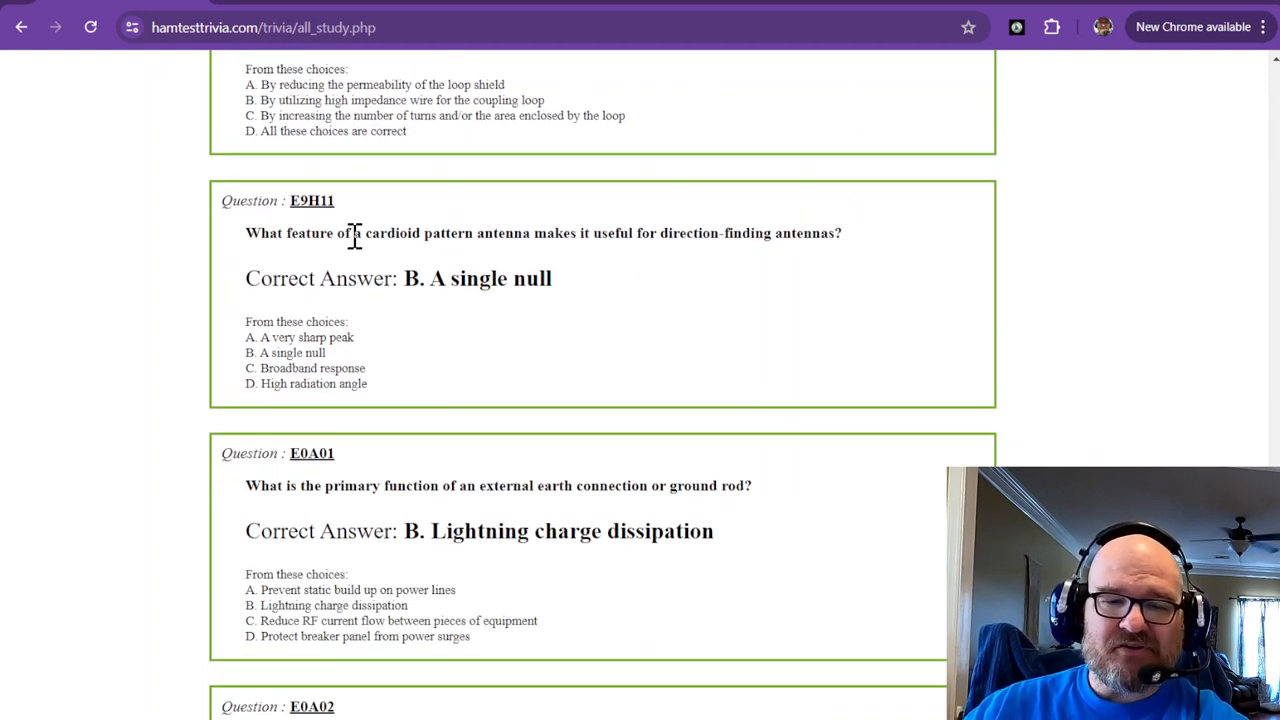
{"action": "mouse_move", "coordinate": [503, 240]}
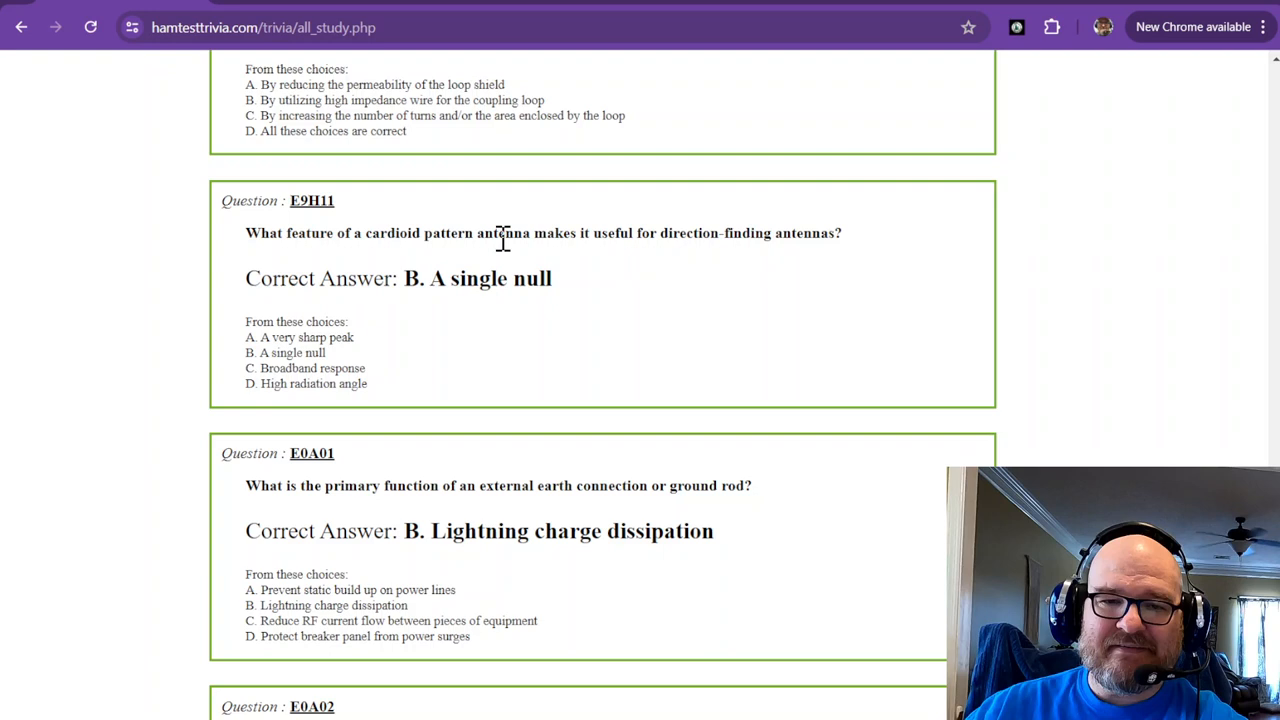
{"action": "mouse_move", "coordinate": [520, 243]}
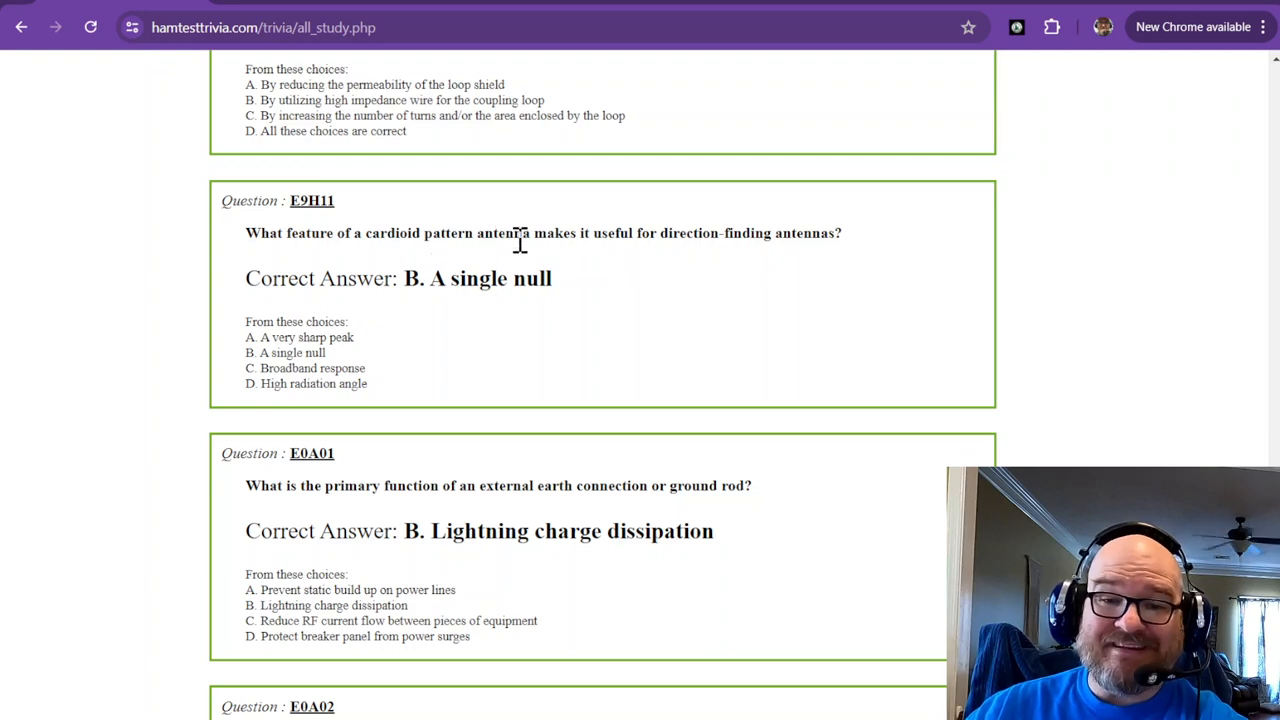
{"action": "mouse_move", "coordinate": [702, 233]}
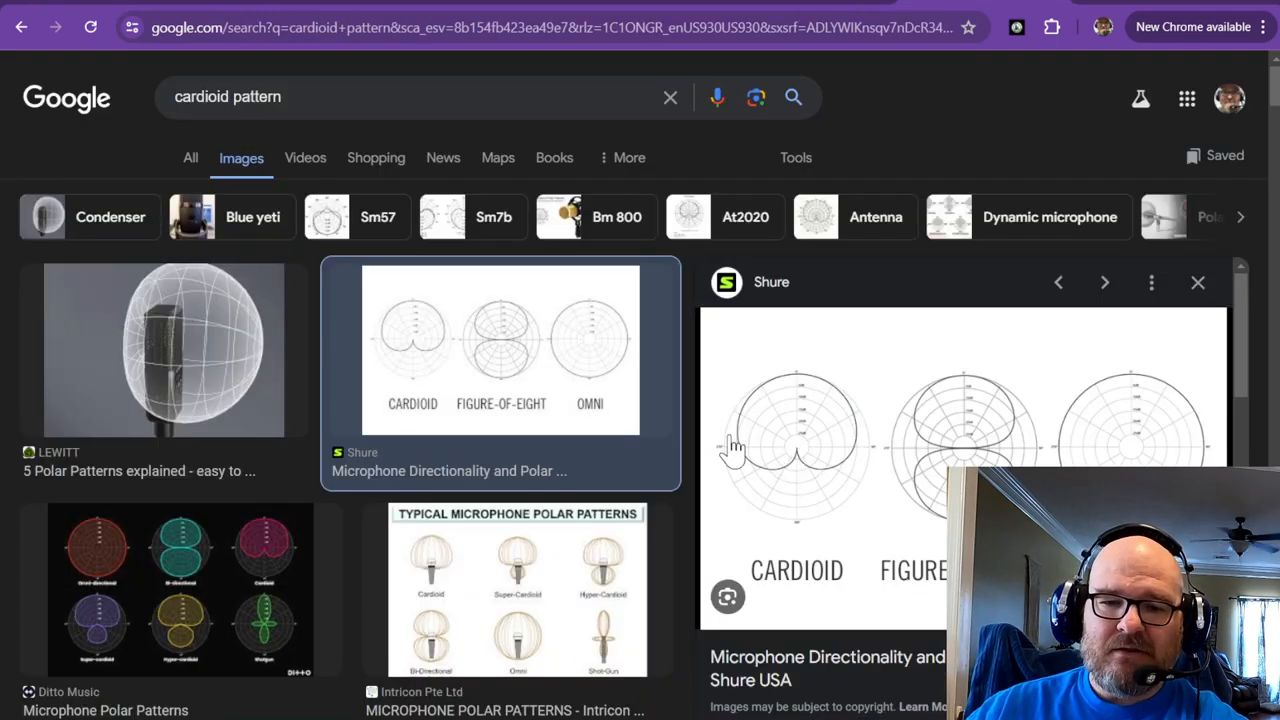
{"action": "mouse_move", "coordinate": [865, 458]}
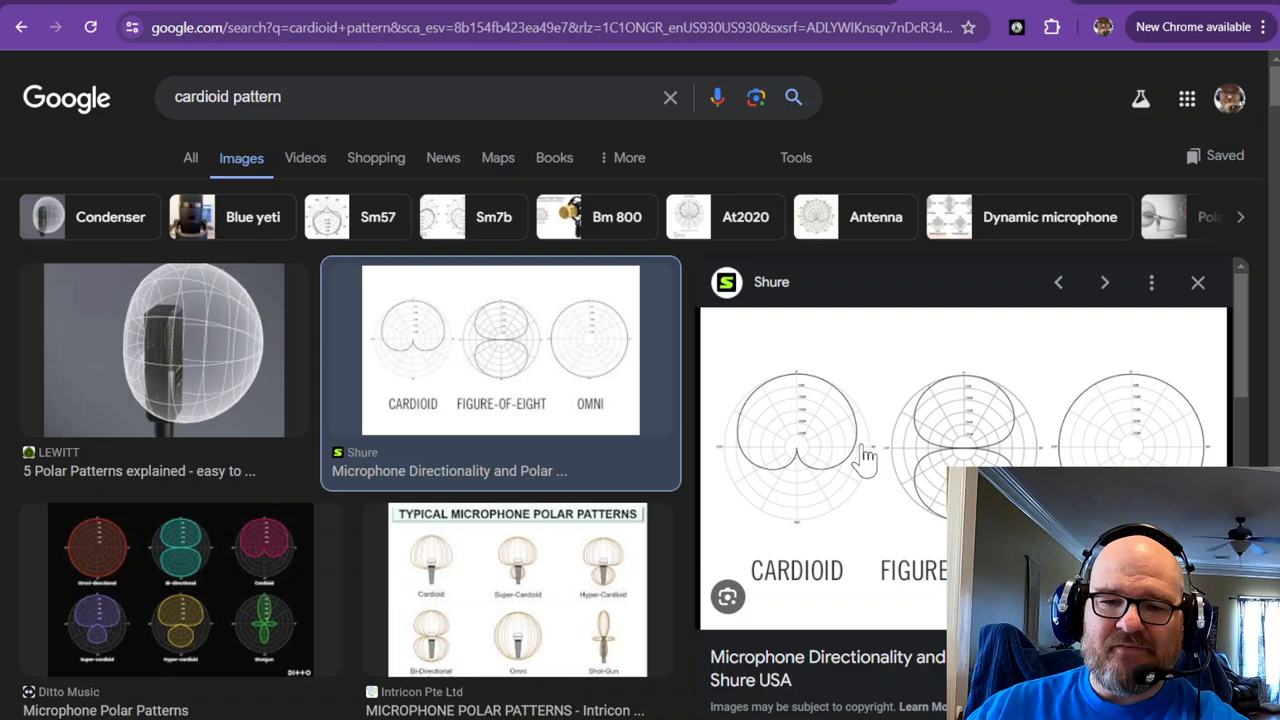
{"action": "mouse_move", "coordinate": [747, 414]}
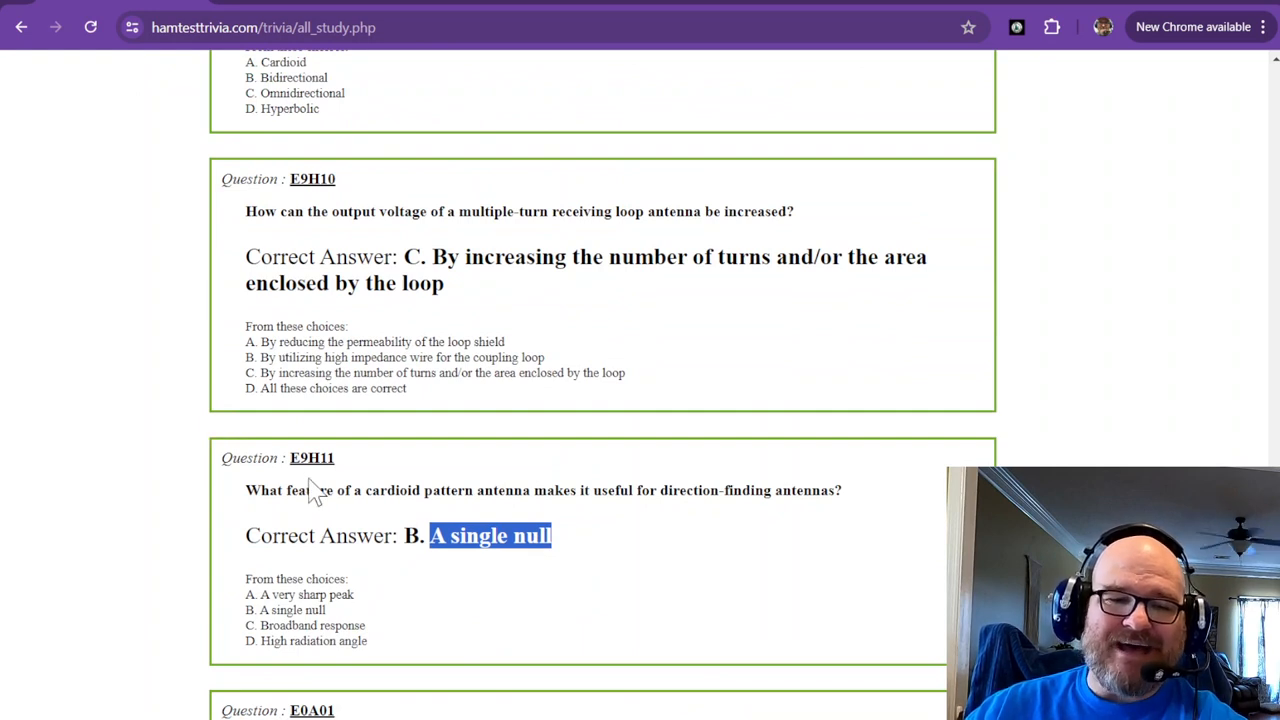
{"action": "mouse_move", "coordinate": [340, 497]}
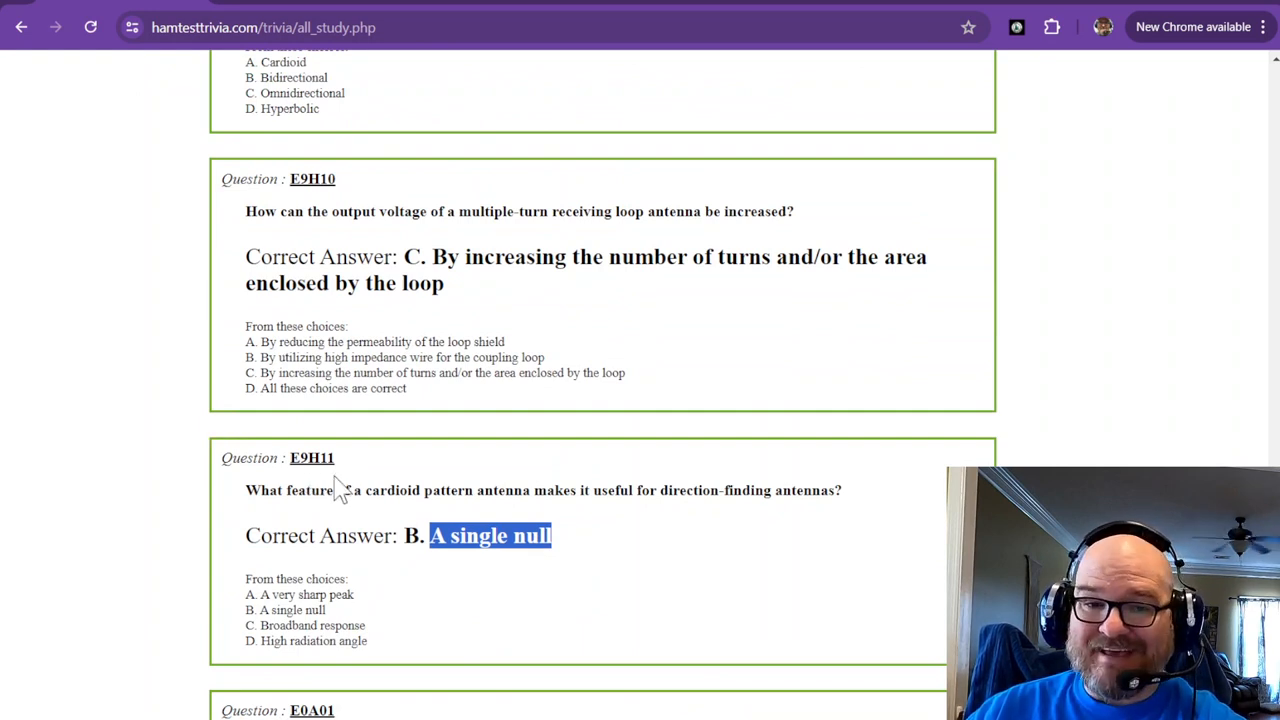